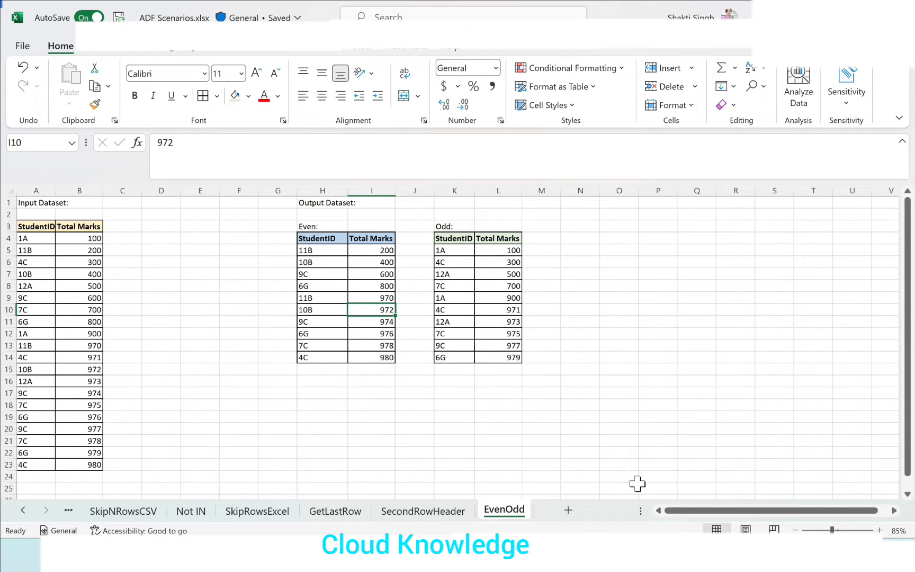
pyautogui.moveTo(7, 117)
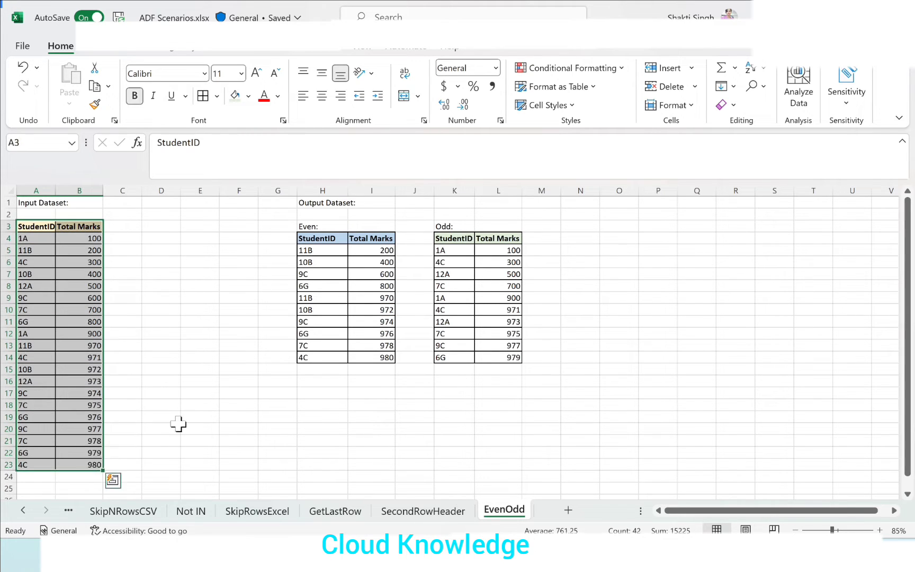
pyautogui.moveTo(344, 284)
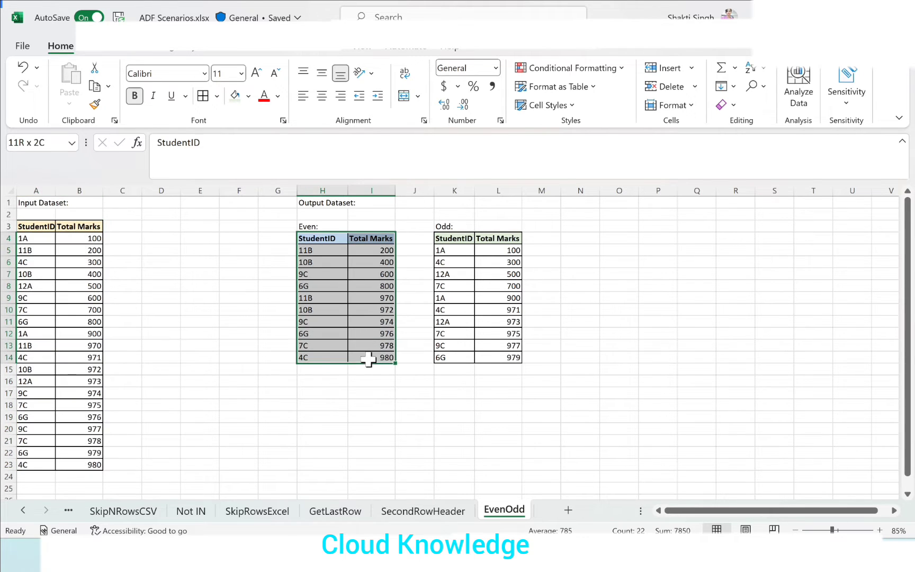
# Preview the StudentsIDsMarks.csv blob as a table of StudentID and Total Marks
pyautogui.click(322, 239)
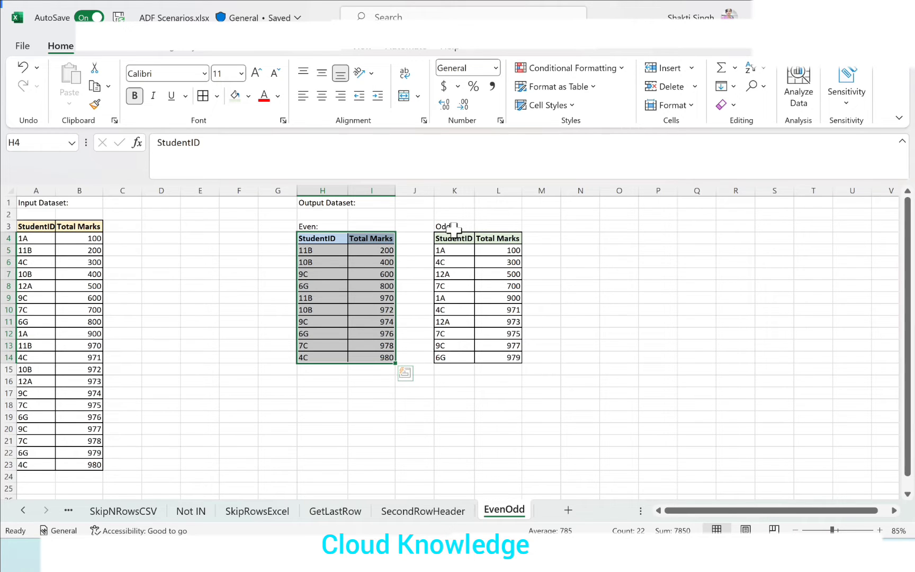
pyautogui.click(454, 238)
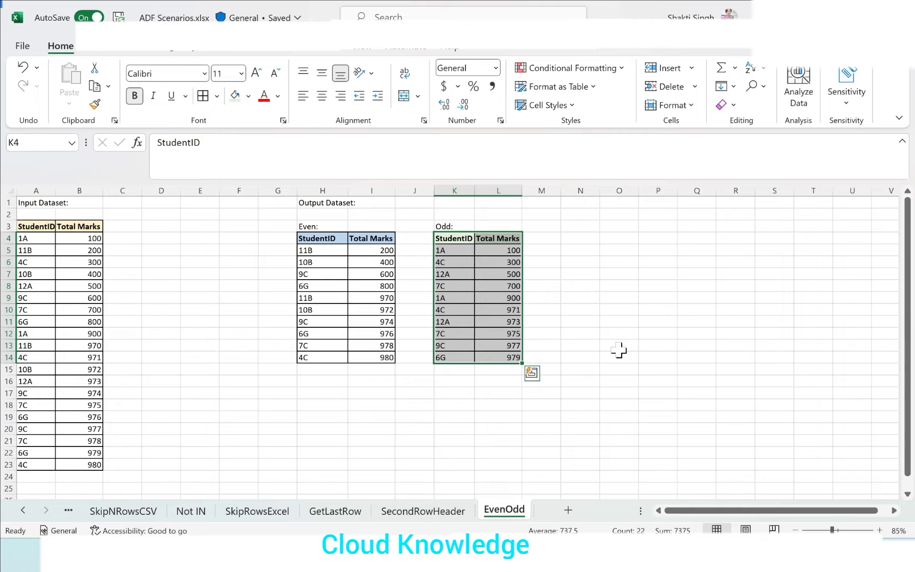
pyautogui.click(122, 238)
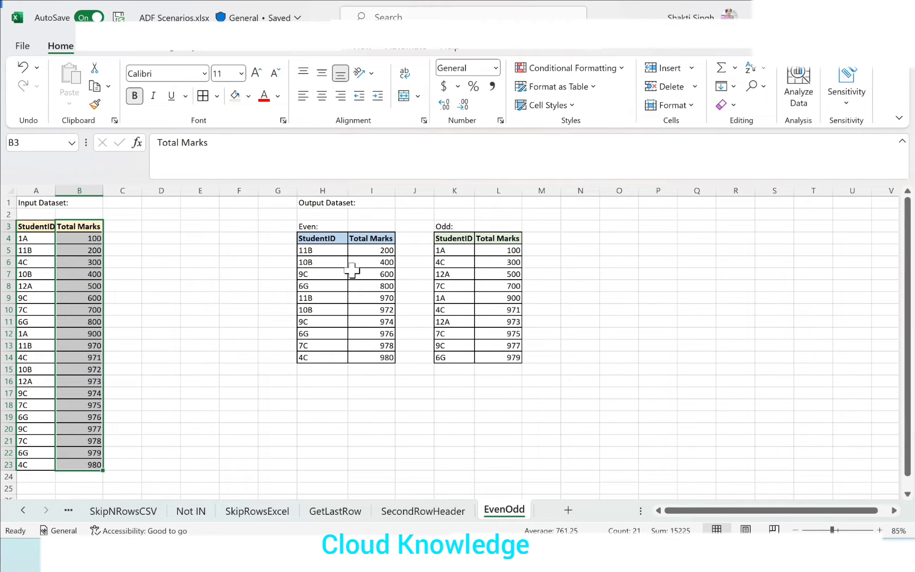
pyautogui.moveTo(369, 294)
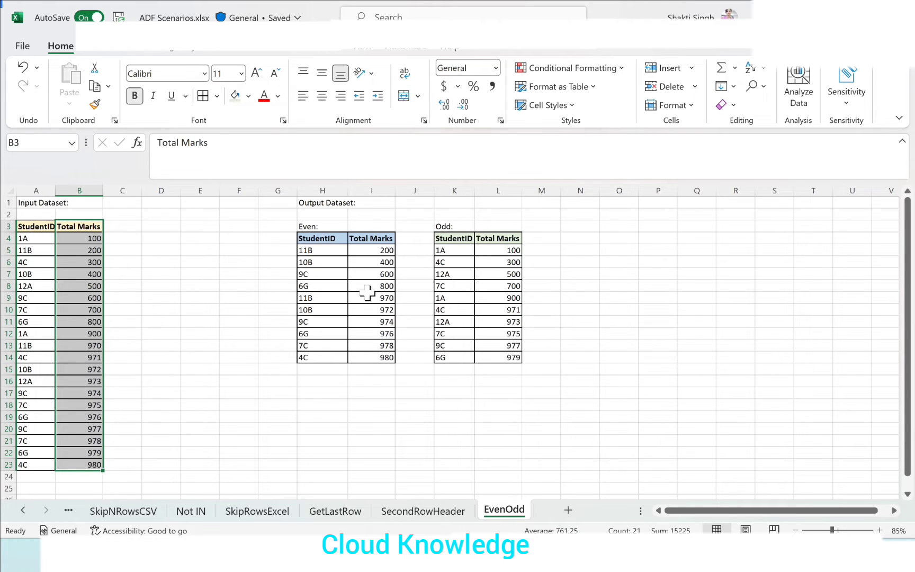
pyautogui.click(498, 286)
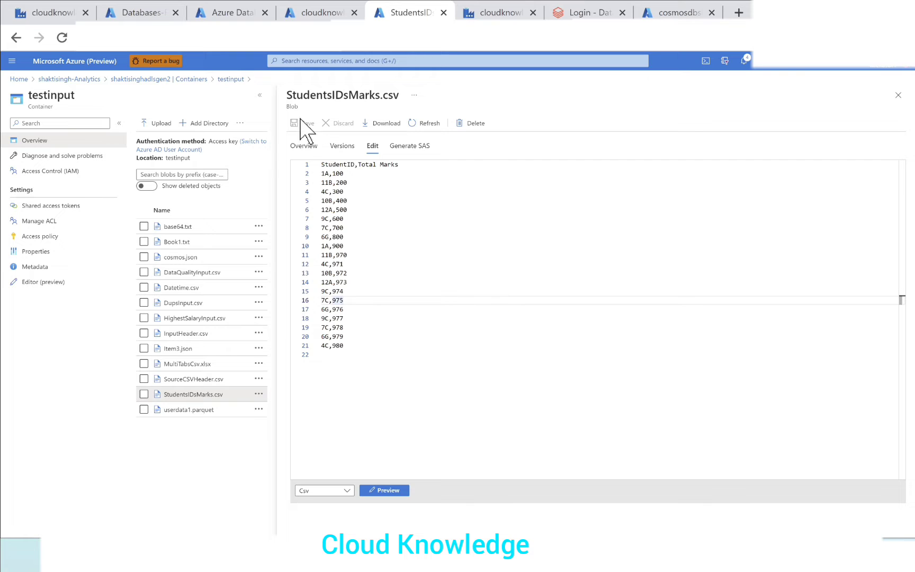
pyautogui.moveTo(409, 270)
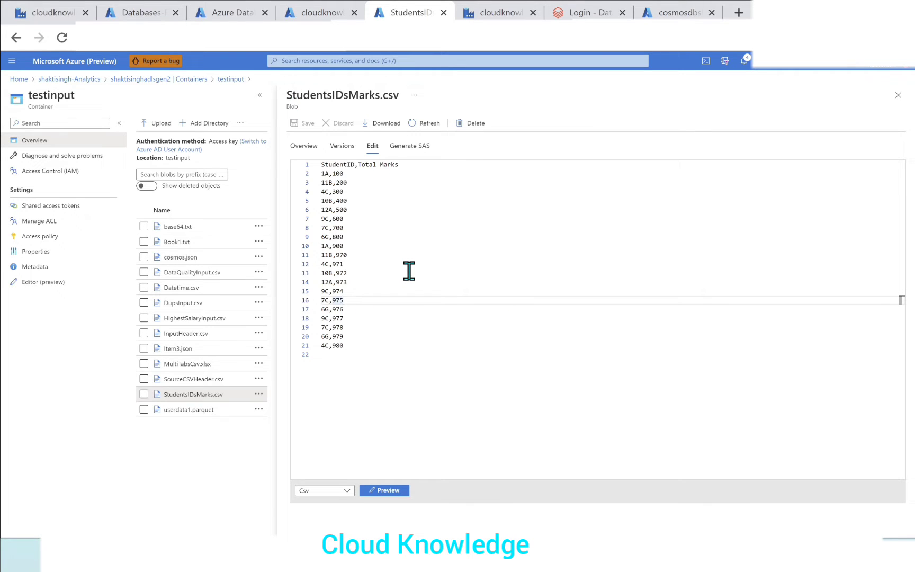
pyautogui.moveTo(380, 190)
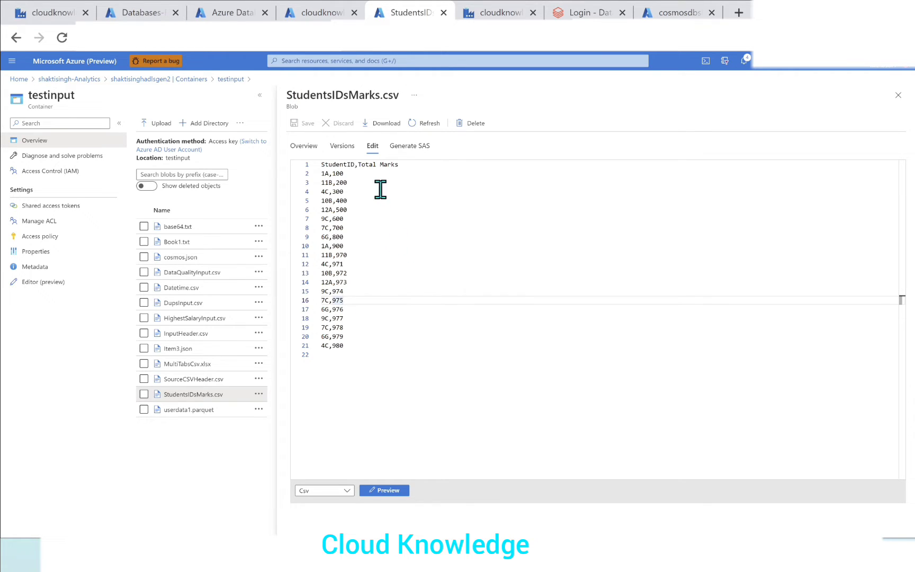
pyautogui.click(383, 489)
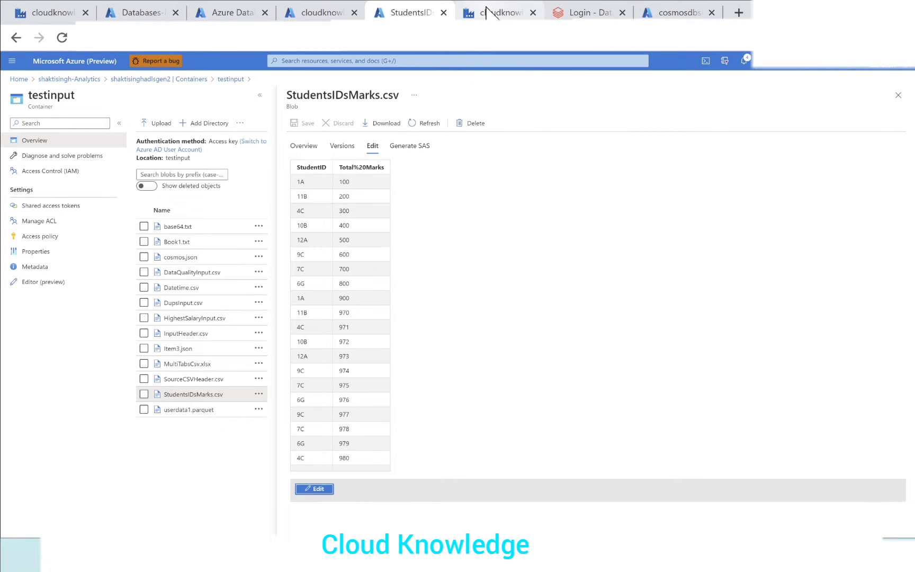
# Name the new pipeline pipelineEvenOdd and place a Data flow activity on its canvas
pyautogui.click(500, 11)
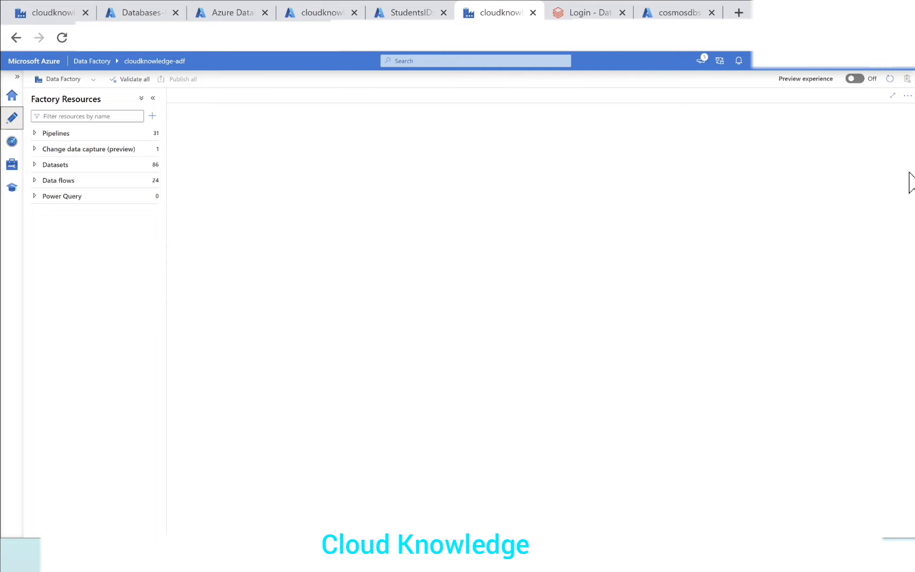
pyautogui.moveTo(272, 162)
pyautogui.write('pipelineEven')
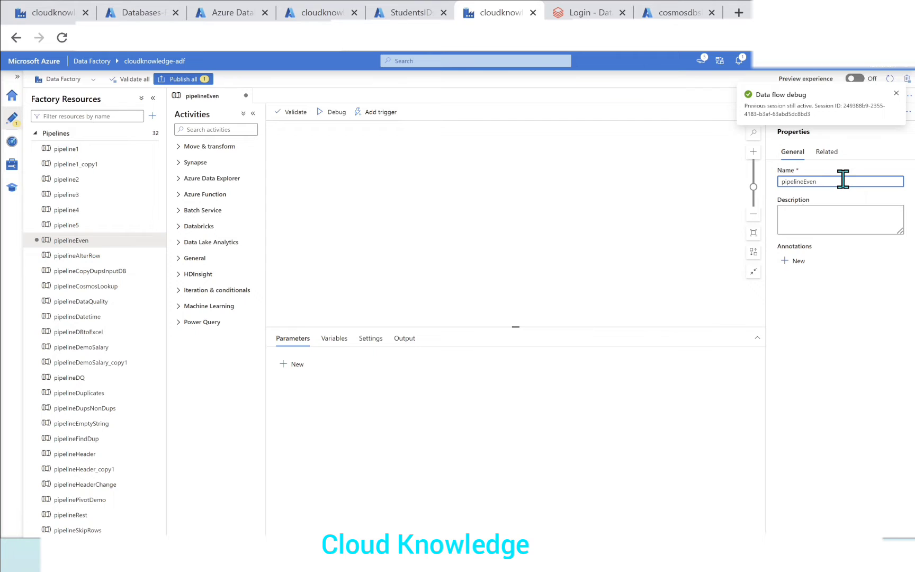
pyautogui.write('Odd')
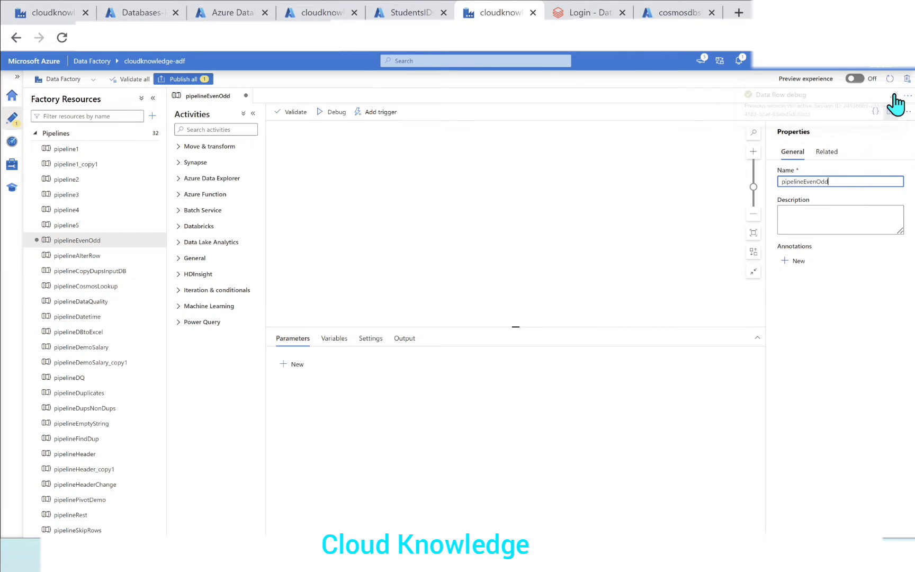
pyautogui.click(153, 97)
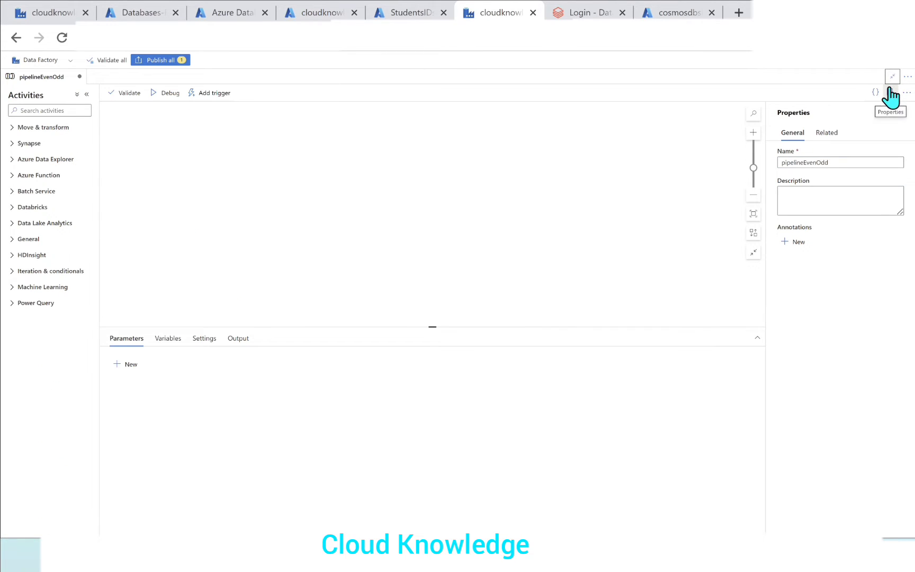
pyautogui.click(17, 77)
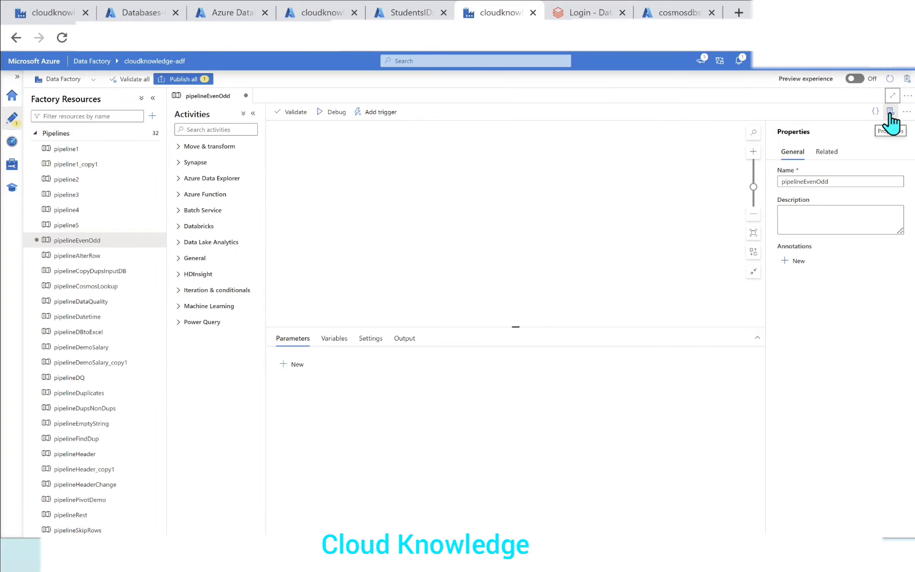
pyautogui.moveTo(891, 127)
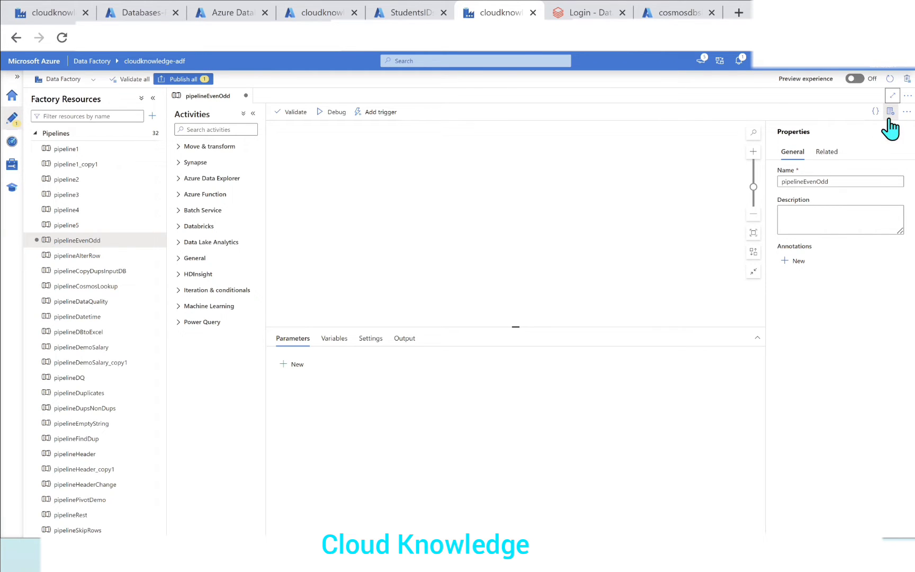
pyautogui.click(892, 111)
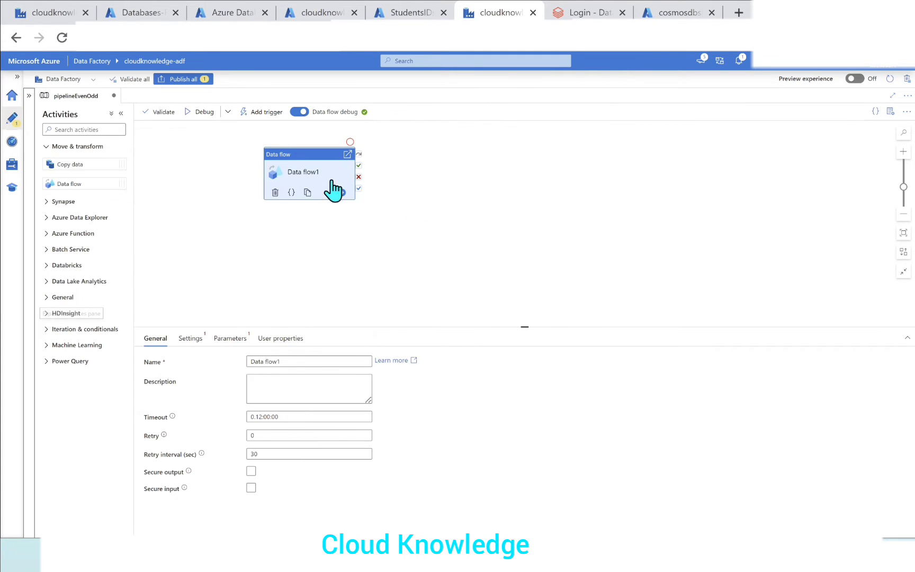
# Create a new data flow dataflowEvenOdd from the Data flow activity's Settings
pyautogui.click(190, 338)
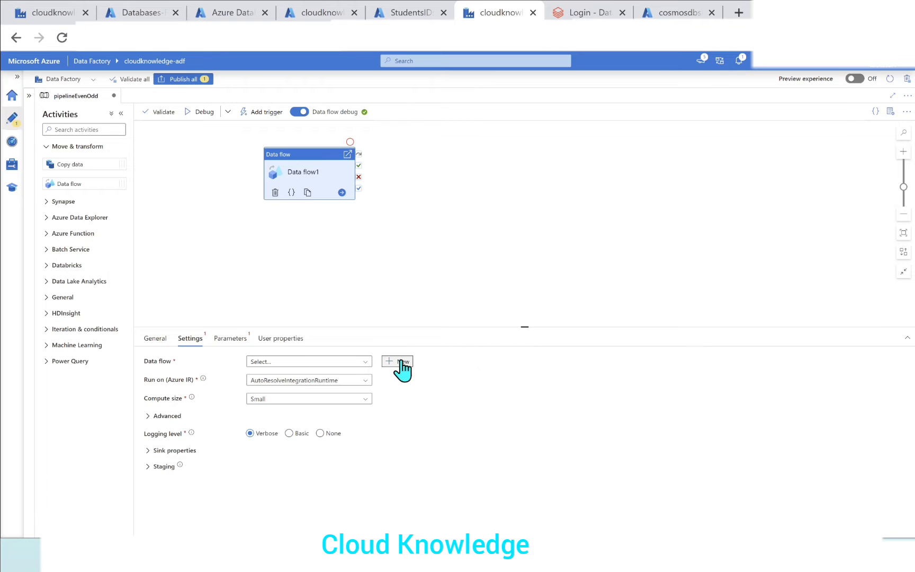
pyautogui.click(401, 361)
pyautogui.write('dataflowEven')
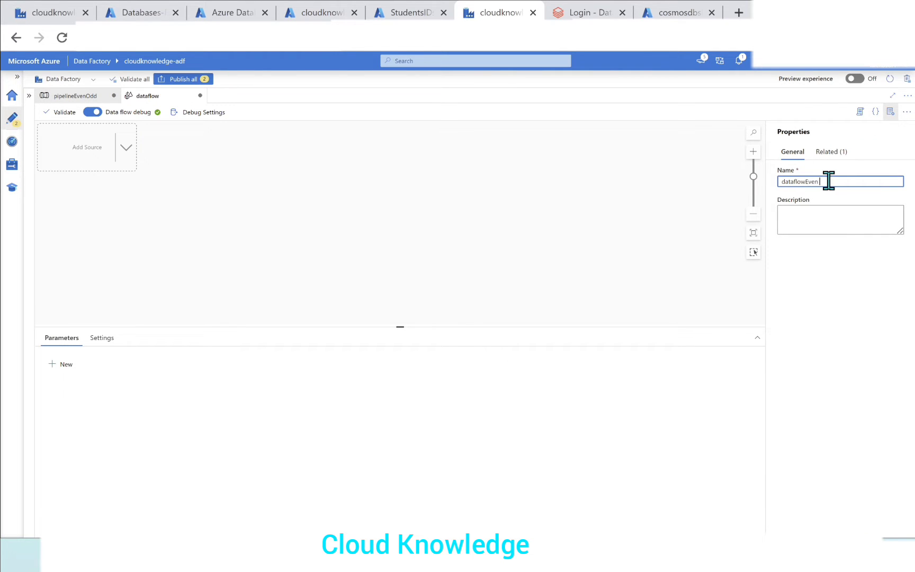
pyautogui.write('Odd')
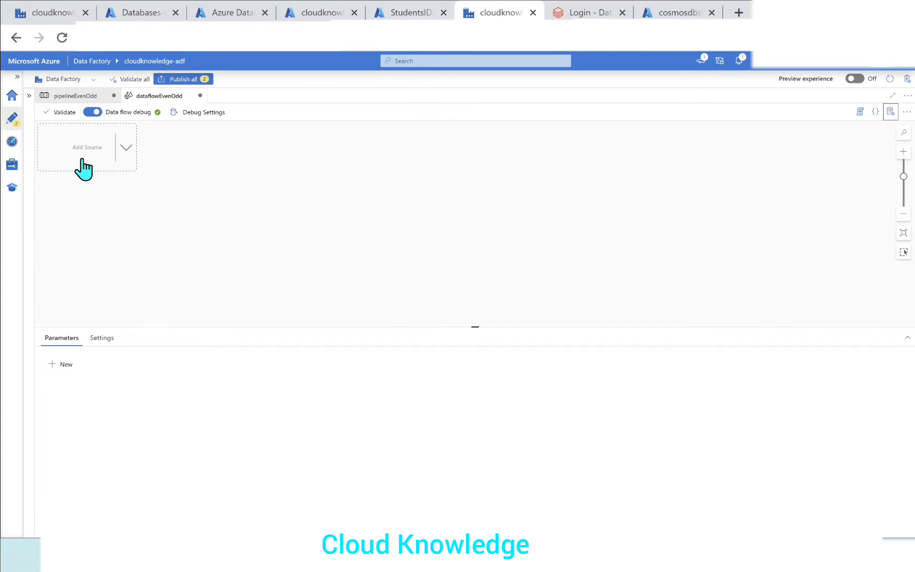
# Add source1 with a new Azure Data Lake Storage Gen2 delimited-text dataset named EvenOddInput
pyautogui.click(87, 147)
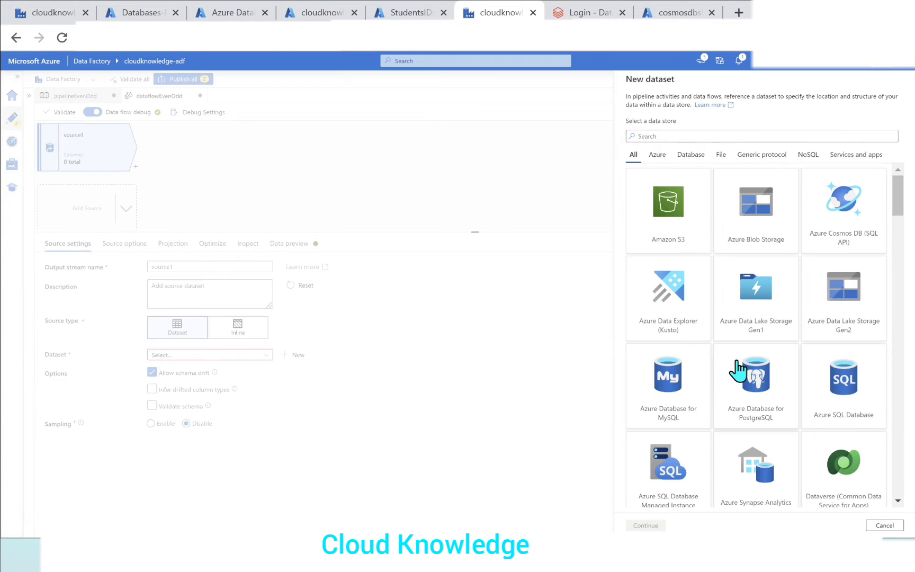
pyautogui.click(844, 286)
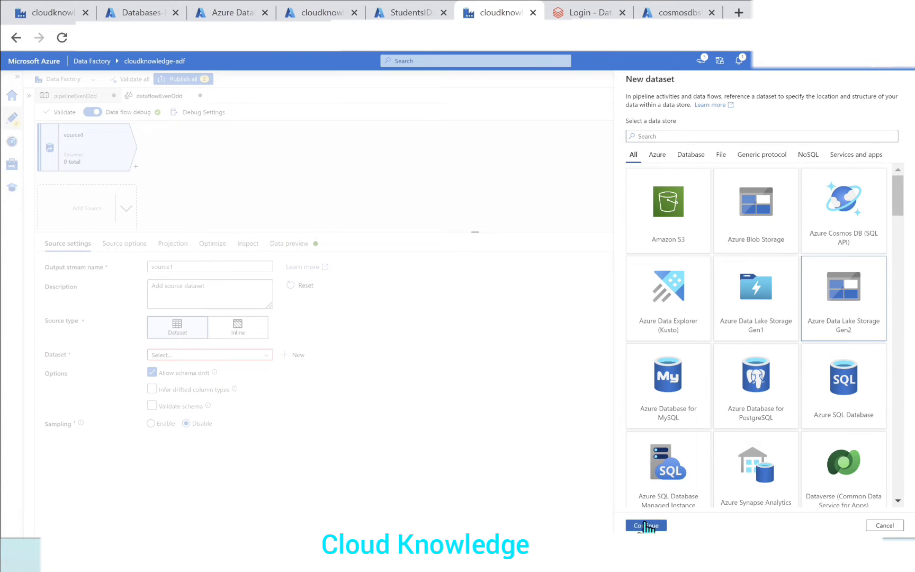
pyautogui.click(645, 526)
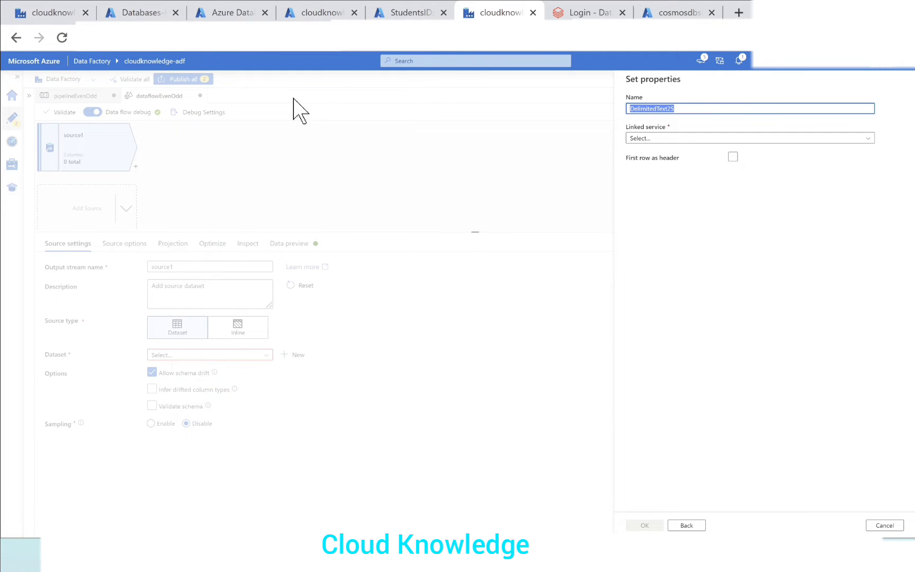
pyautogui.write('EvenOdd')
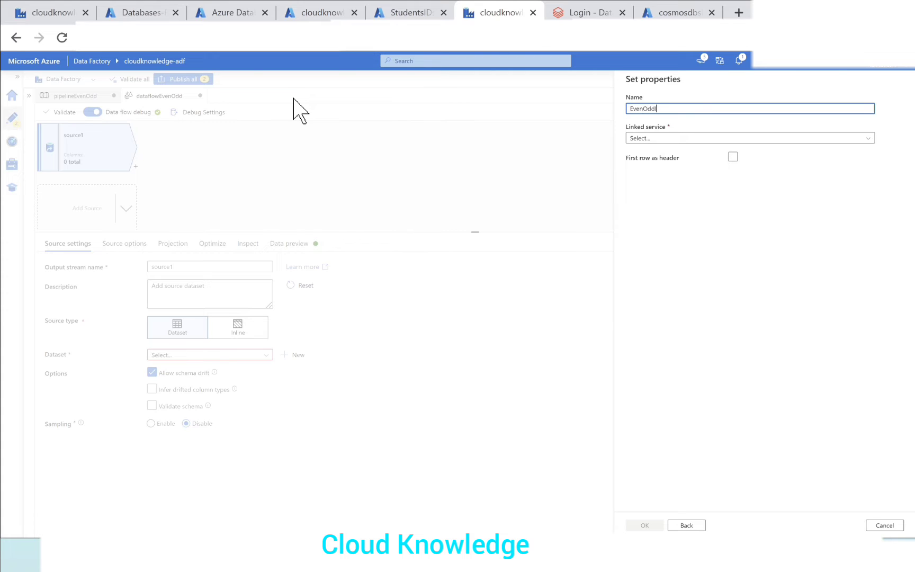
pyautogui.write('Input')
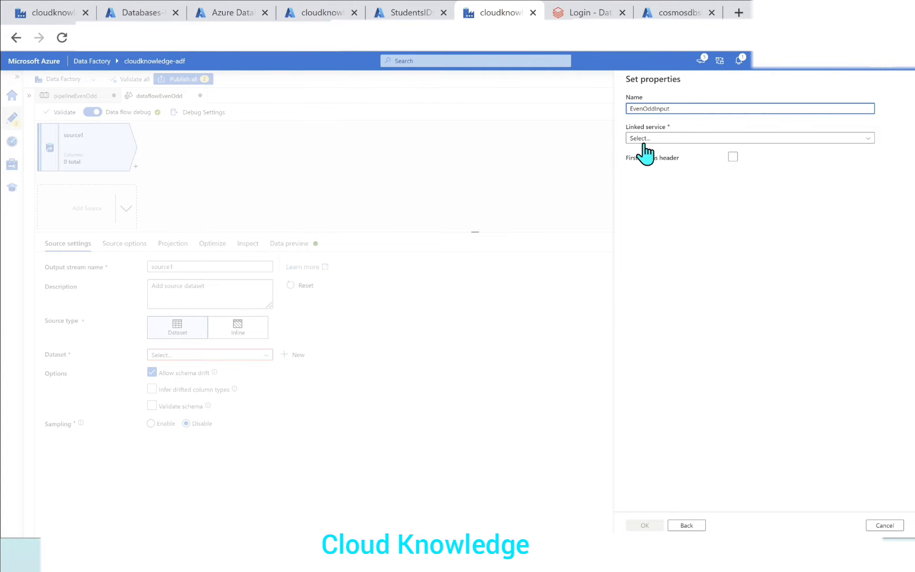
# Point EvenOddInput at testinput/StudentsIDsMarks.csv with first row as header and confirm
pyautogui.click(751, 139)
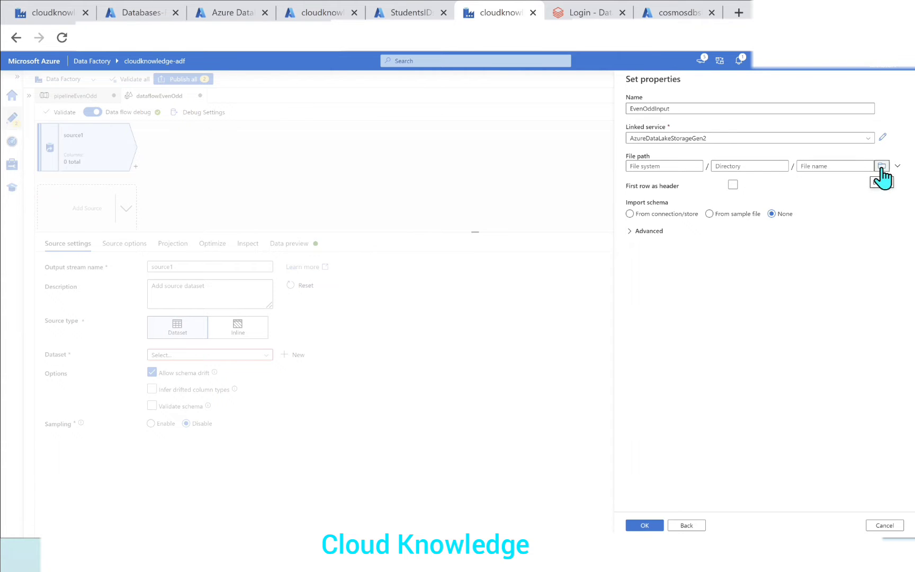
pyautogui.click(882, 166)
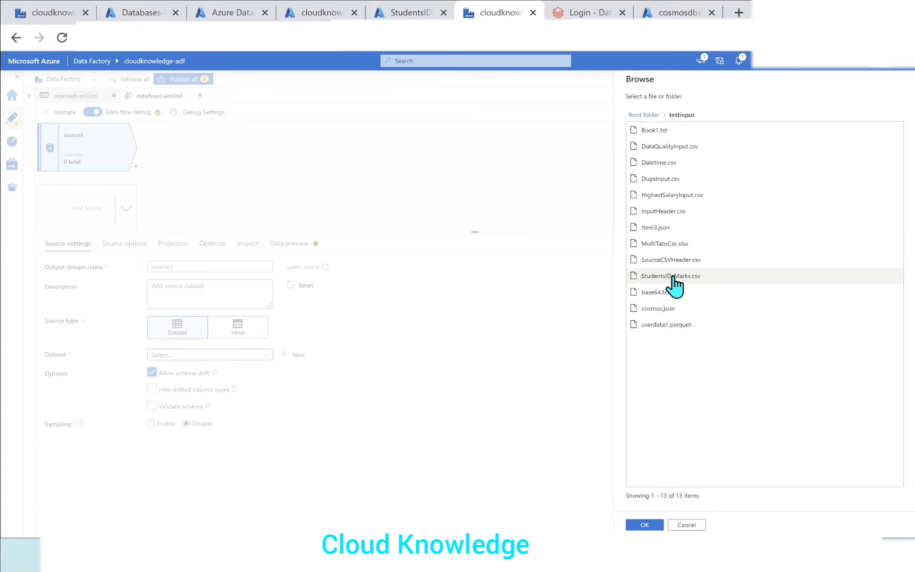
pyautogui.click(671, 275)
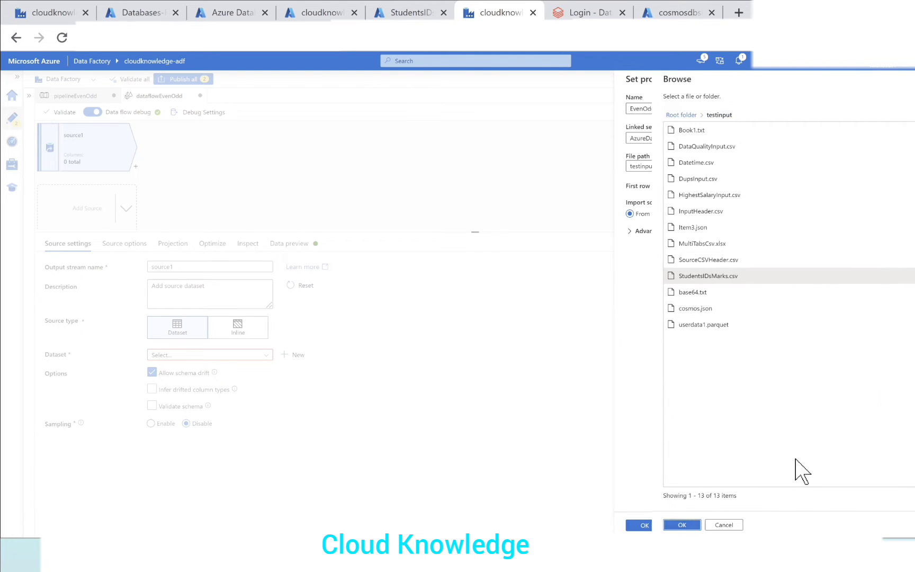
pyautogui.click(681, 525)
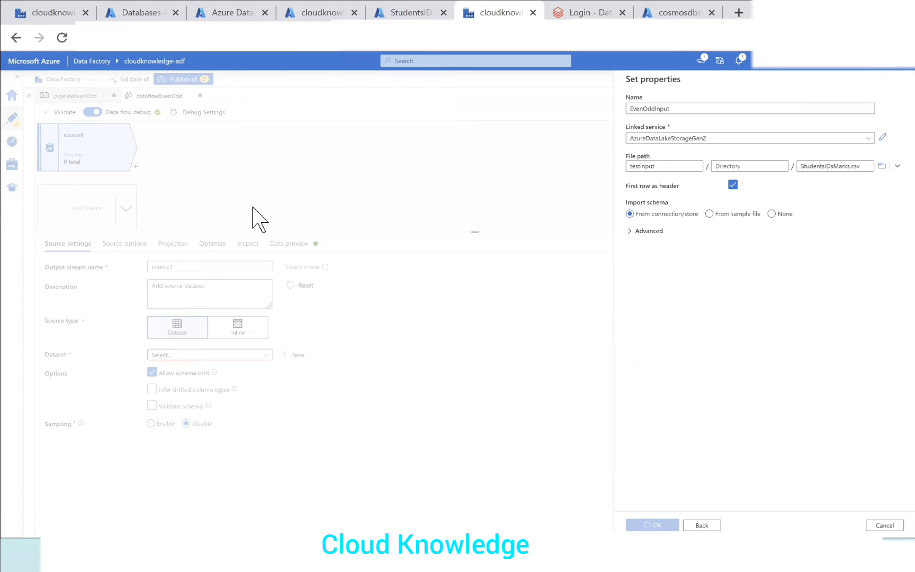
pyautogui.click(652, 525)
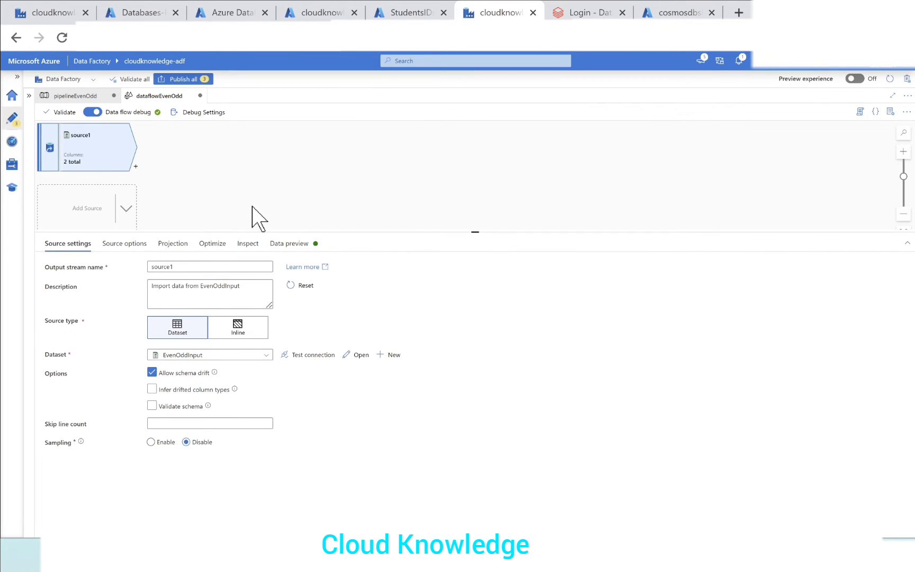
# Refresh source1's Data preview to fetch the student rows
pyautogui.click(289, 244)
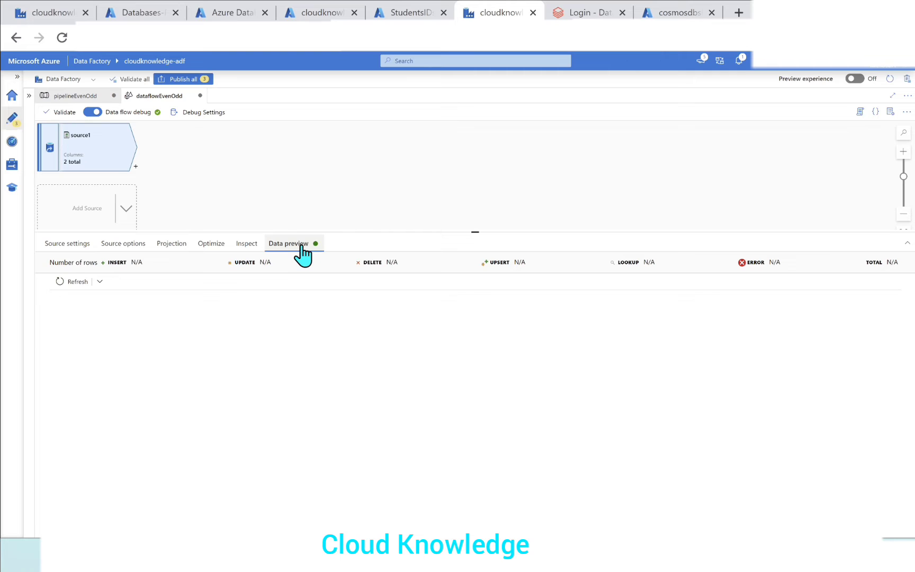
pyautogui.moveTo(77, 282)
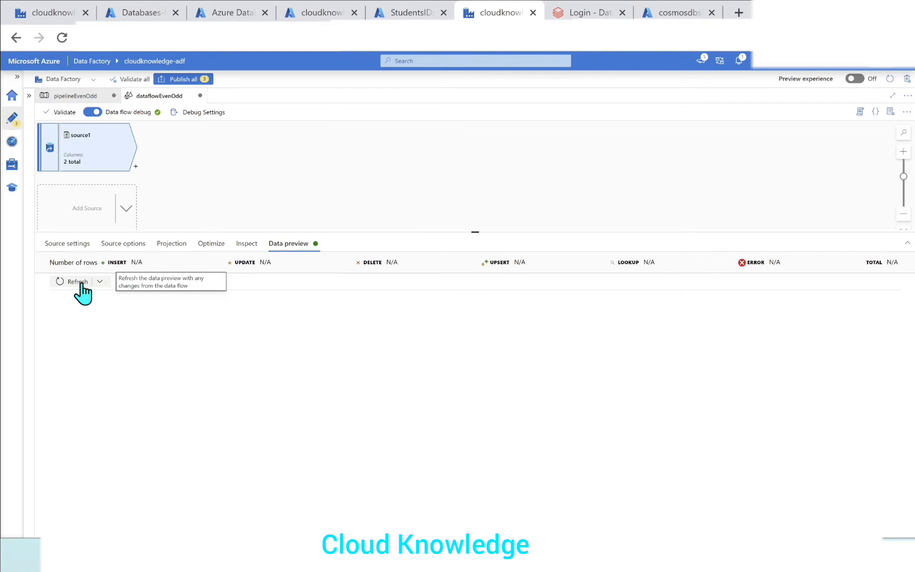
pyautogui.click(76, 282)
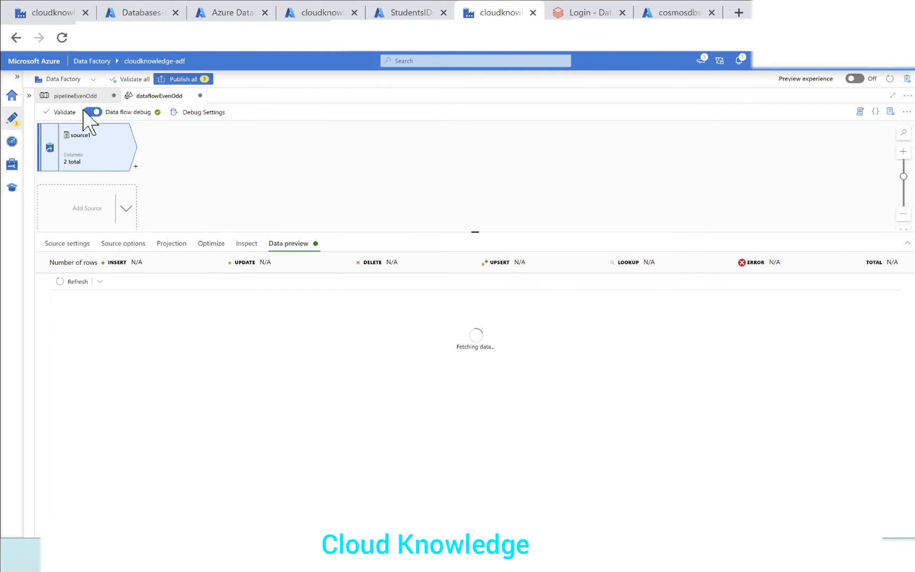
pyautogui.moveTo(323, 519)
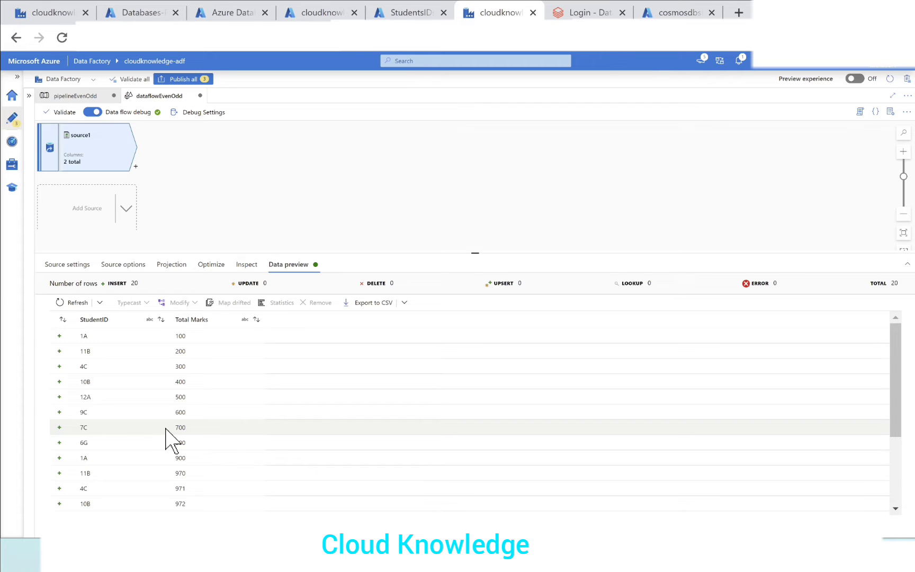
pyautogui.moveTo(155, 309)
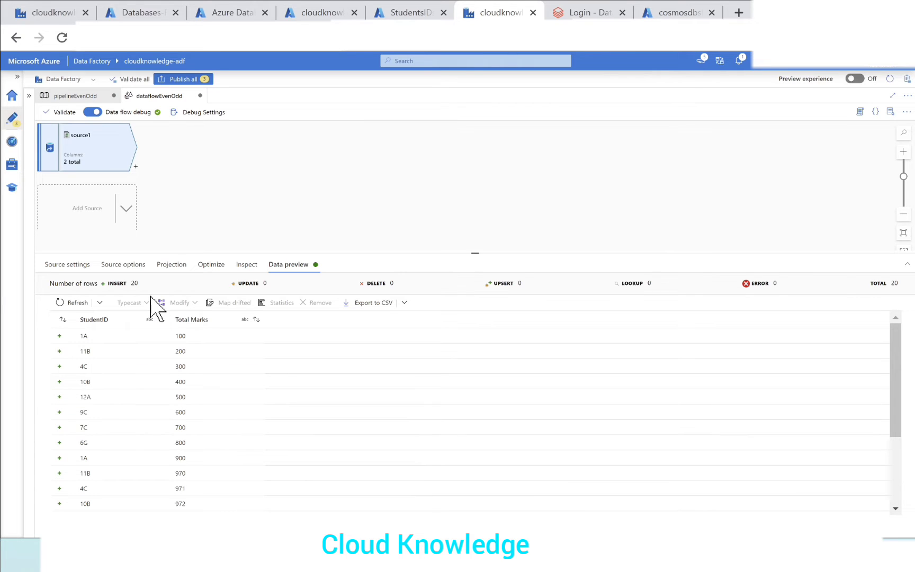
# Add a Surrogate Key after source1 with key column keycol, start 1, step 1
pyautogui.click(135, 167)
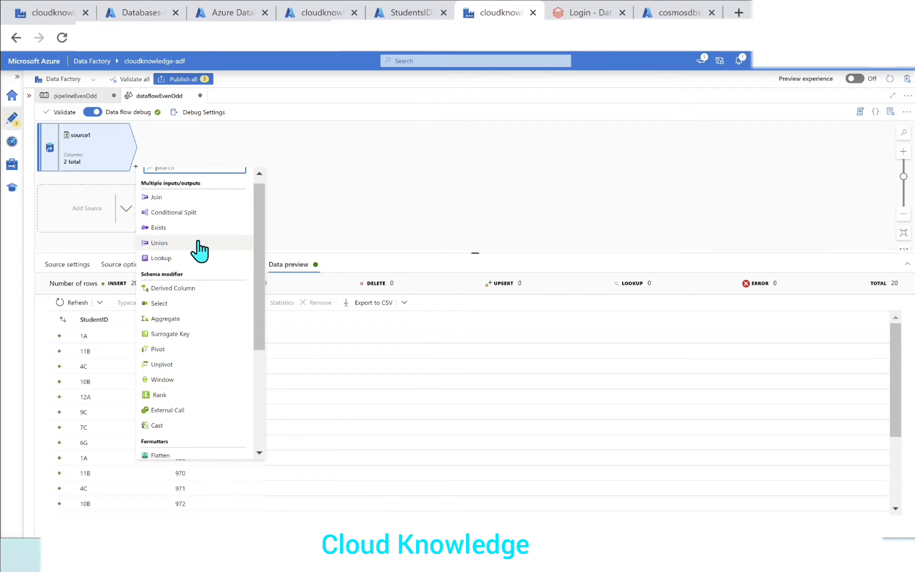
pyautogui.moveTo(200, 341)
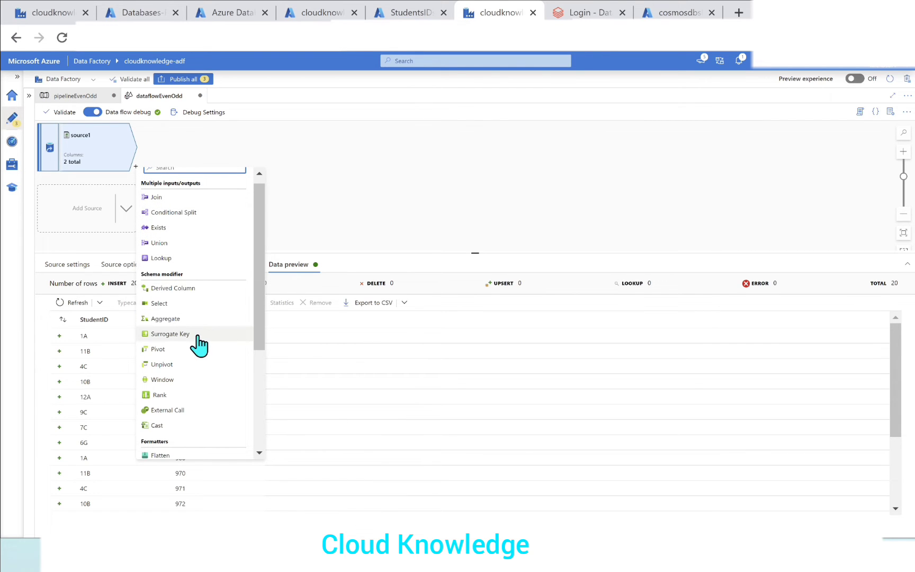
pyautogui.click(169, 334)
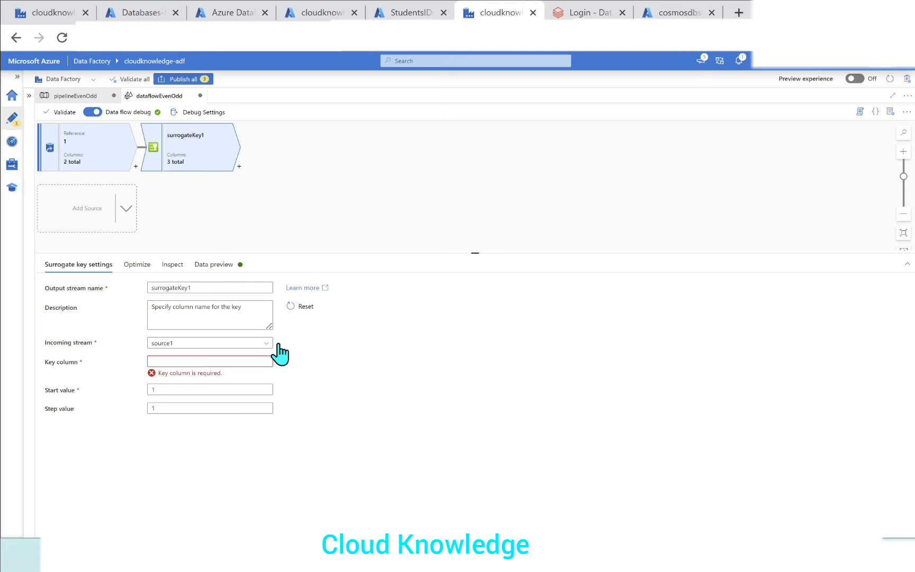
pyautogui.moveTo(266, 394)
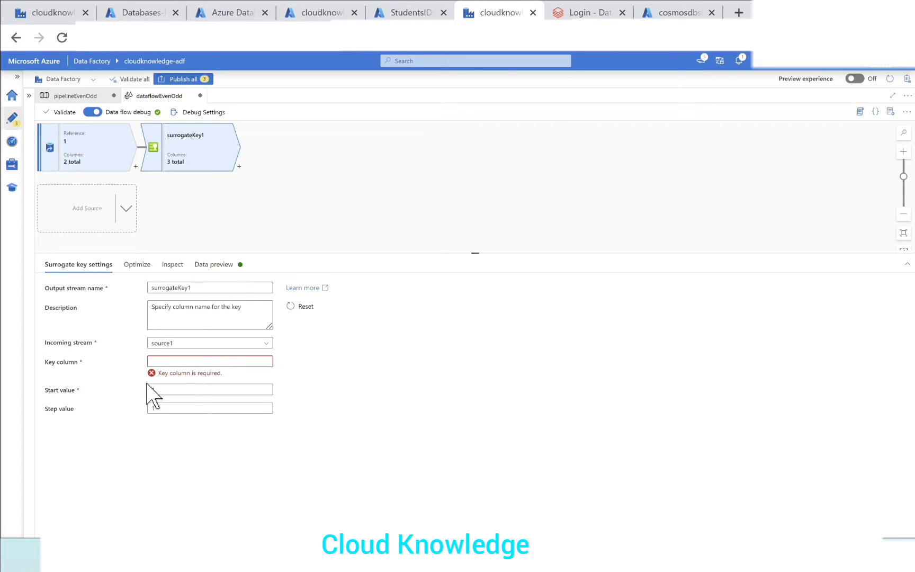
pyautogui.click(209, 361)
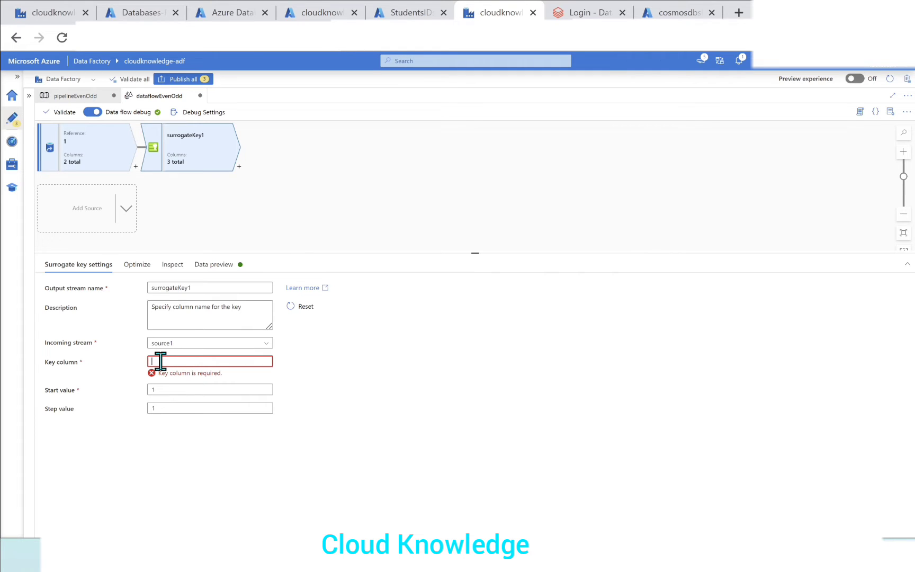
pyautogui.moveTo(53, 403)
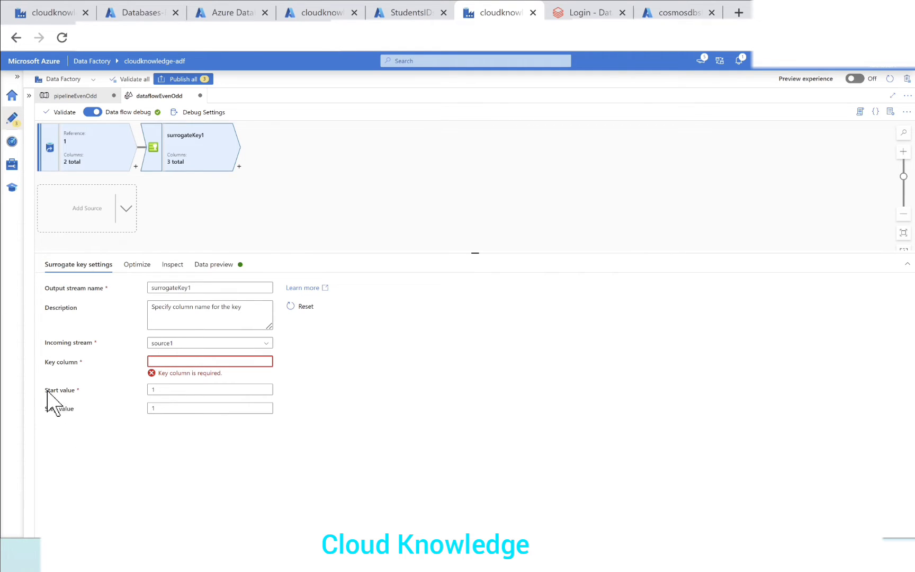
pyautogui.write('keycol')
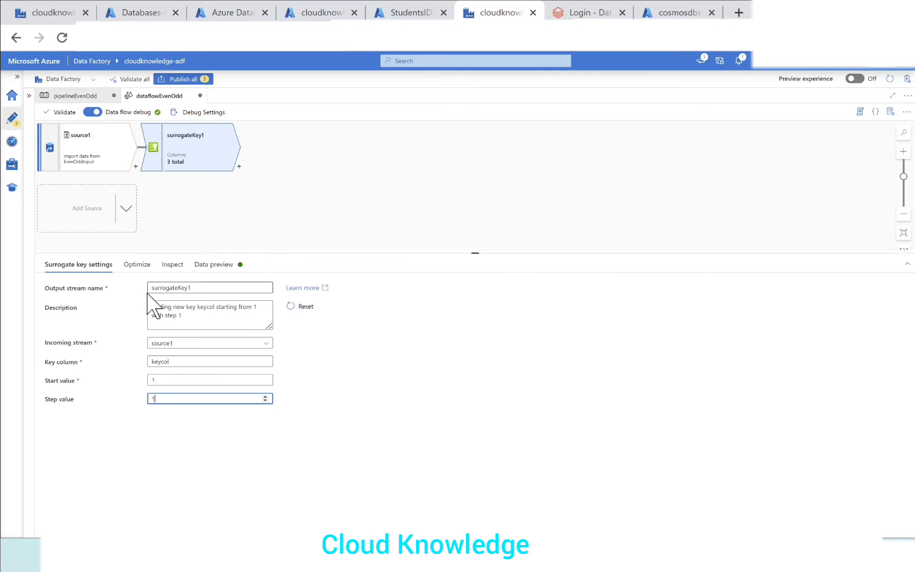
# Refresh surrogateKey1's Data preview and scroll through keycol values 1 to 20
pyautogui.click(213, 264)
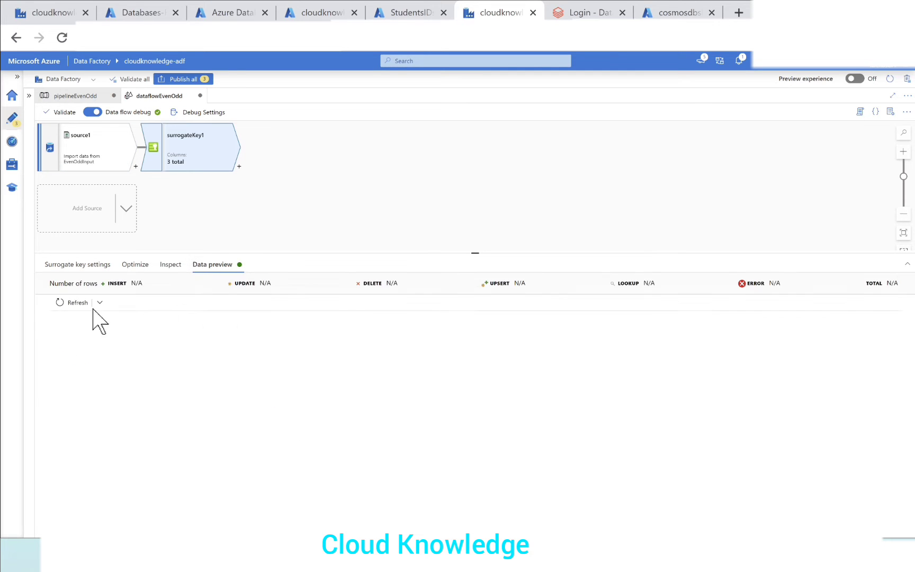
pyautogui.click(78, 302)
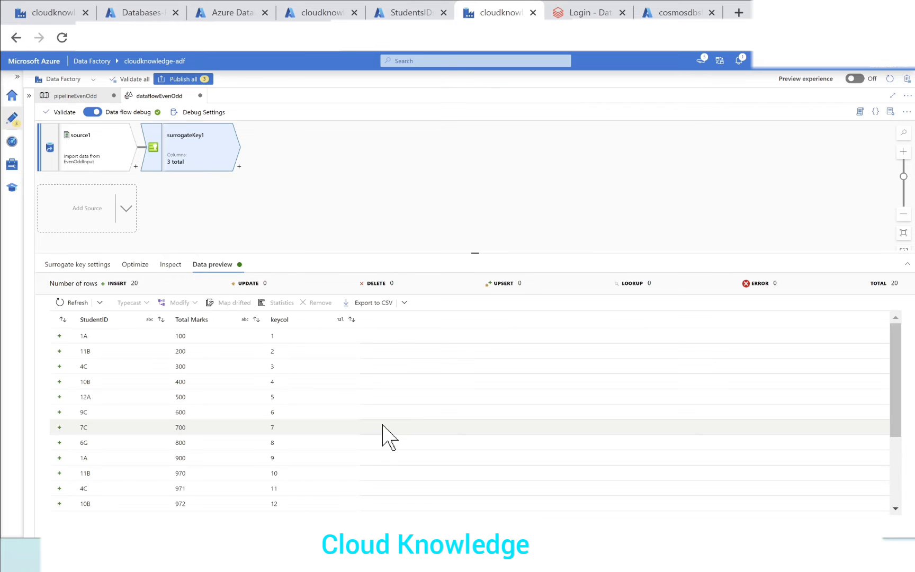
pyautogui.moveTo(326, 358)
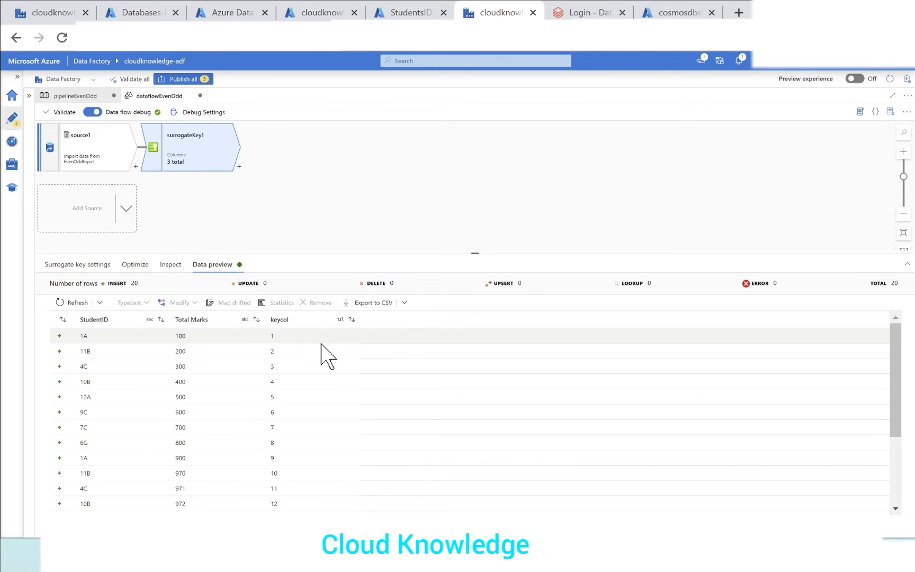
pyautogui.scroll(-3)
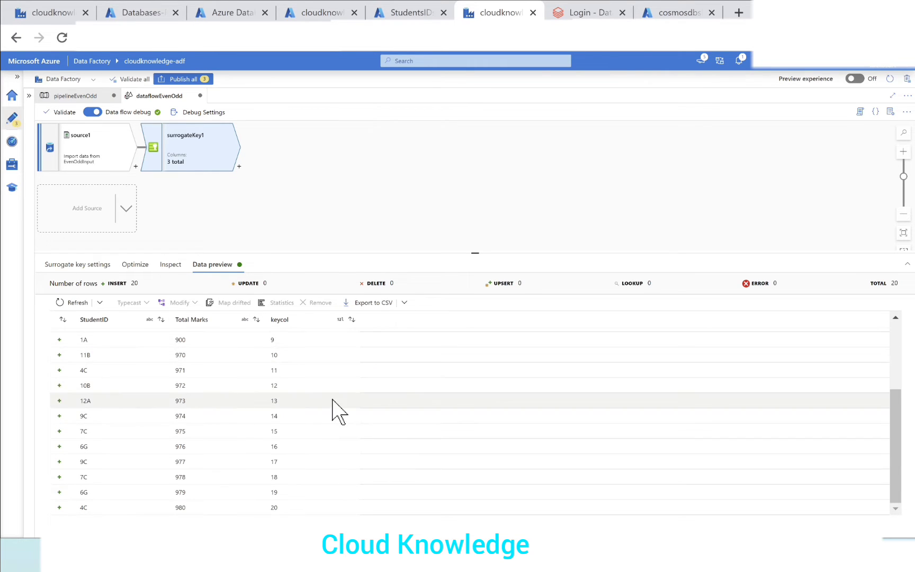
pyautogui.scroll(3)
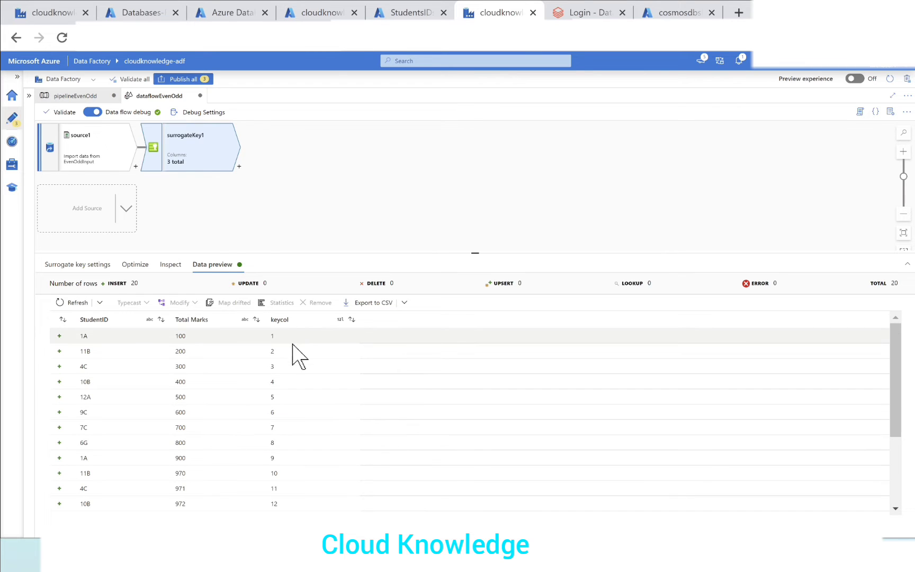
pyautogui.scroll(-3)
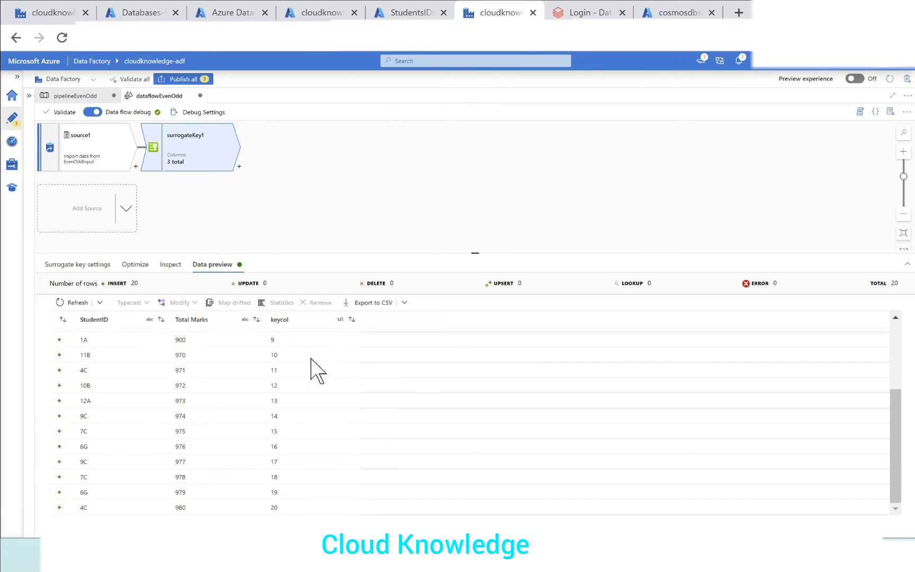
pyautogui.scroll(3)
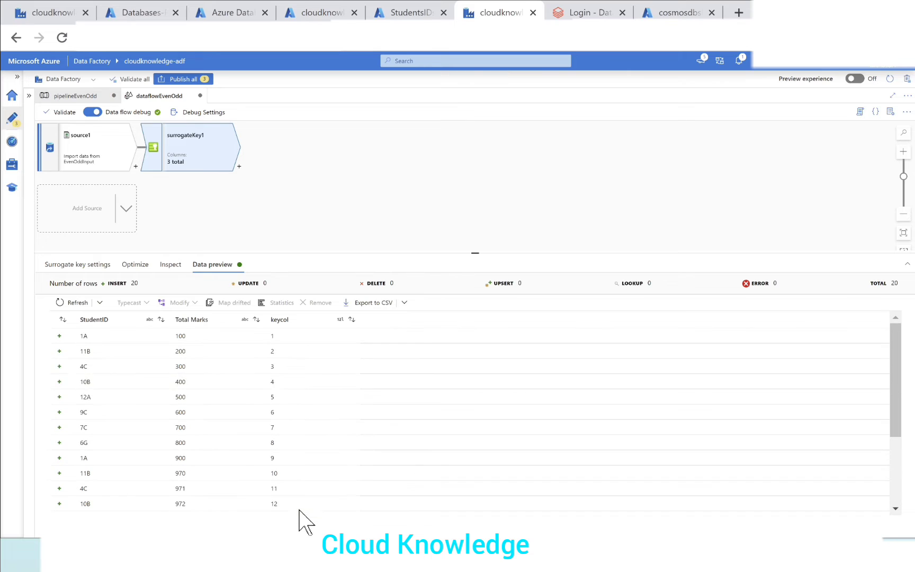
pyautogui.moveTo(269, 336)
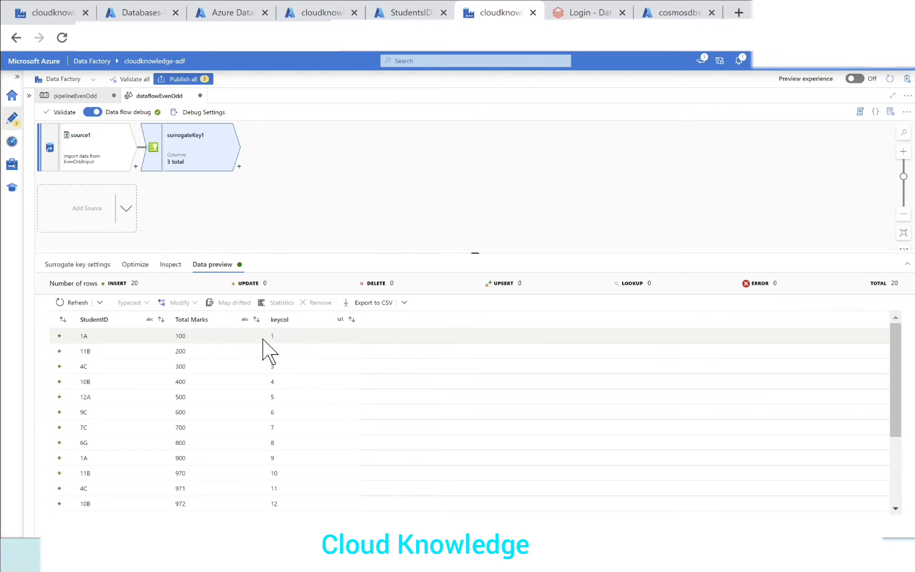
pyautogui.moveTo(309, 384)
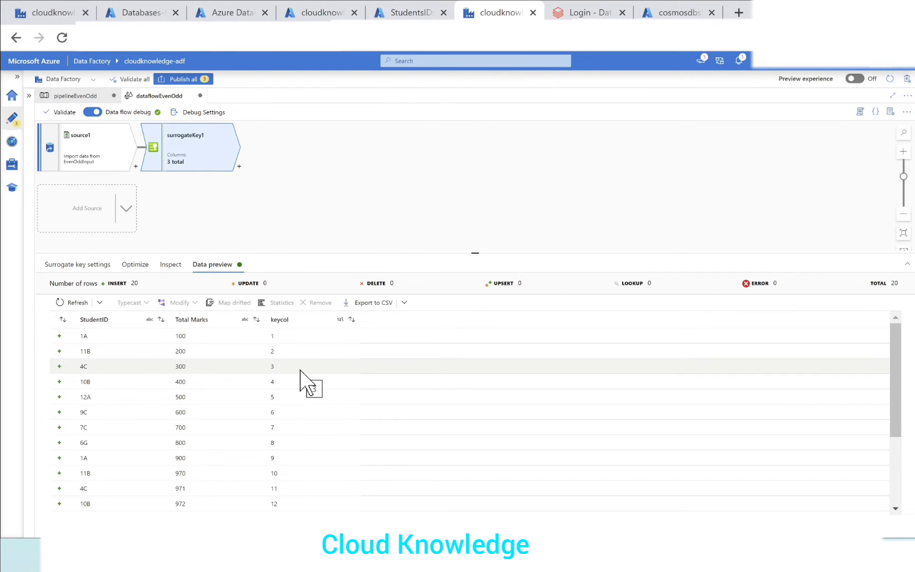
pyautogui.moveTo(304, 379)
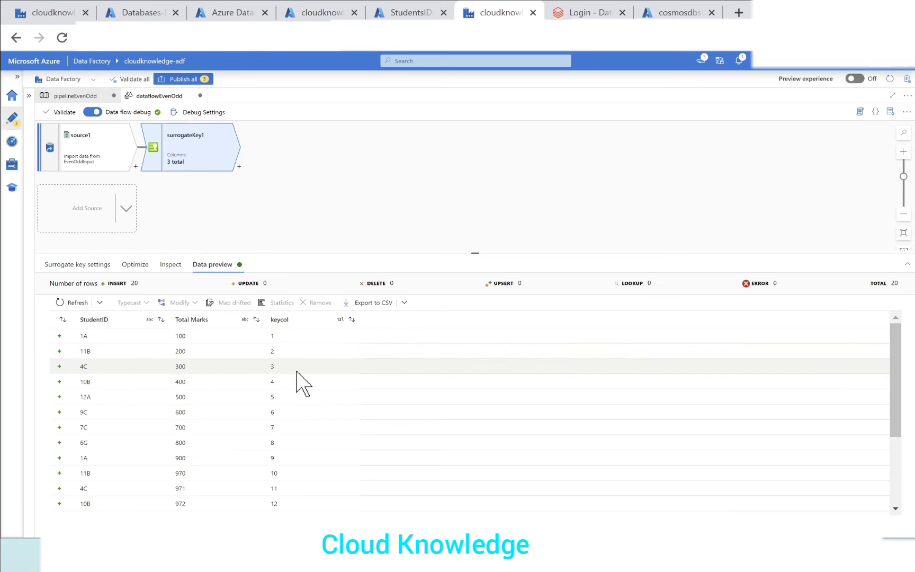
pyautogui.moveTo(300, 371)
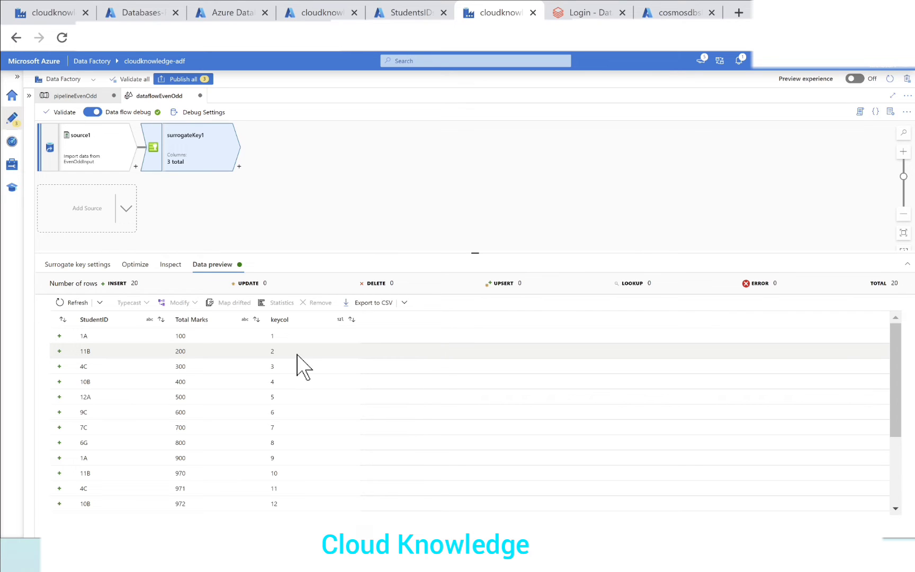
pyautogui.moveTo(306, 367)
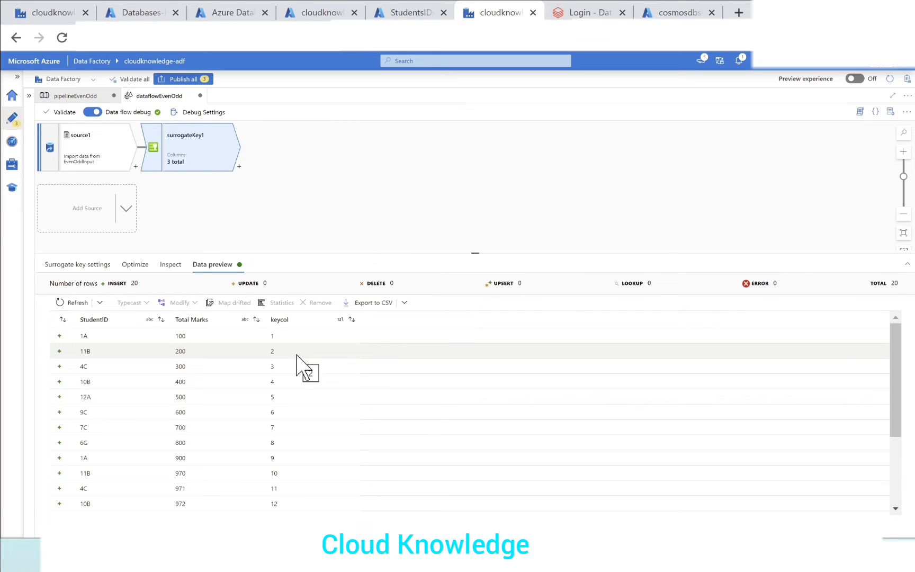
pyautogui.moveTo(333, 193)
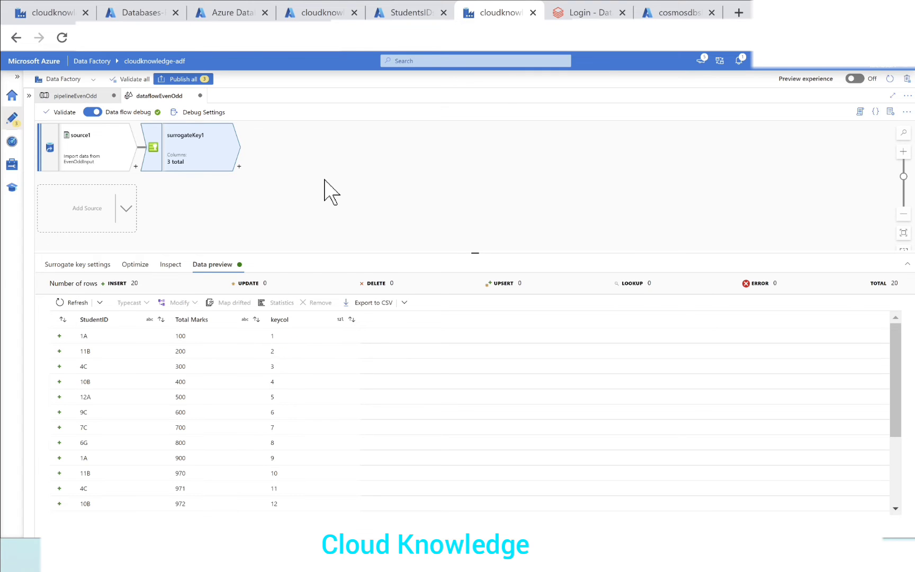
pyautogui.moveTo(902, 236)
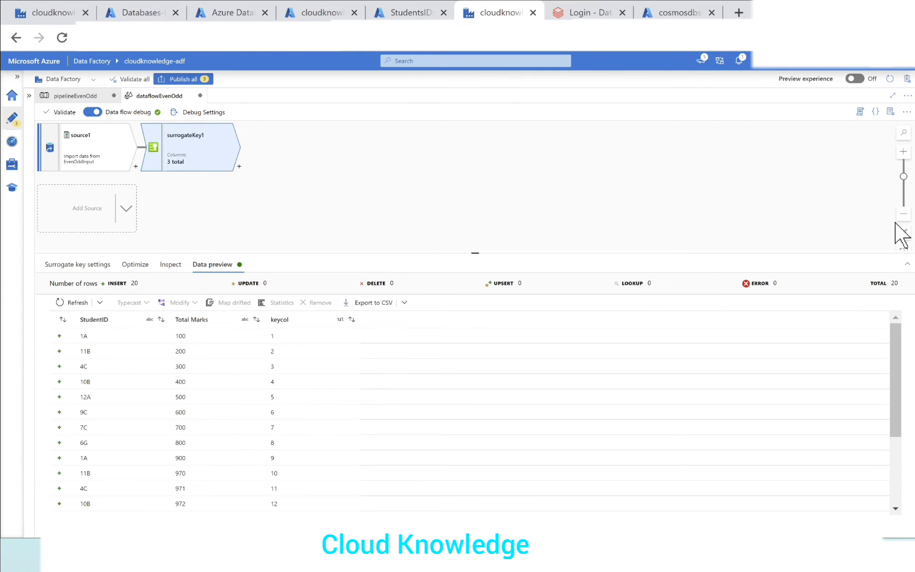
pyautogui.moveTo(272, 195)
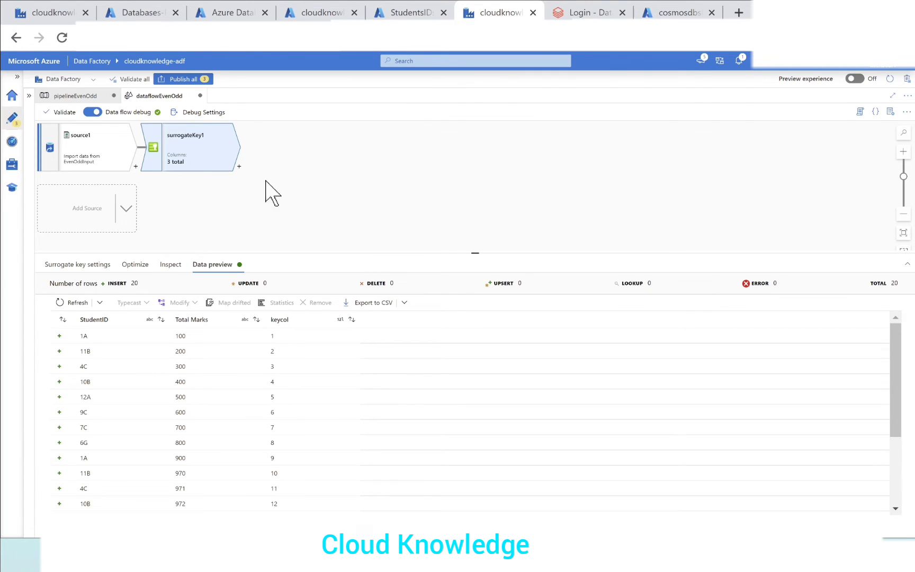
# Add a Conditional Split after surrogateKey1 with output streams Even and Odd
pyautogui.click(240, 167)
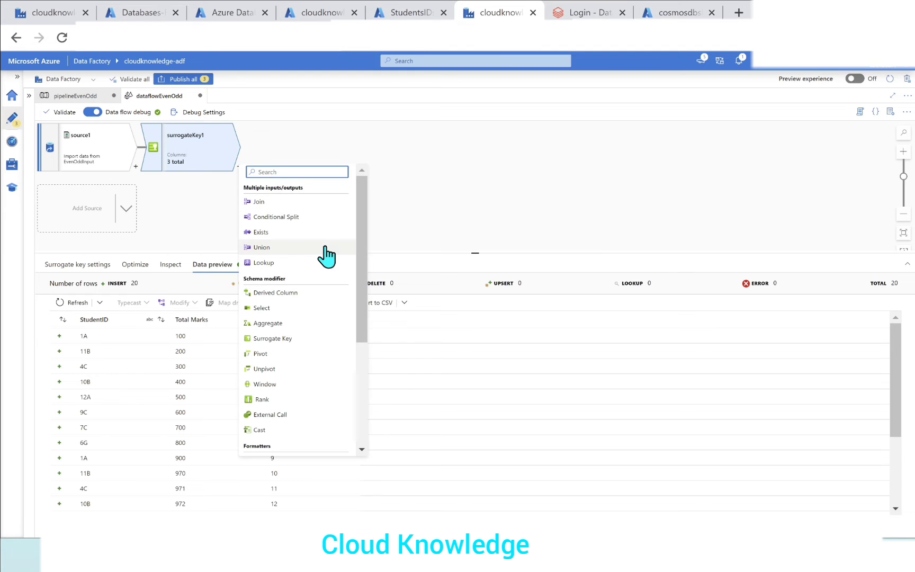
pyautogui.click(277, 217)
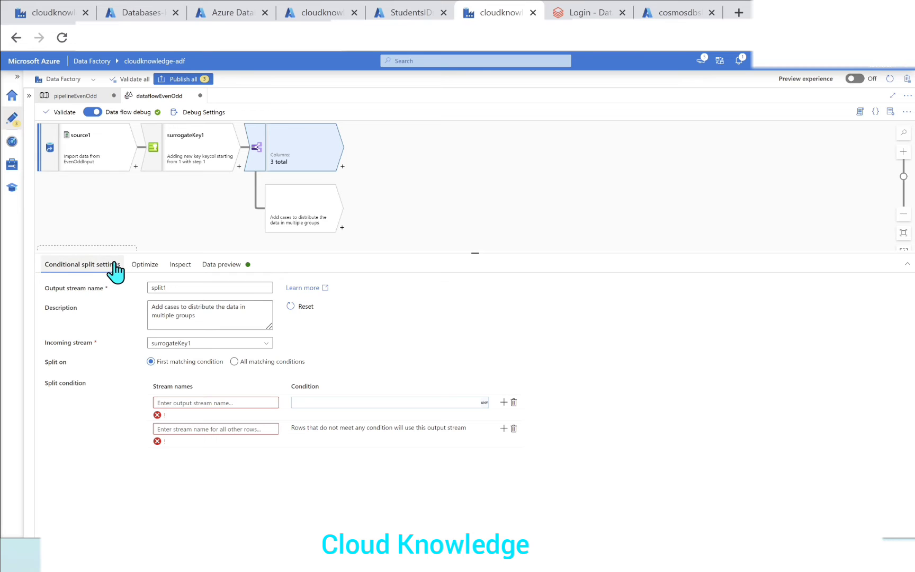
pyautogui.moveTo(215, 428)
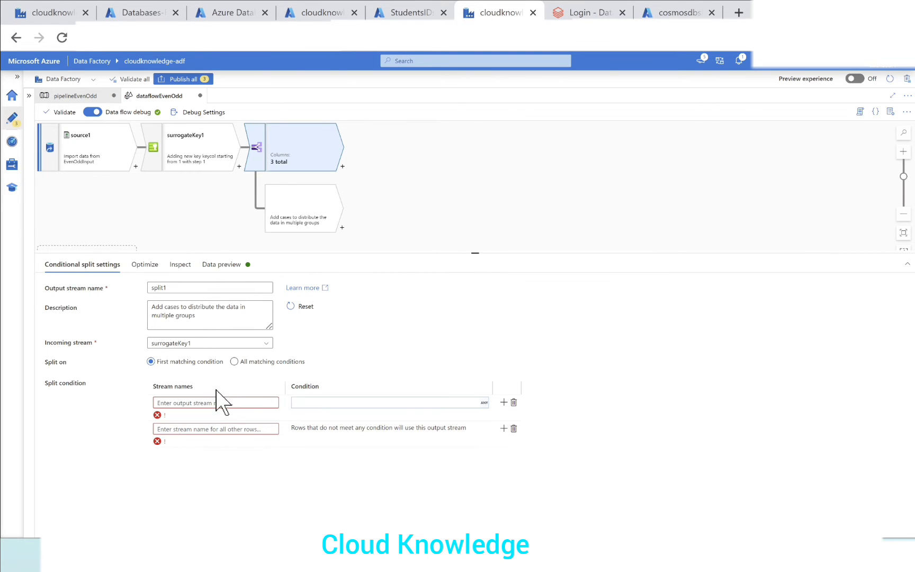
pyautogui.click(215, 402)
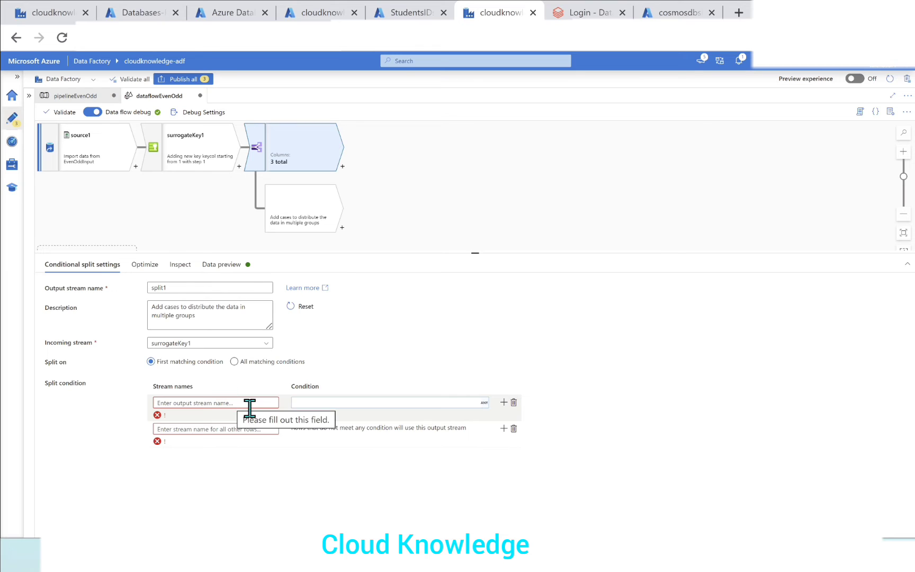
pyautogui.moveTo(322, 448)
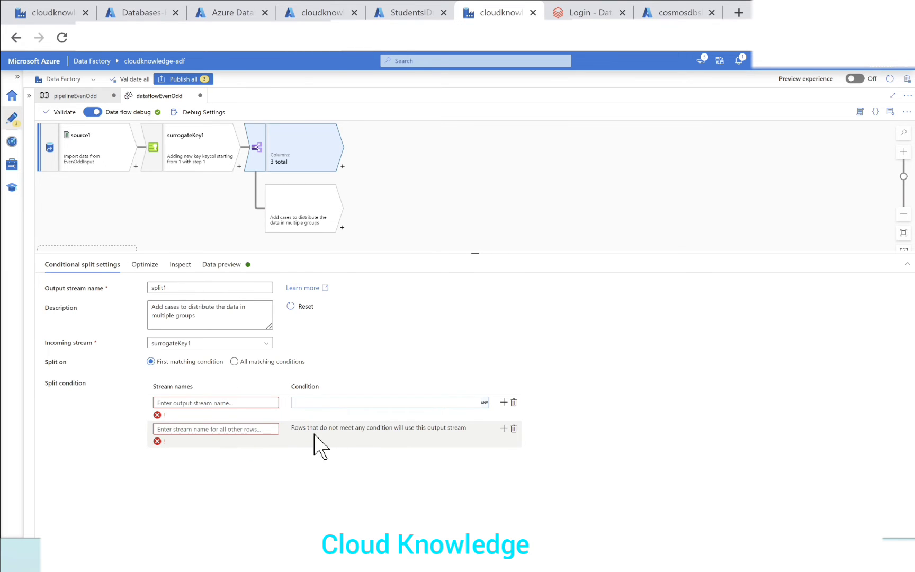
pyautogui.moveTo(461, 449)
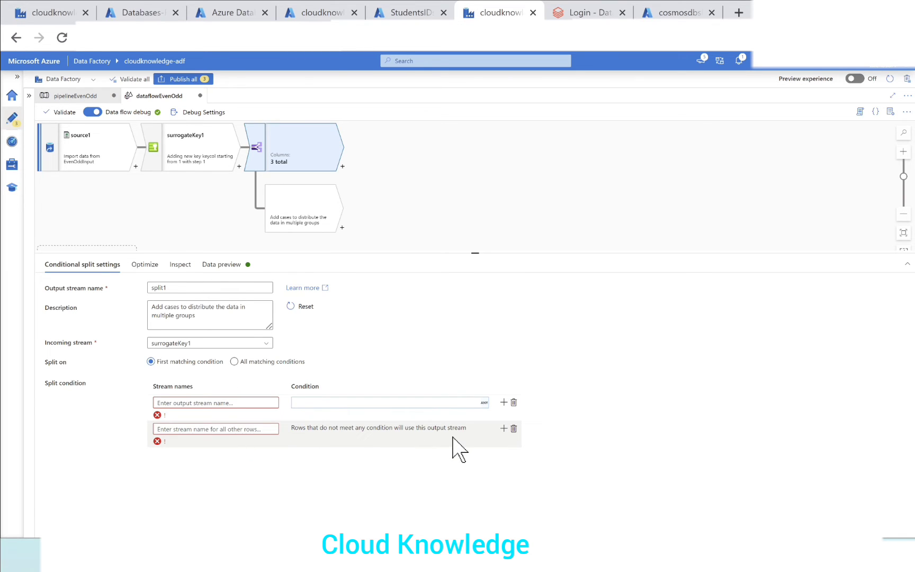
pyautogui.moveTo(363, 517)
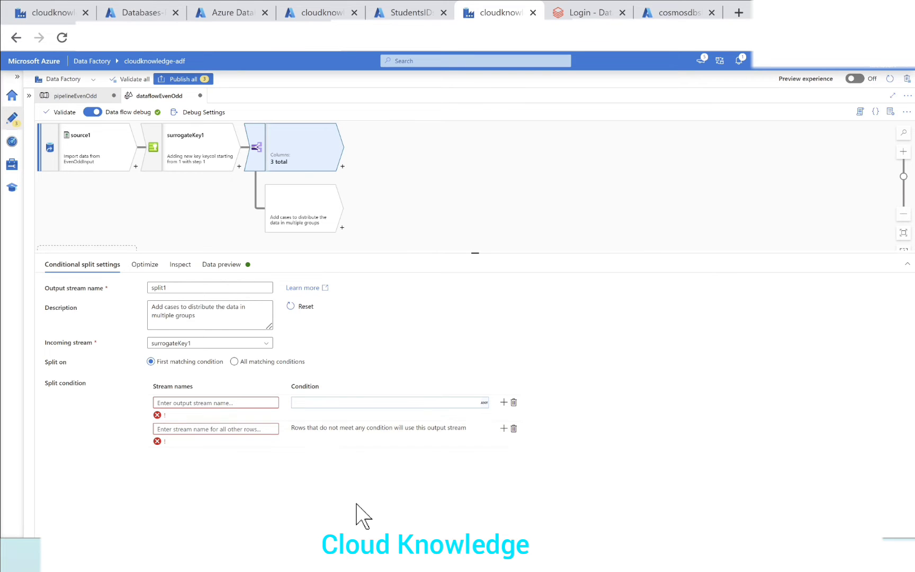
pyautogui.moveTo(436, 461)
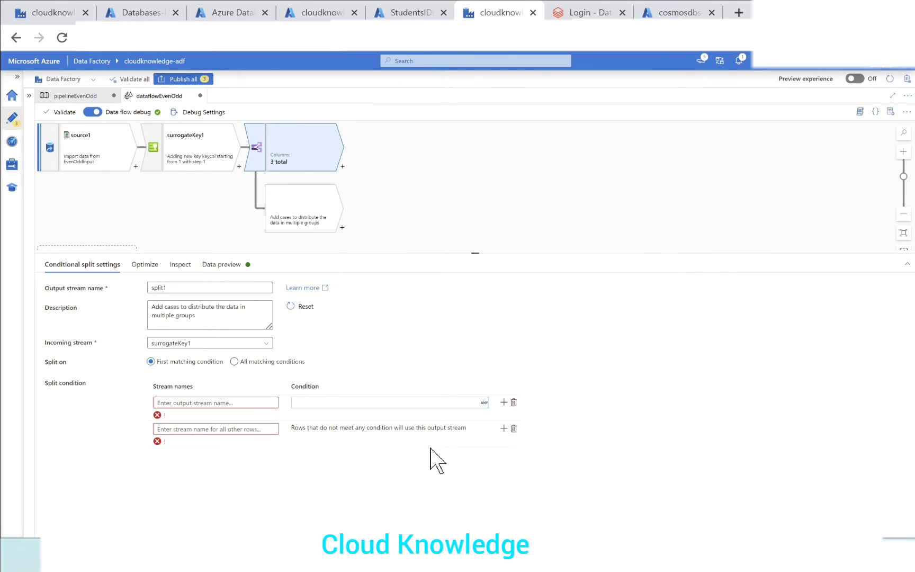
pyautogui.moveTo(304, 459)
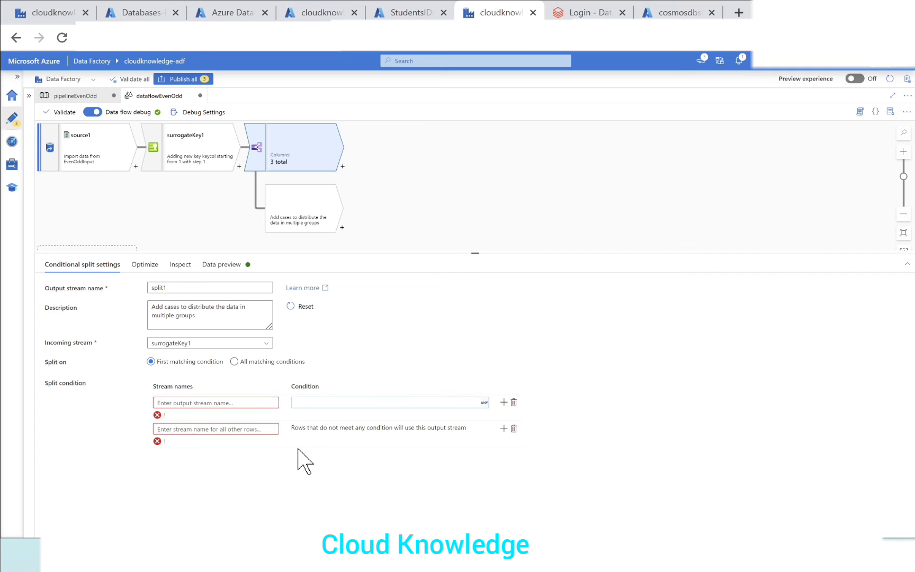
pyautogui.click(215, 403)
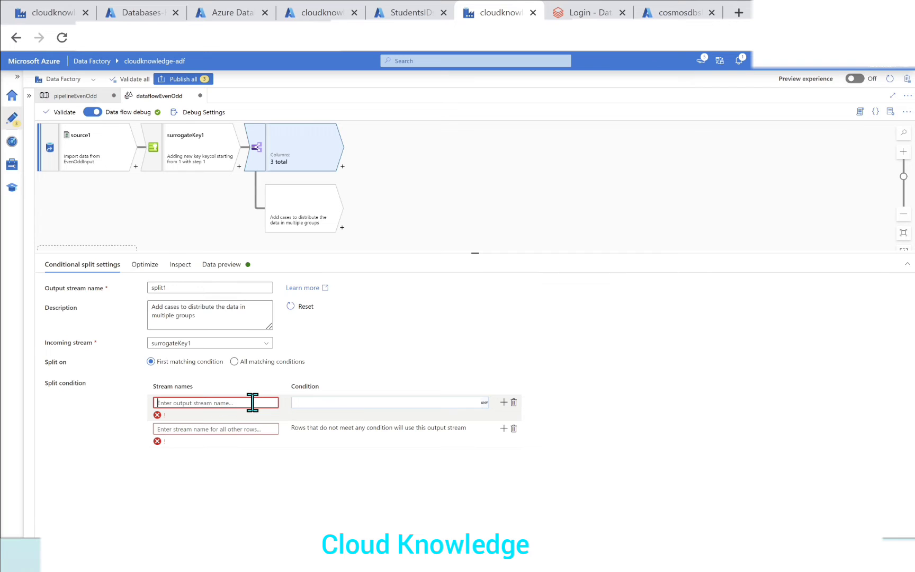
pyautogui.write('Even')
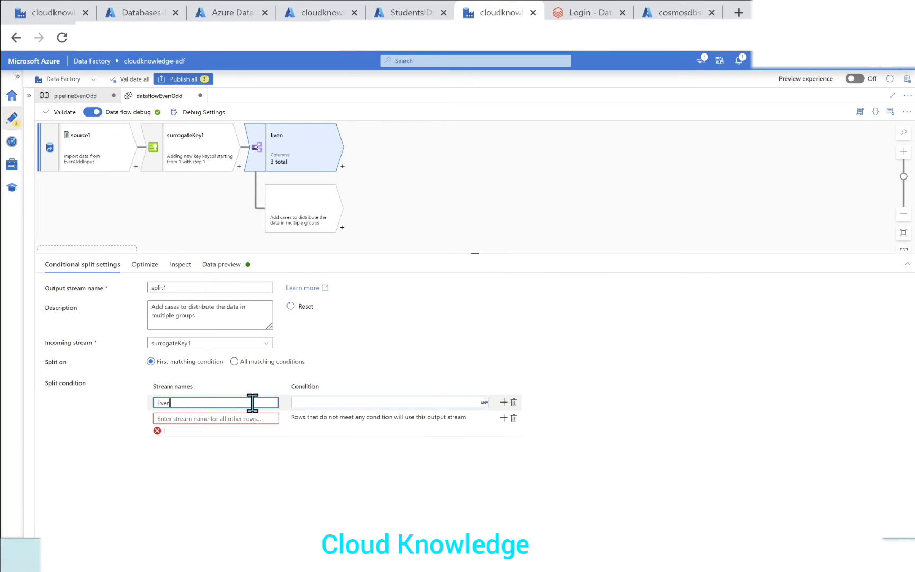
pyautogui.click(215, 419)
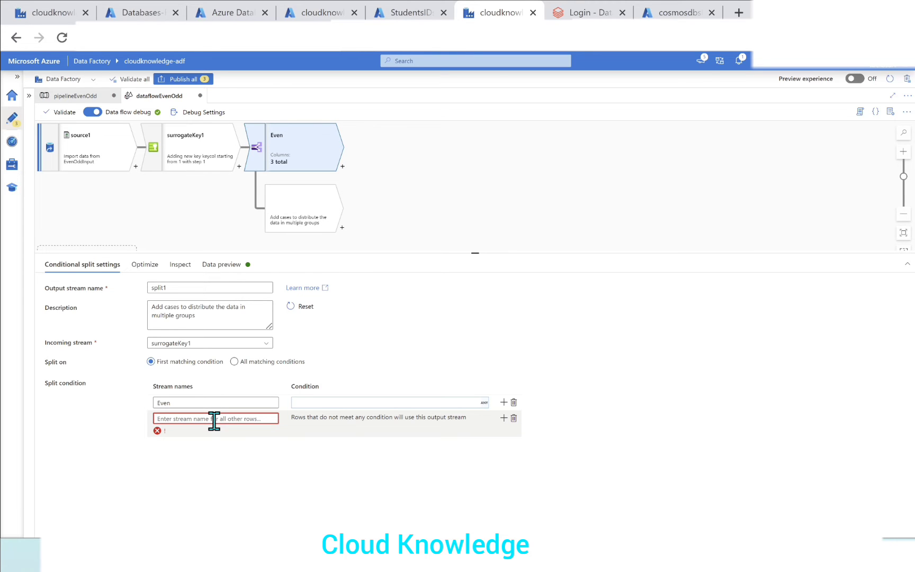
pyautogui.write('Odd')
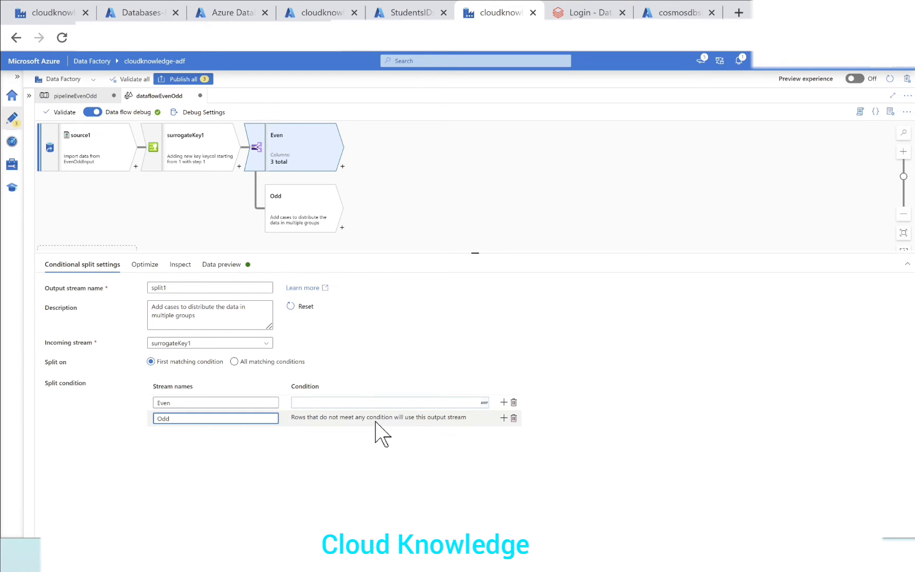
pyautogui.moveTo(186, 436)
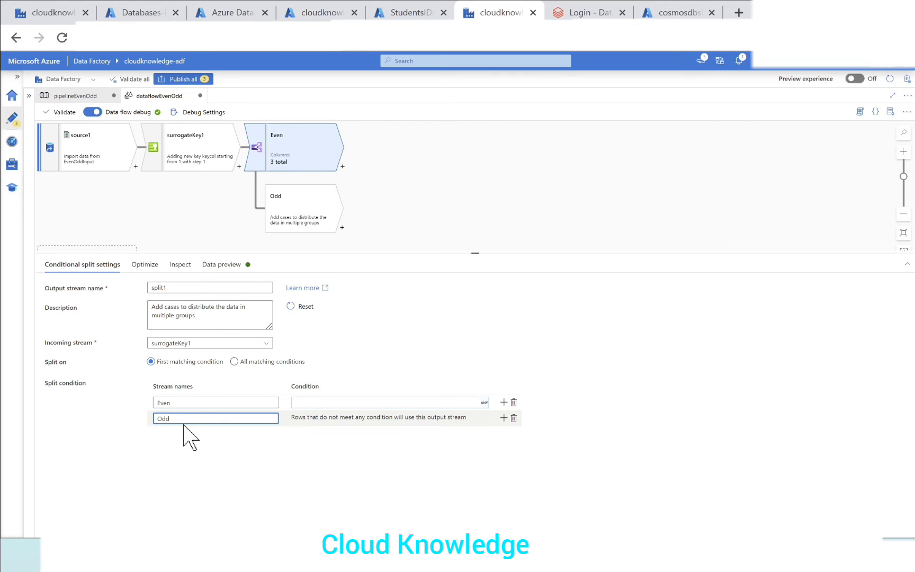
pyautogui.click(388, 402)
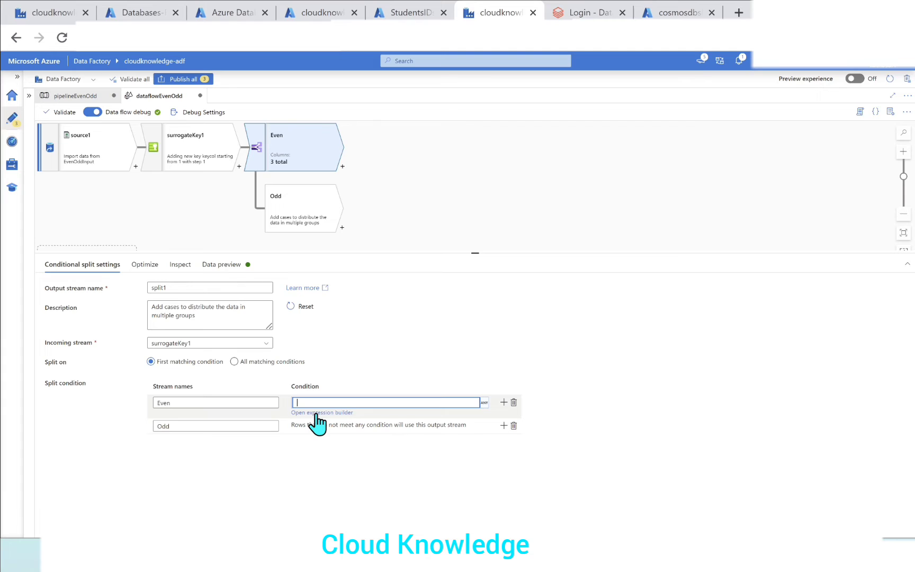
# Enter mod(keycol, 2)==0 as the Even condition in the expression builder
pyautogui.click(322, 414)
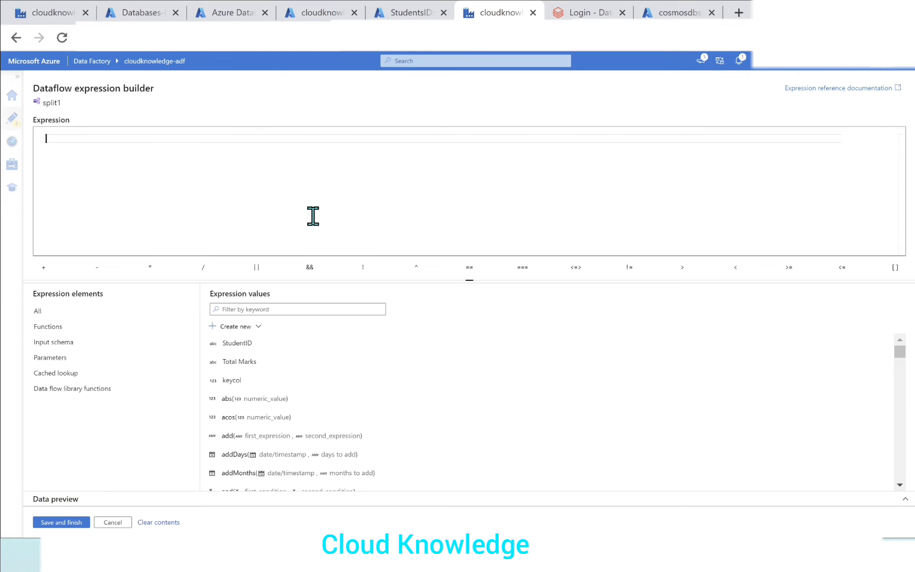
pyautogui.write('m')
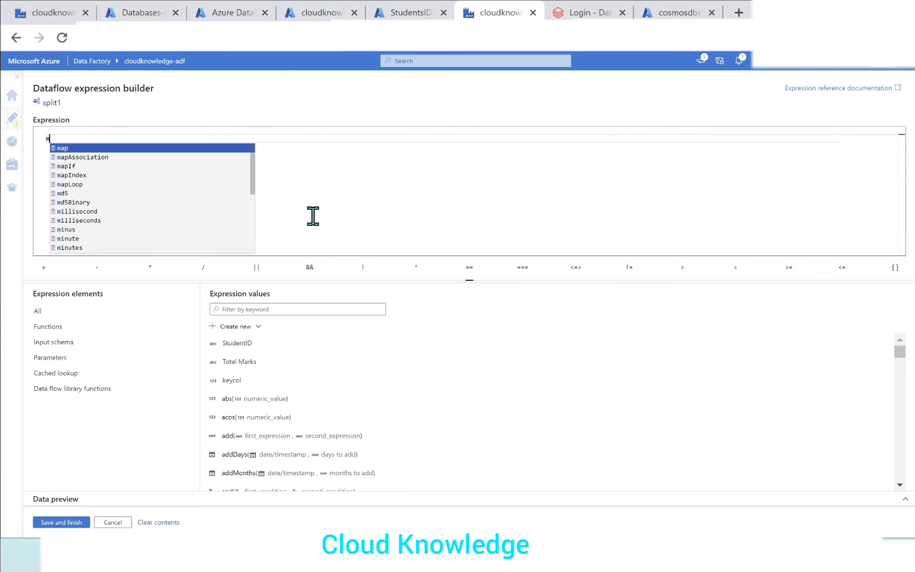
pyautogui.write('od')
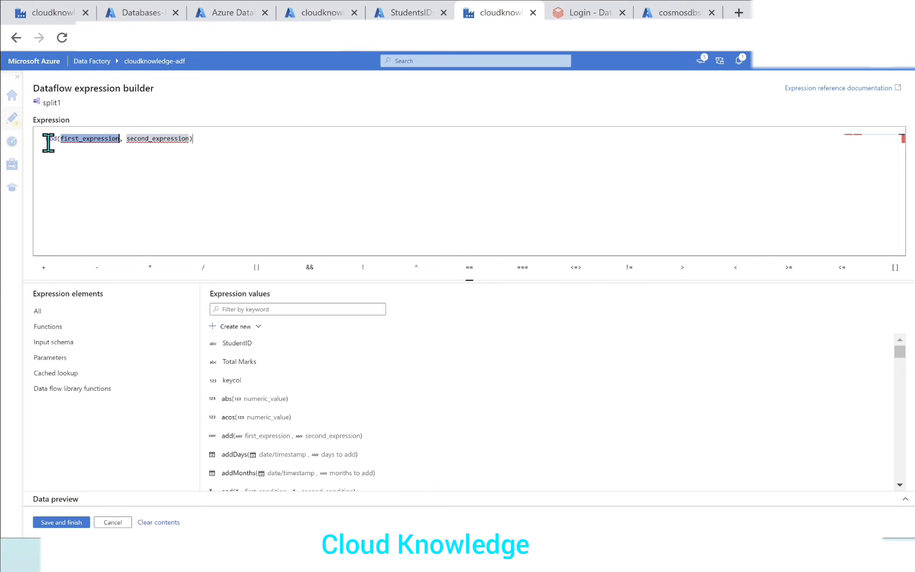
pyautogui.moveTo(50, 139)
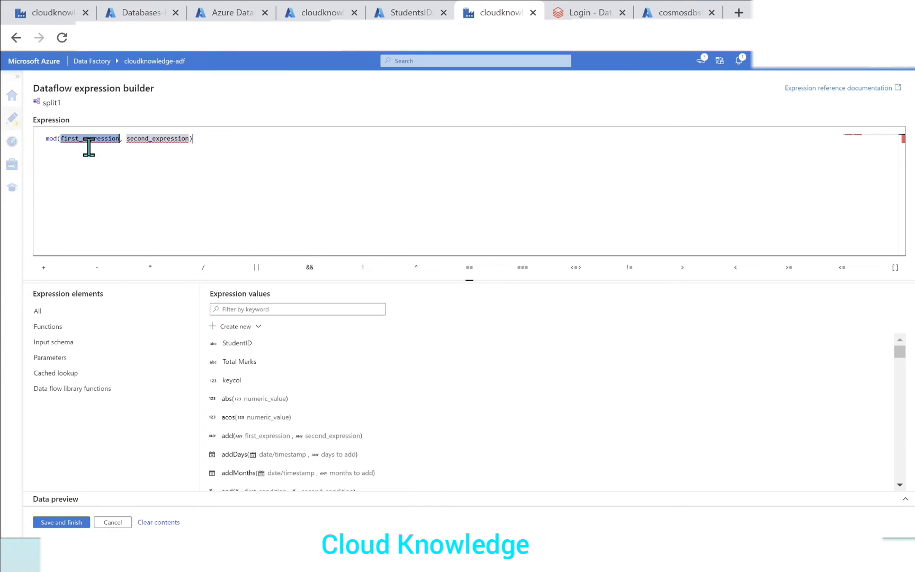
pyautogui.moveTo(229, 147)
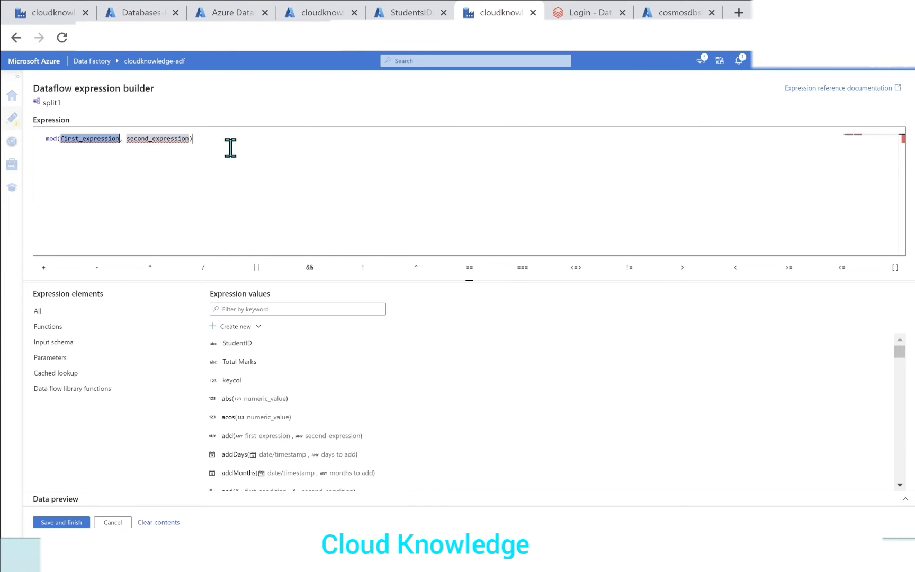
pyautogui.moveTo(248, 390)
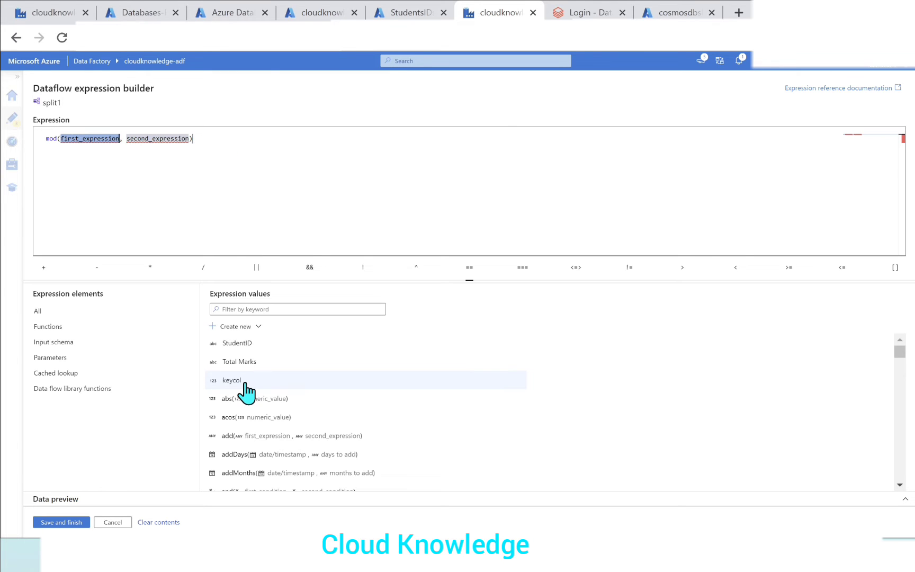
pyautogui.moveTo(233, 390)
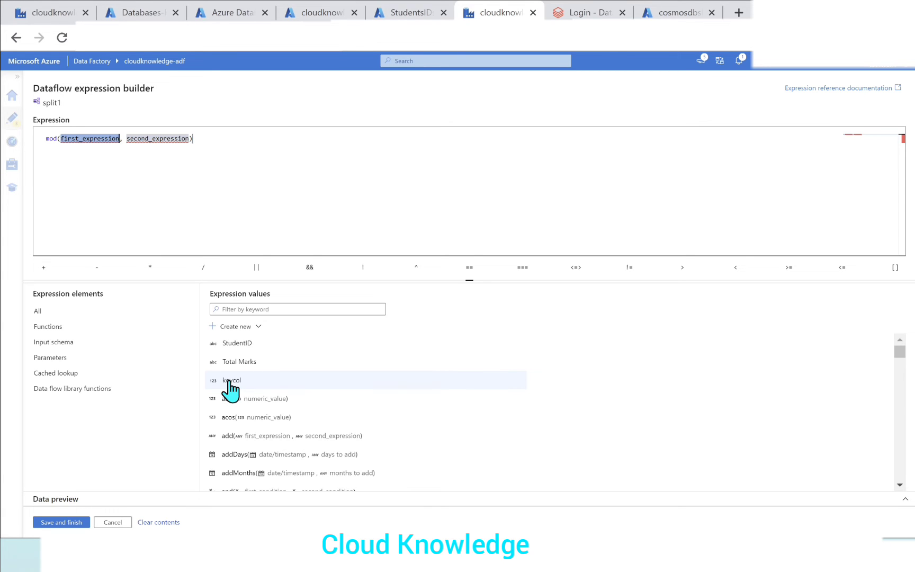
pyautogui.click(231, 381)
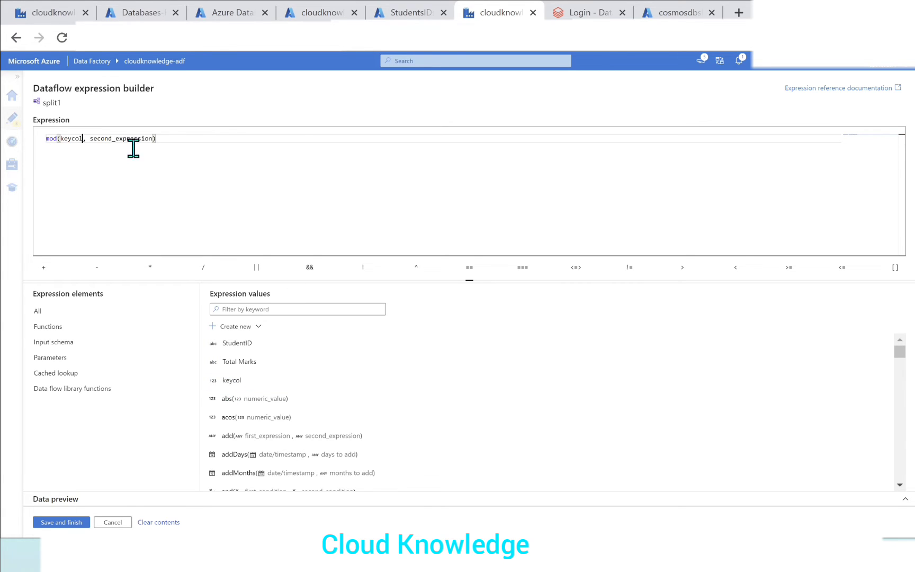
pyautogui.doubleClick(122, 139)
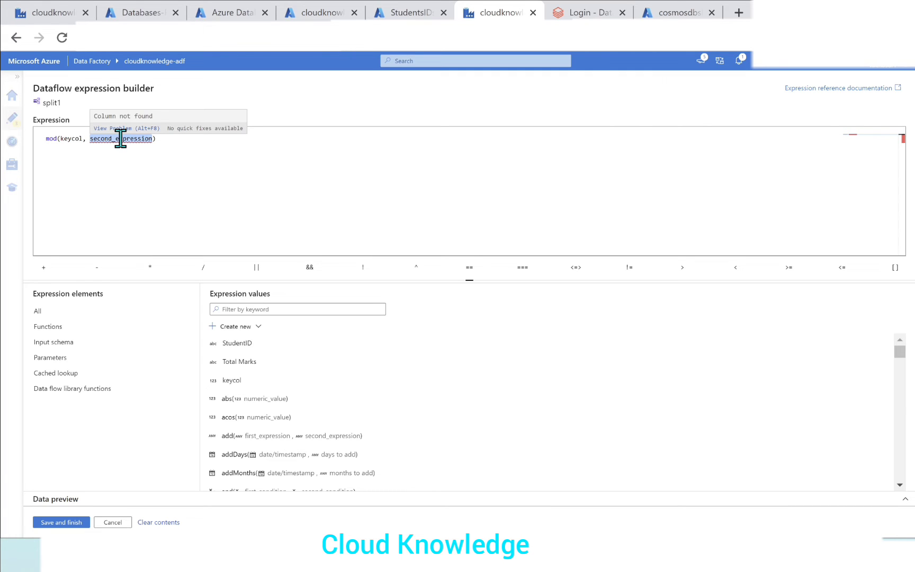
pyautogui.write('2)')
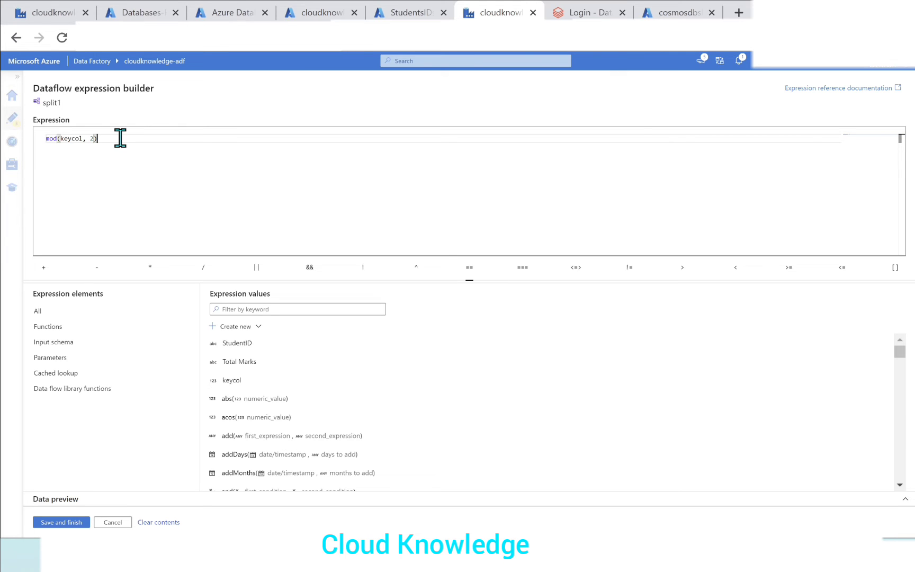
pyautogui.write('==')
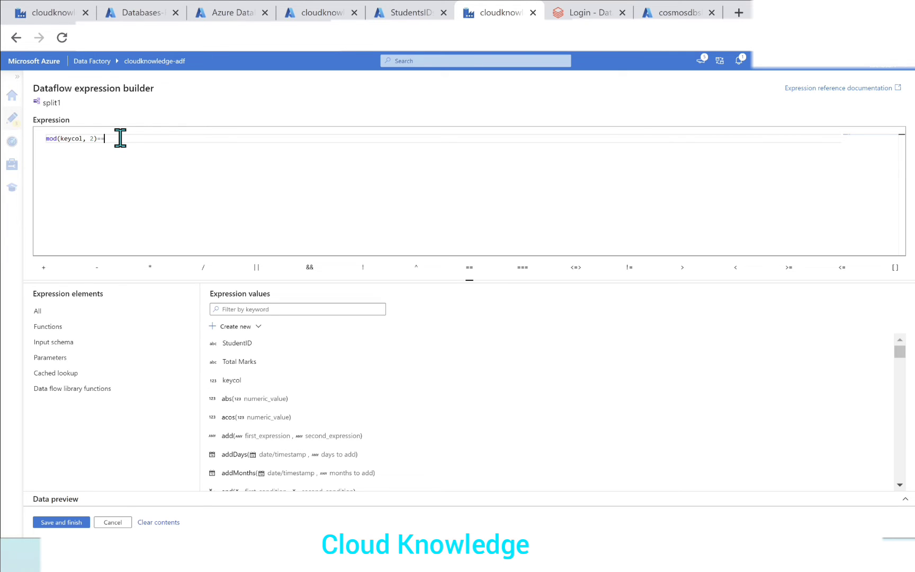
pyautogui.write('0')
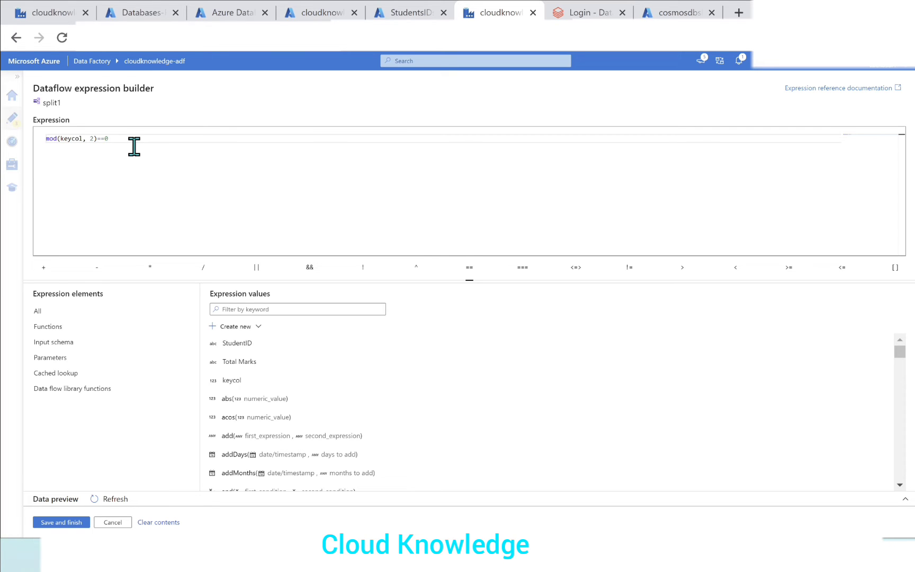
pyautogui.moveTo(125, 136)
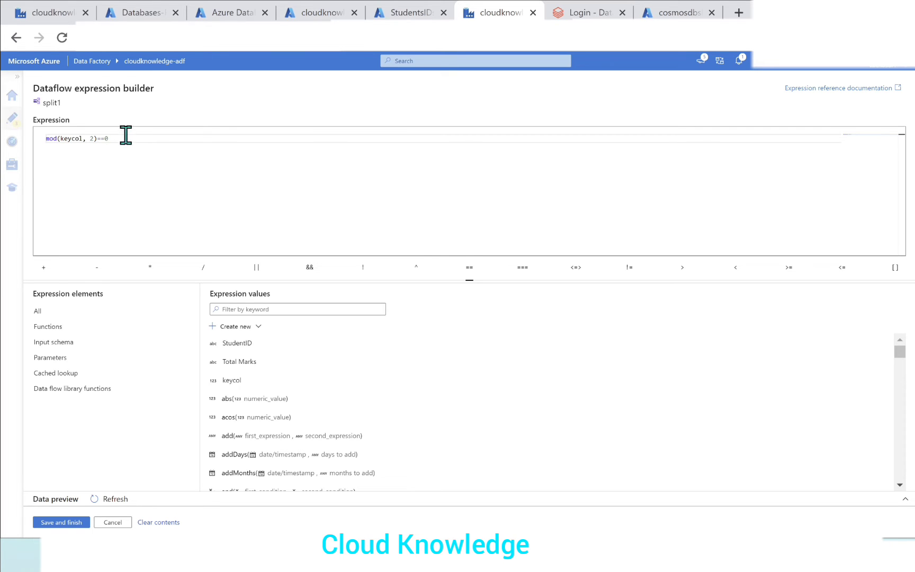
pyautogui.moveTo(158, 171)
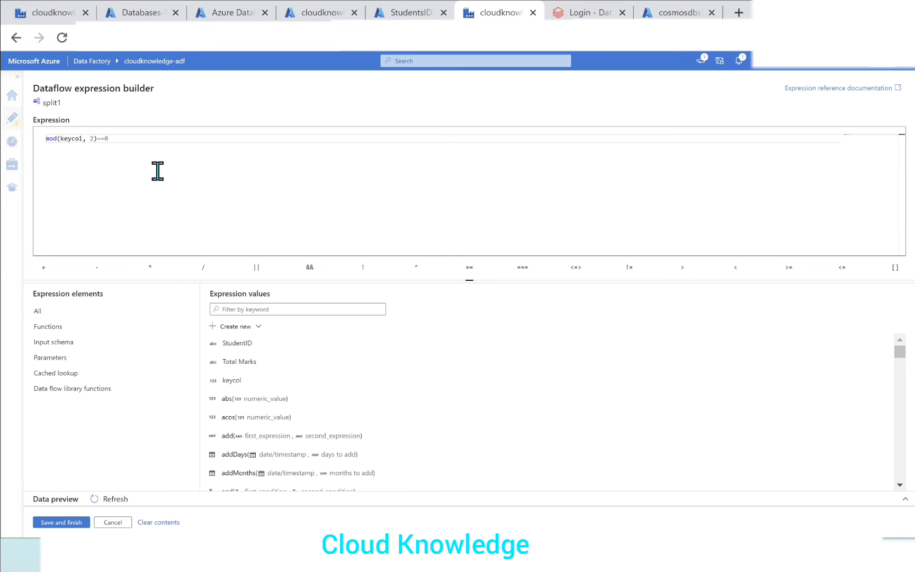
pyautogui.moveTo(39, 495)
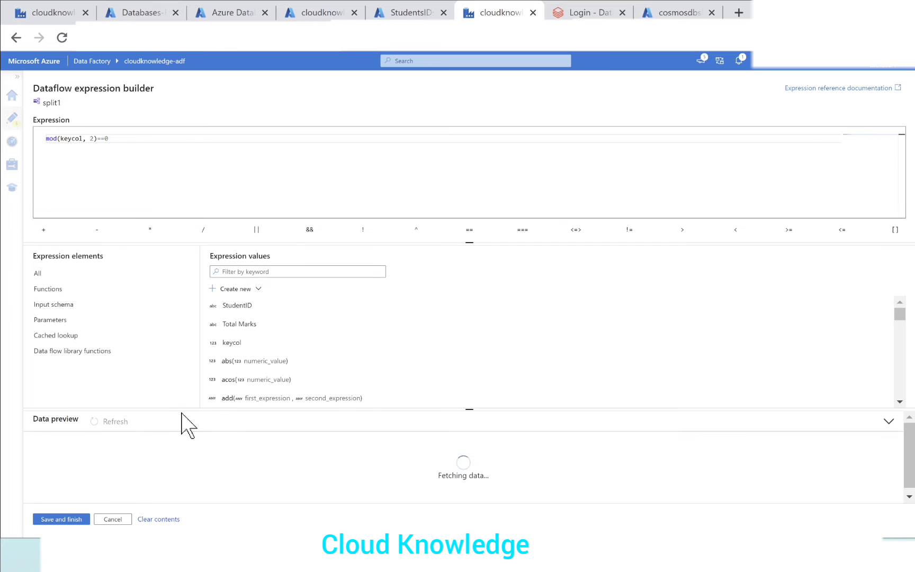
pyautogui.moveTo(298, 441)
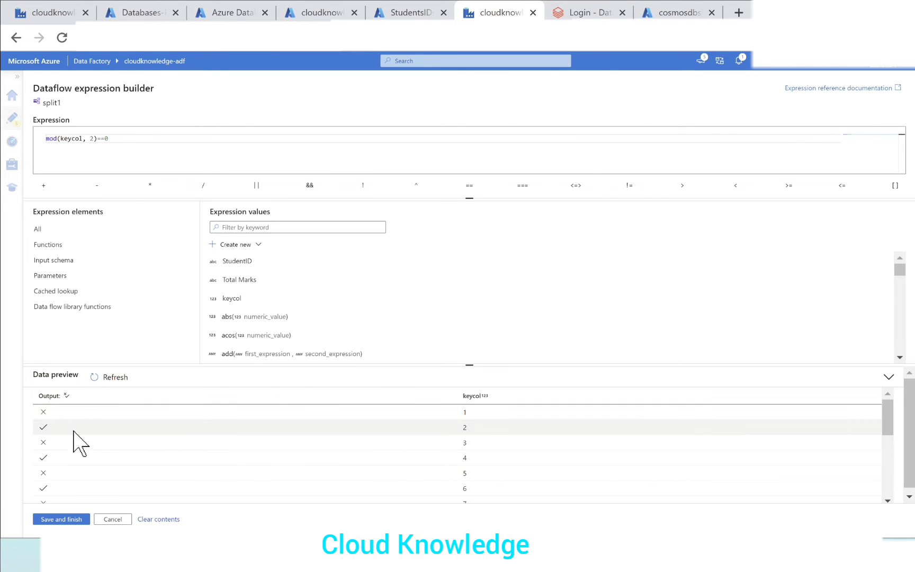
pyautogui.moveTo(58, 464)
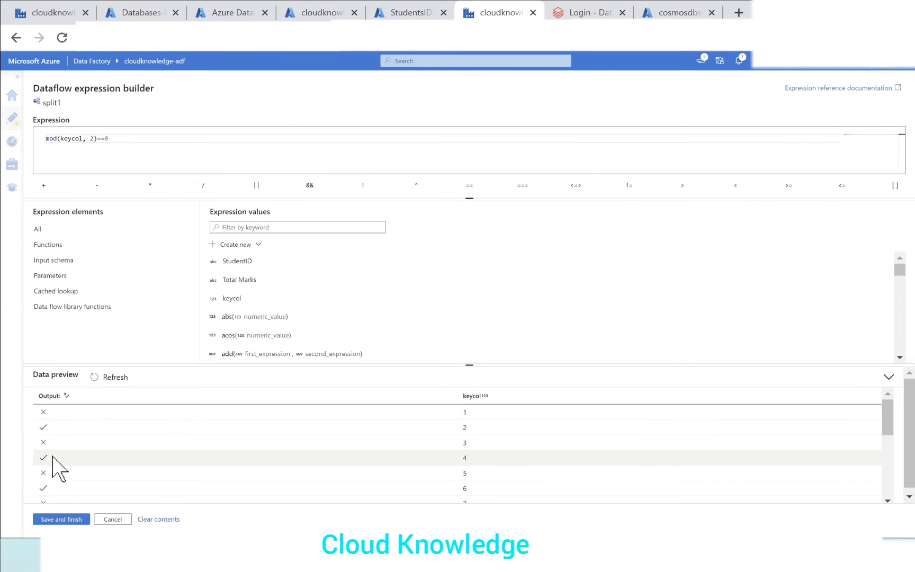
# Scroll the preview to check which keycol rows evaluate true
pyautogui.scroll(-3)
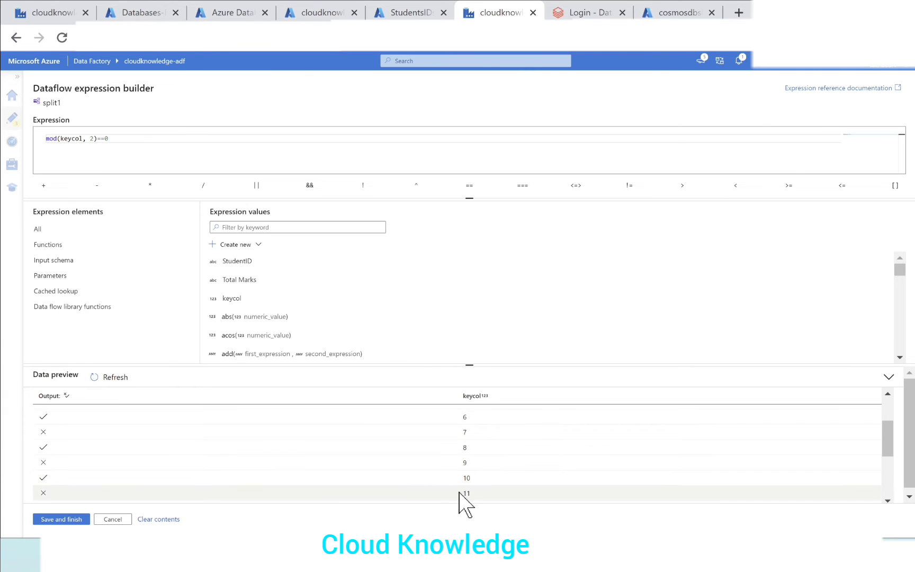
pyautogui.scroll(3)
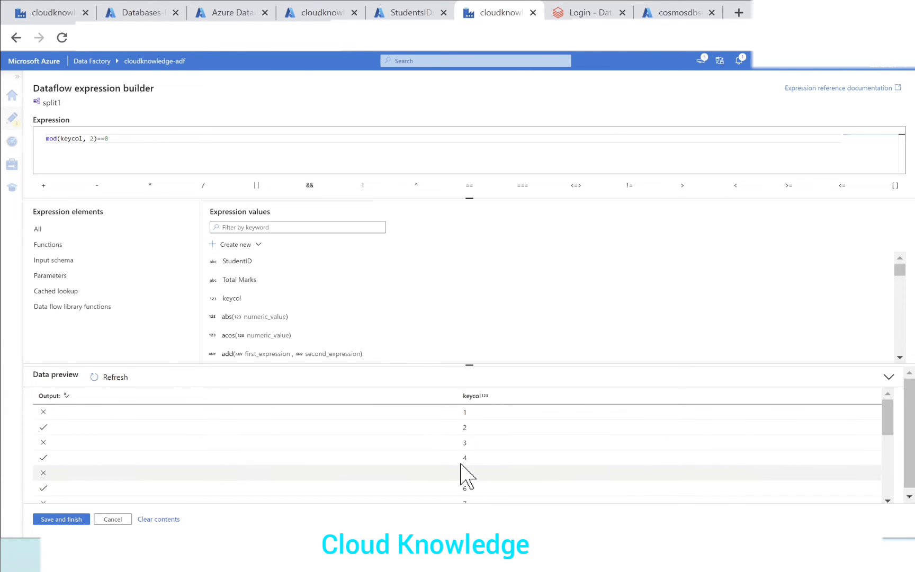
pyautogui.moveTo(87, 154)
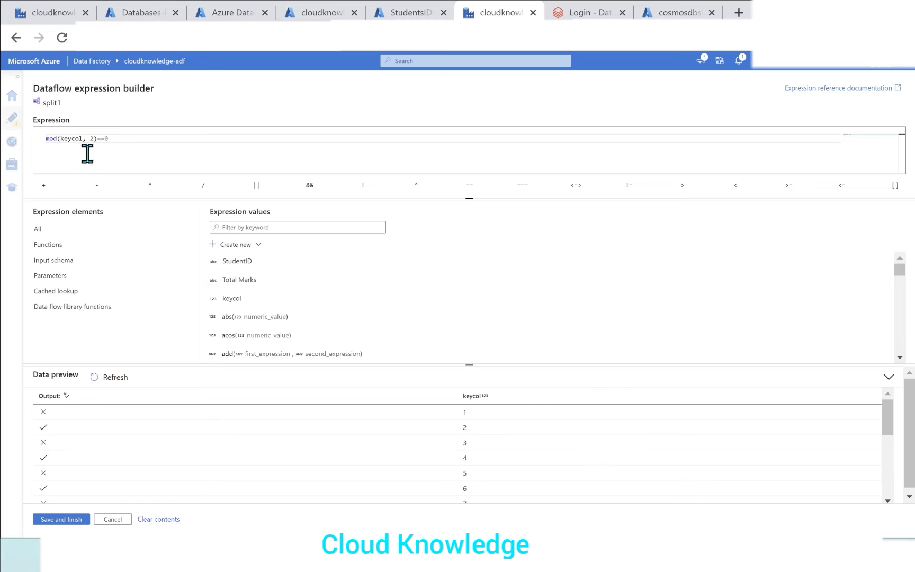
pyautogui.moveTo(133, 156)
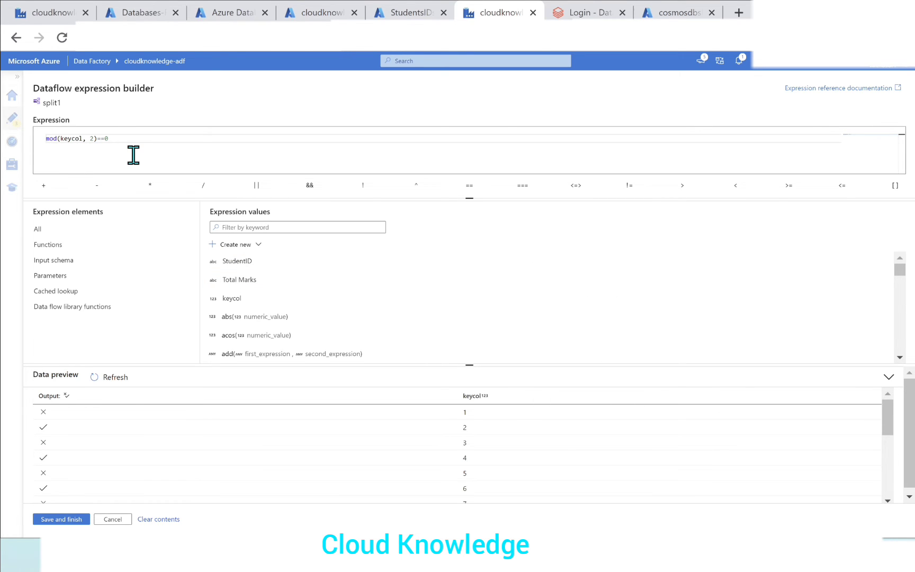
pyautogui.moveTo(65, 522)
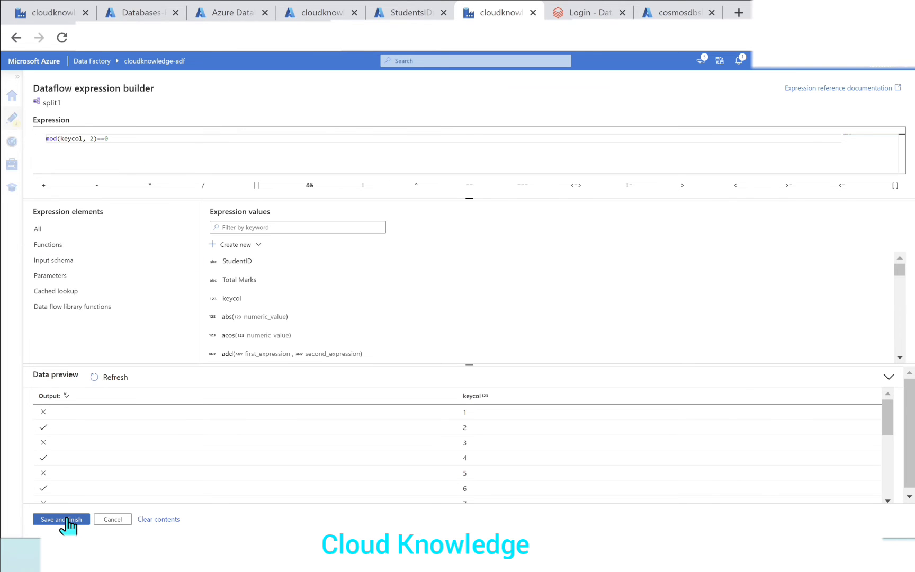
# Save and finish the Even expression, leaving Odd as the default stream
pyautogui.click(60, 520)
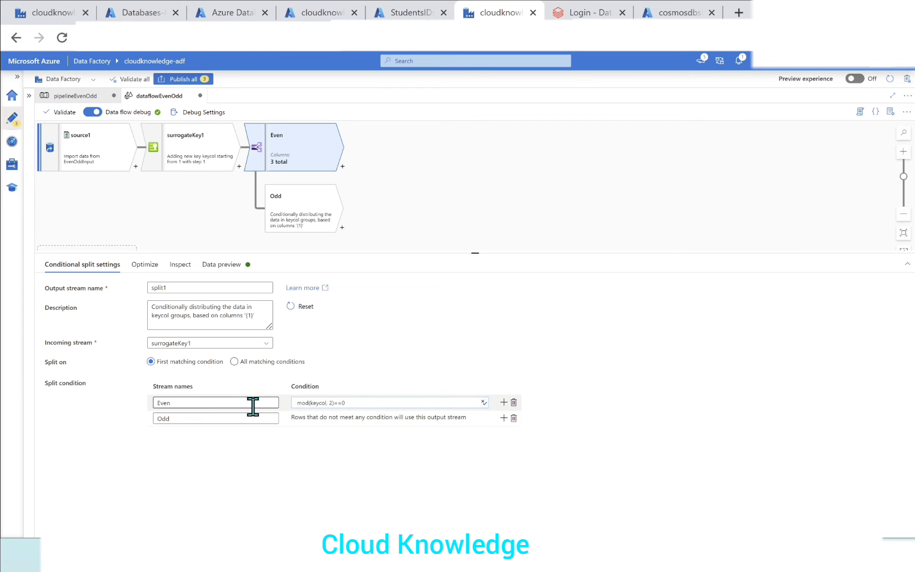
pyautogui.click(215, 418)
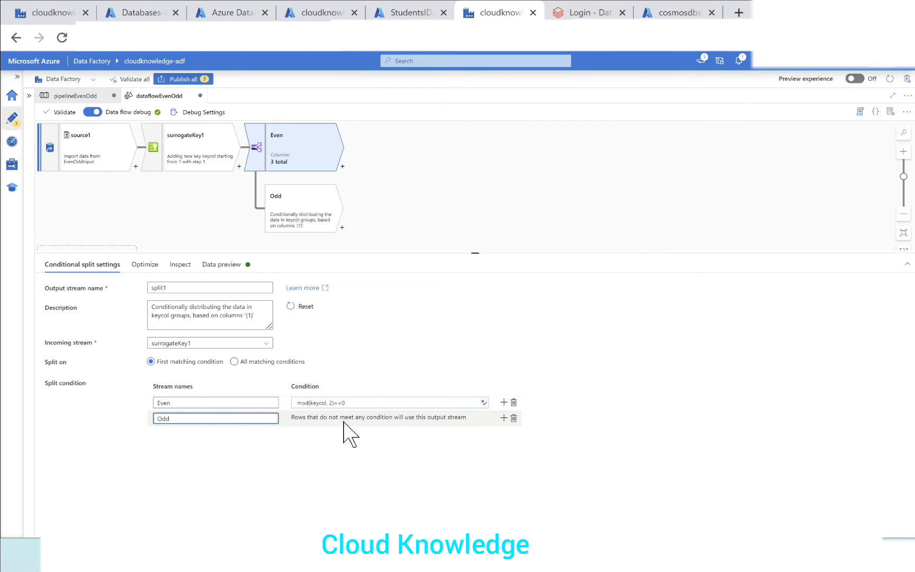
pyautogui.moveTo(386, 435)
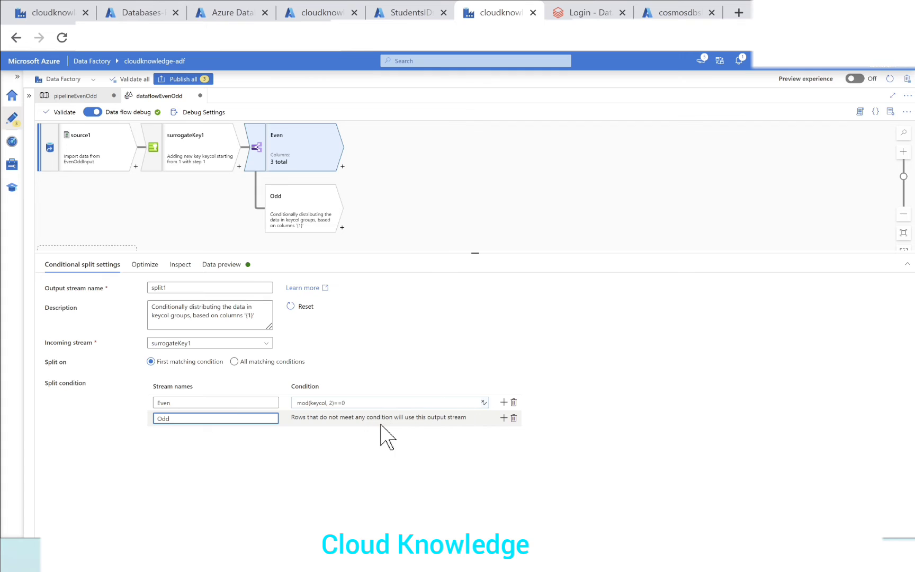
pyautogui.moveTo(366, 418)
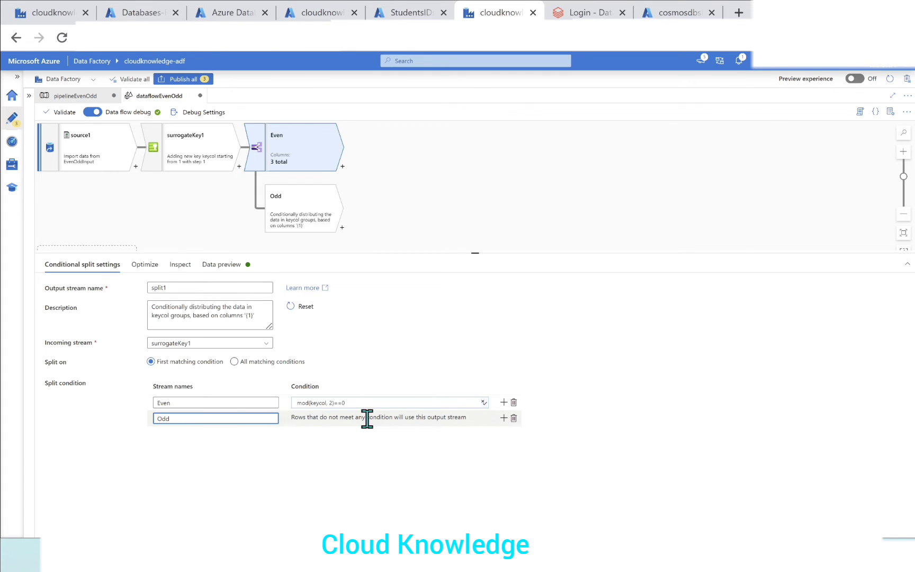
pyautogui.click(215, 418)
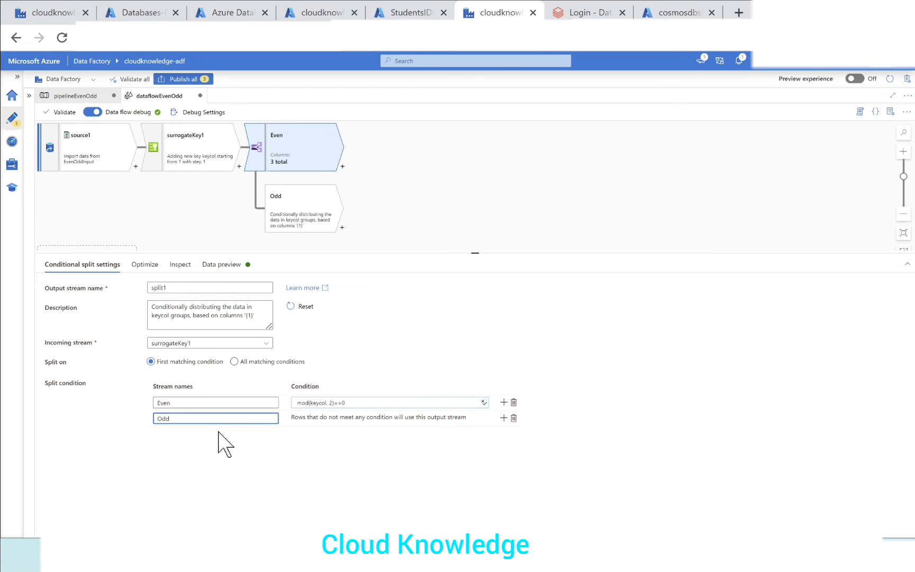
pyautogui.click(215, 418)
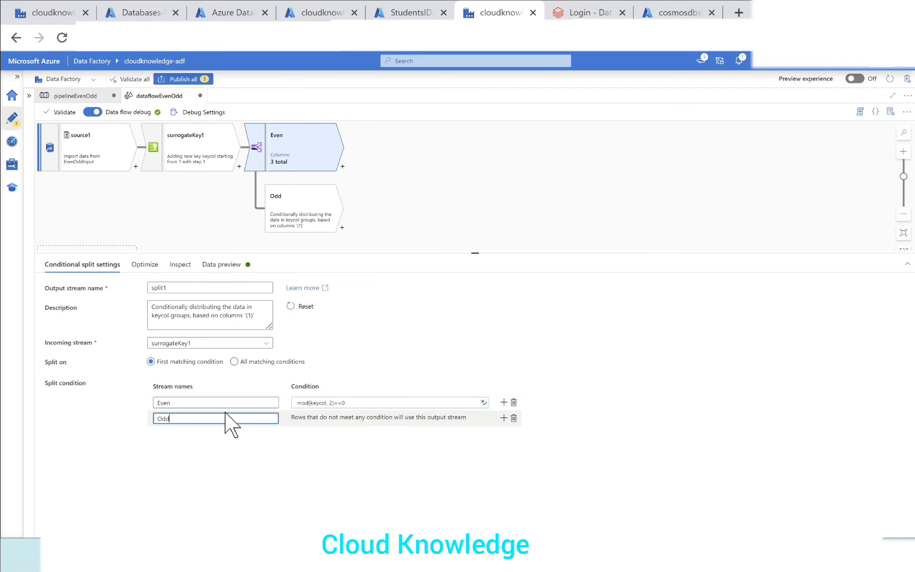
pyautogui.moveTo(341, 421)
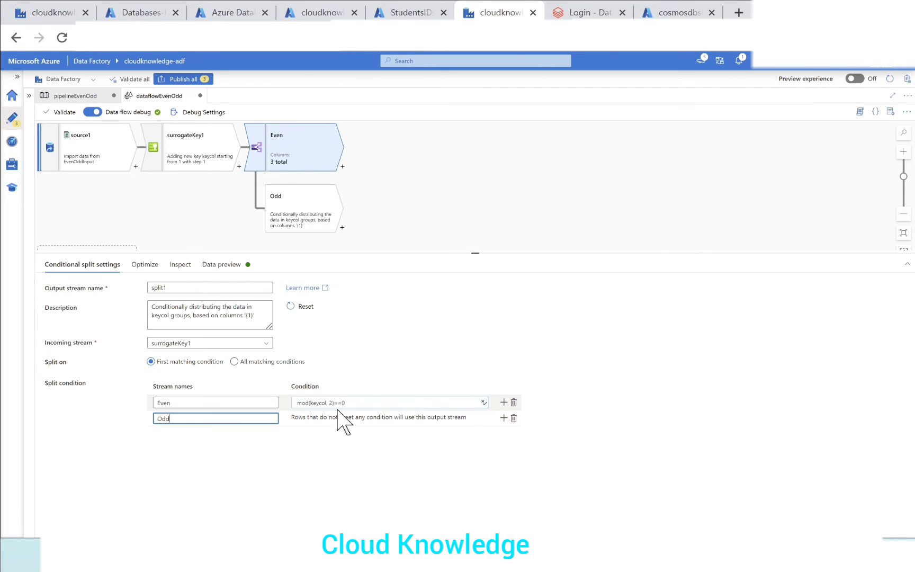
pyautogui.moveTo(379, 423)
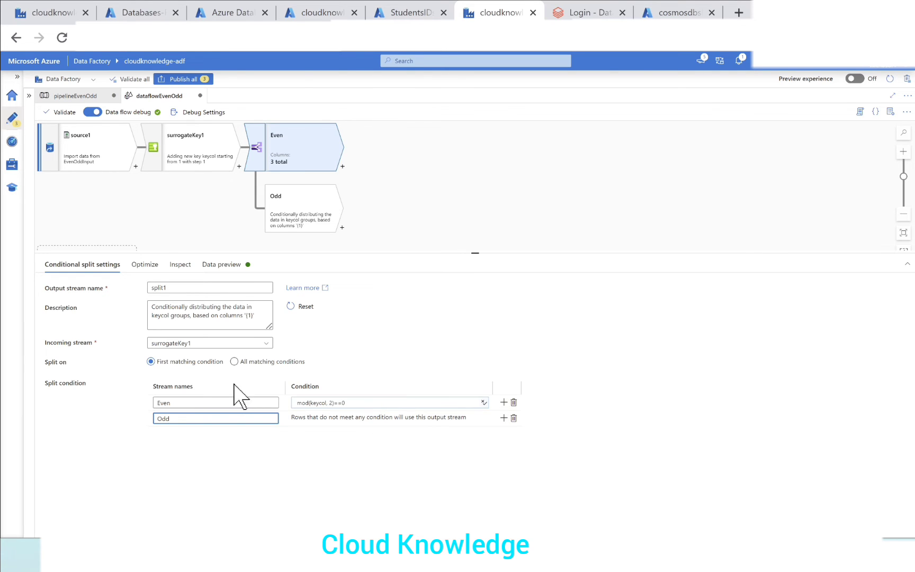
pyautogui.moveTo(338, 466)
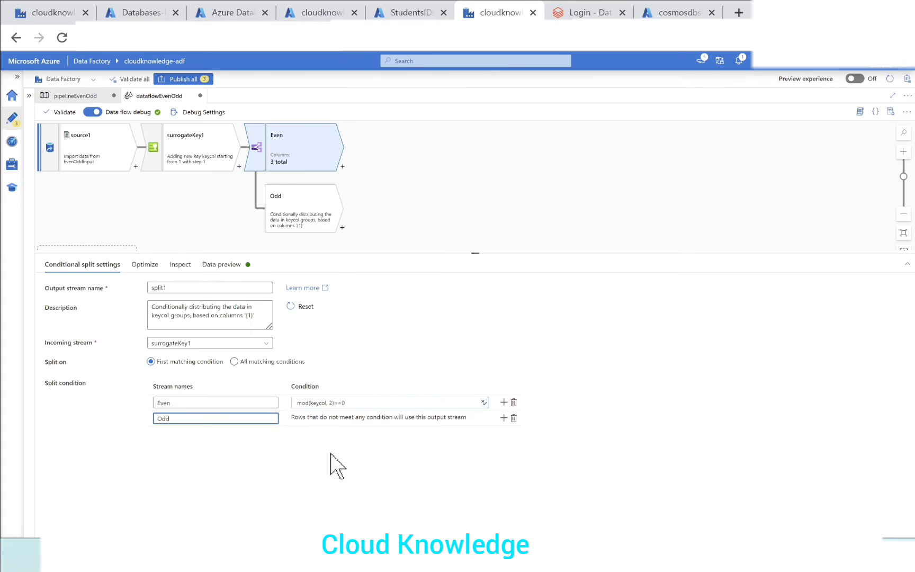
pyautogui.moveTo(340, 441)
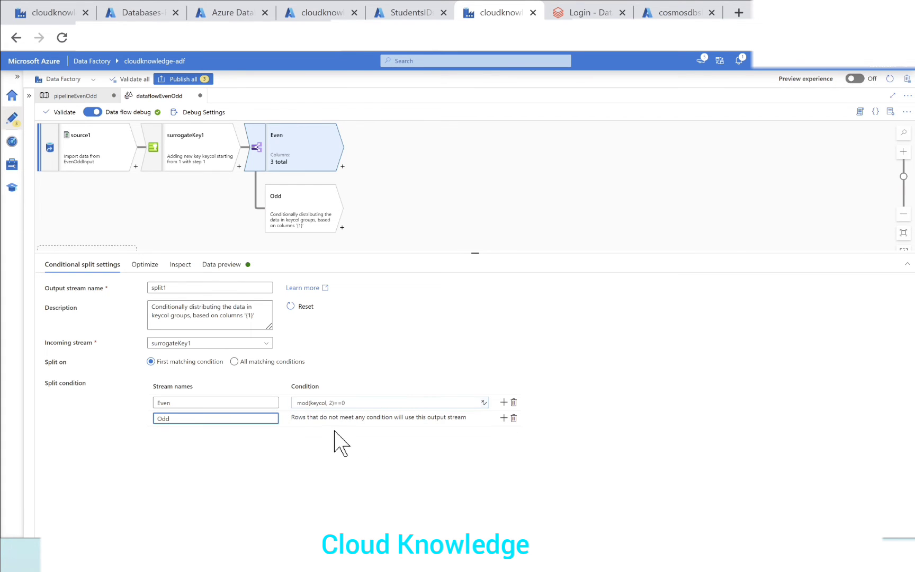
# Refresh the conditional split's Data preview to show the ten even keycol rows 2–20
pyautogui.click(221, 264)
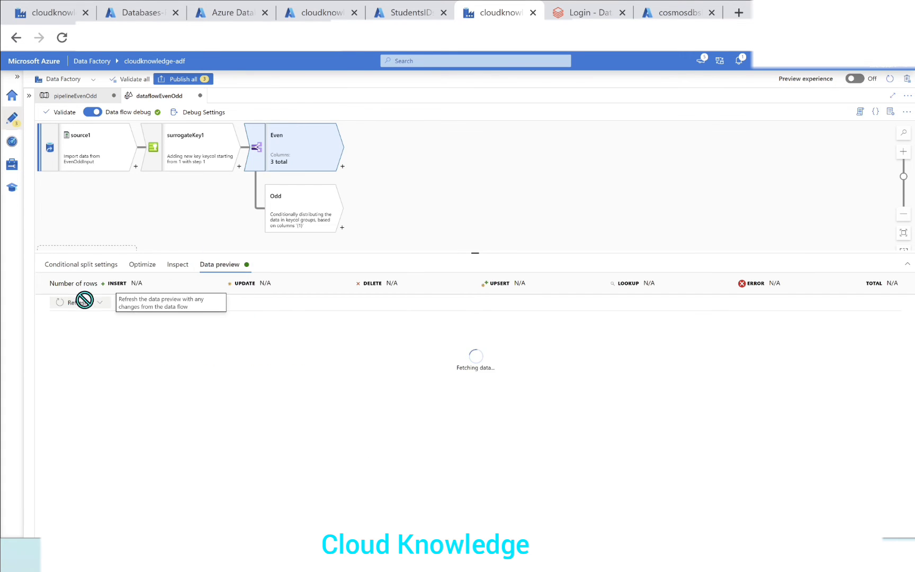
pyautogui.click(72, 302)
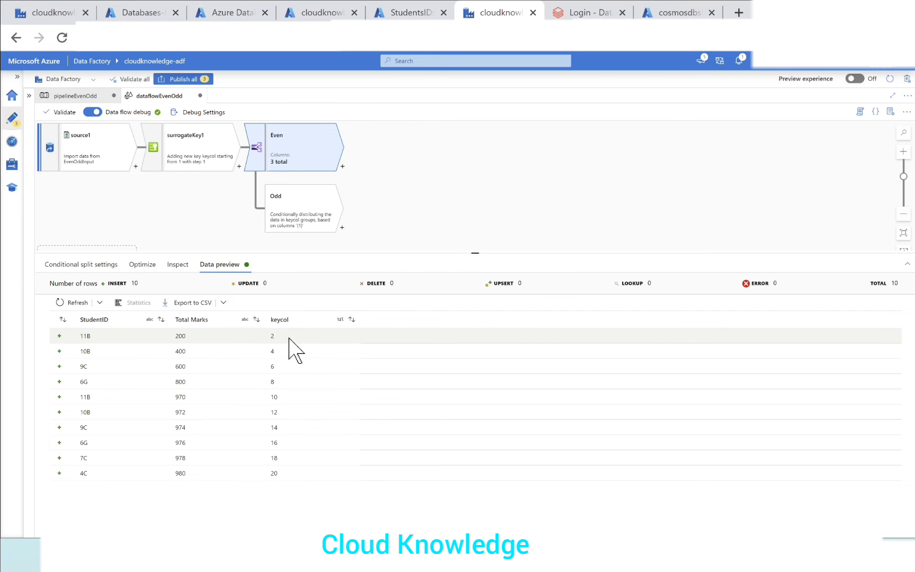
pyautogui.moveTo(166, 435)
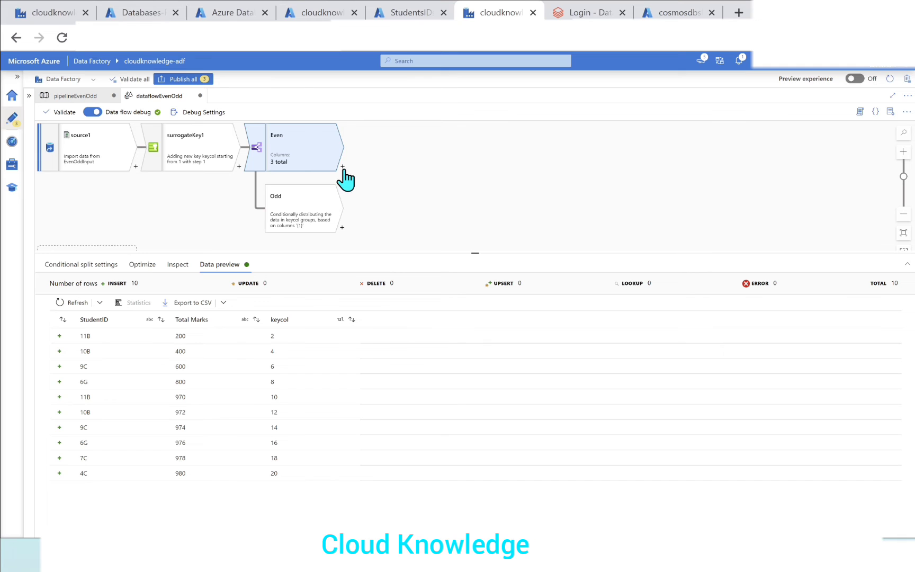
# Add a sink after the Even stream and start a new dataset for it
pyautogui.click(342, 168)
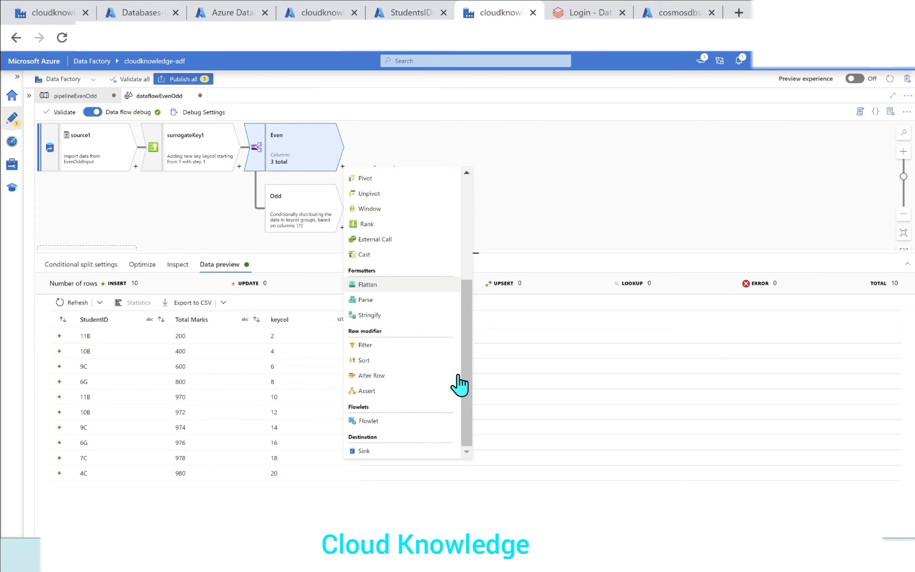
pyautogui.click(363, 451)
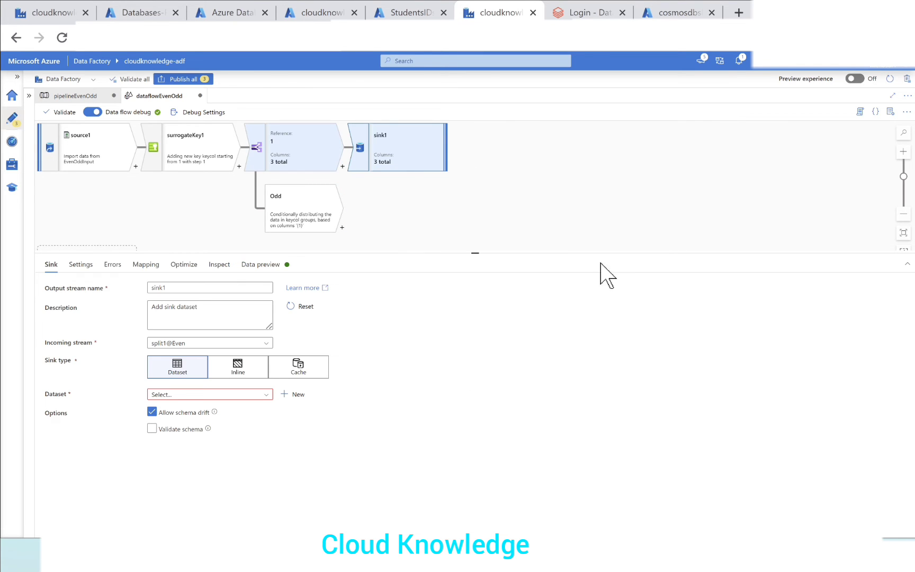
pyautogui.click(209, 394)
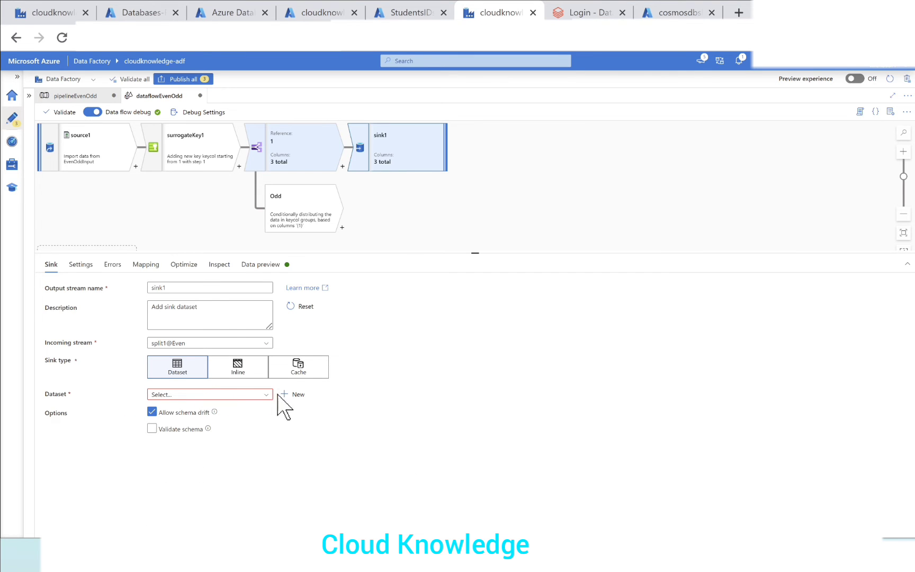
pyautogui.click(296, 394)
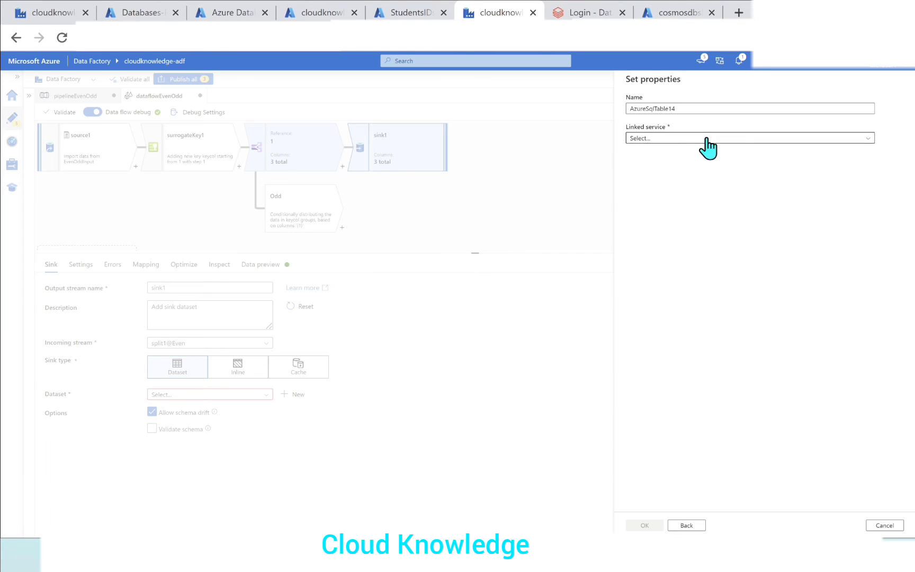
# Name the dataset Even on AzureSqlDatabase, creating new table dbo.EvenData, and confirm
pyautogui.tripleClick(750, 108)
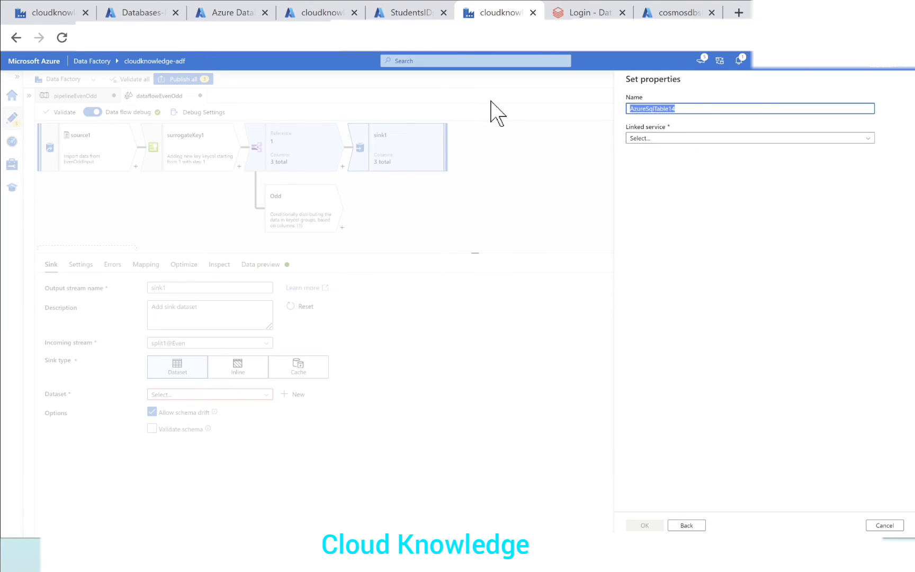
pyautogui.write('Even')
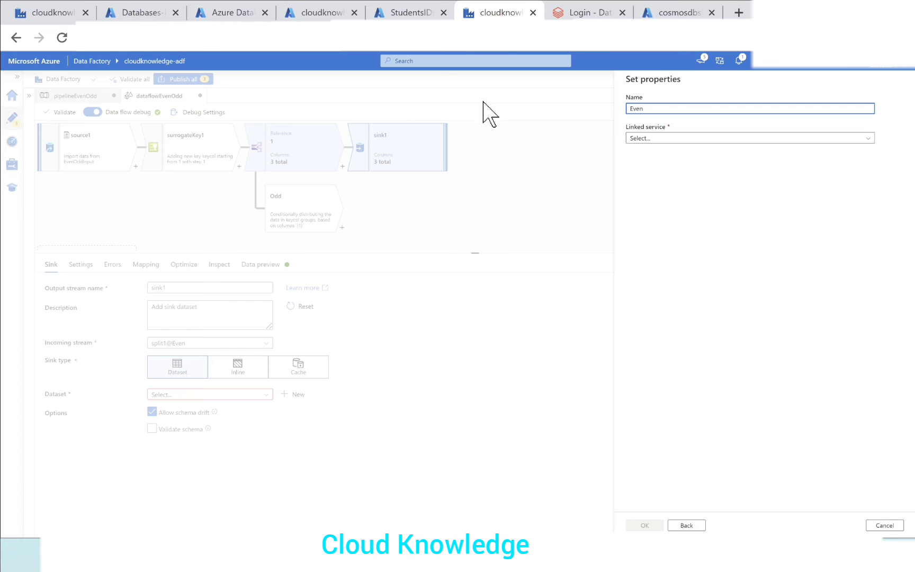
pyautogui.click(750, 138)
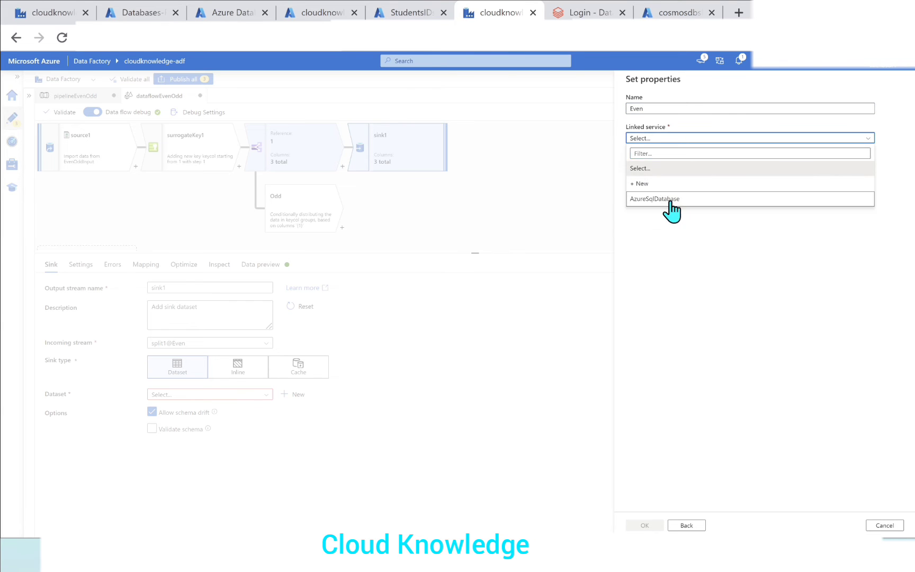
pyautogui.click(655, 198)
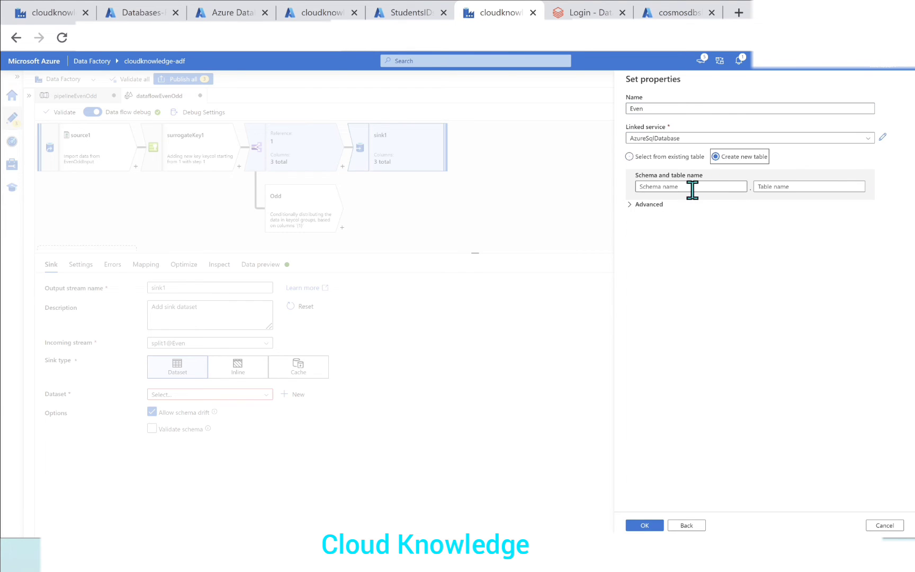
pyautogui.write('dbo')
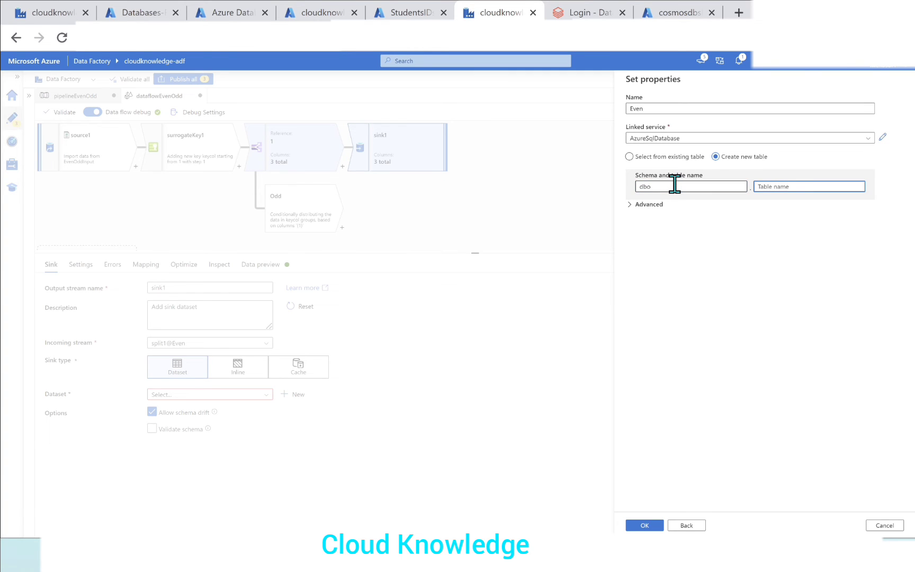
pyautogui.write('EvenD')
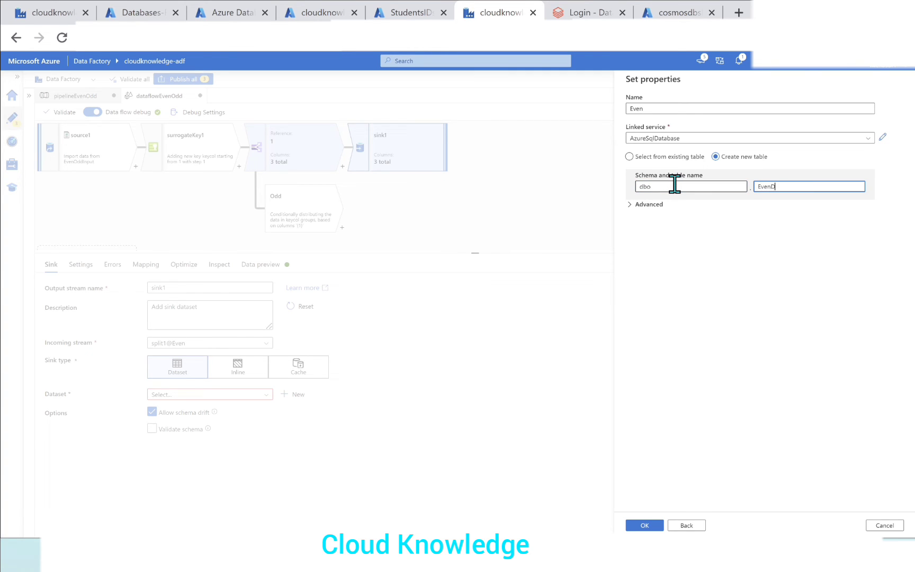
pyautogui.click(644, 526)
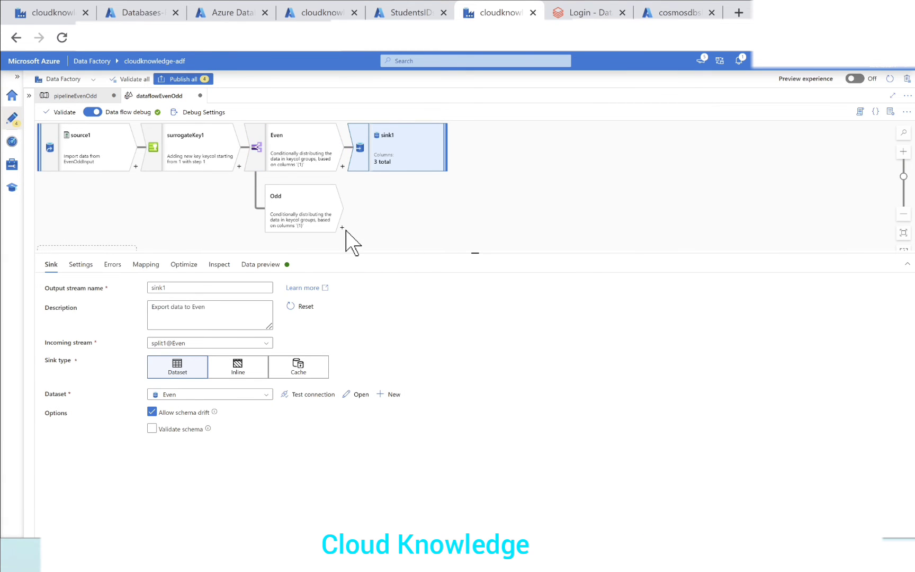
# Add a sink after the Odd stream and start a new dataset for it
pyautogui.click(302, 208)
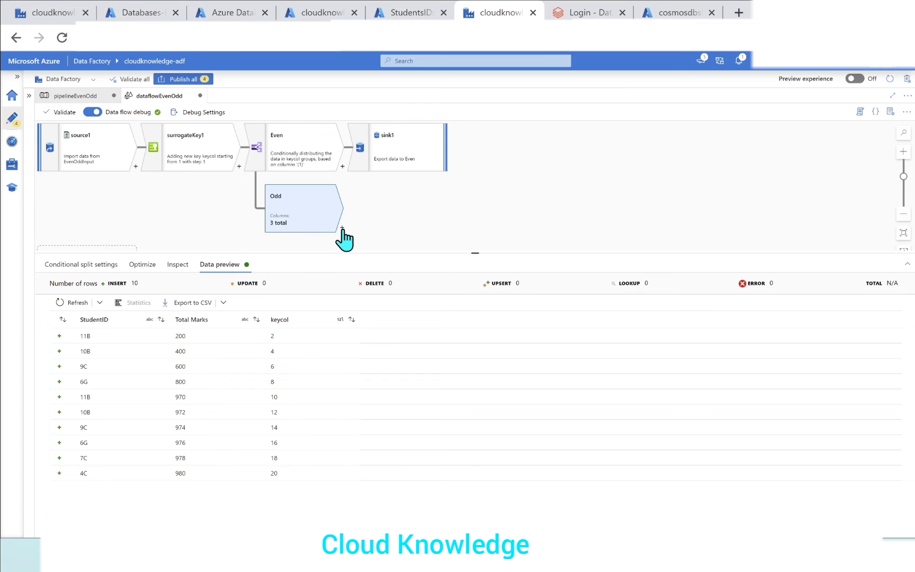
pyautogui.click(342, 228)
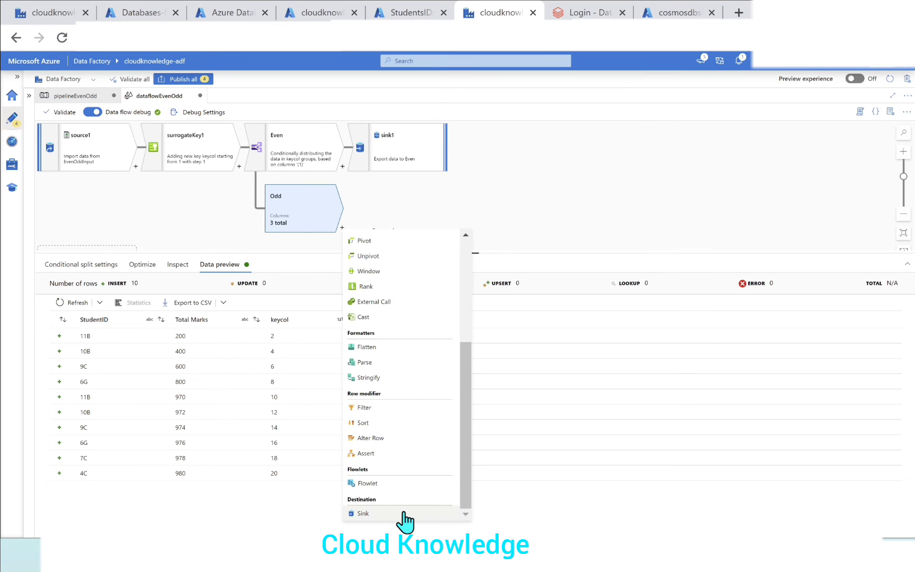
pyautogui.click(364, 513)
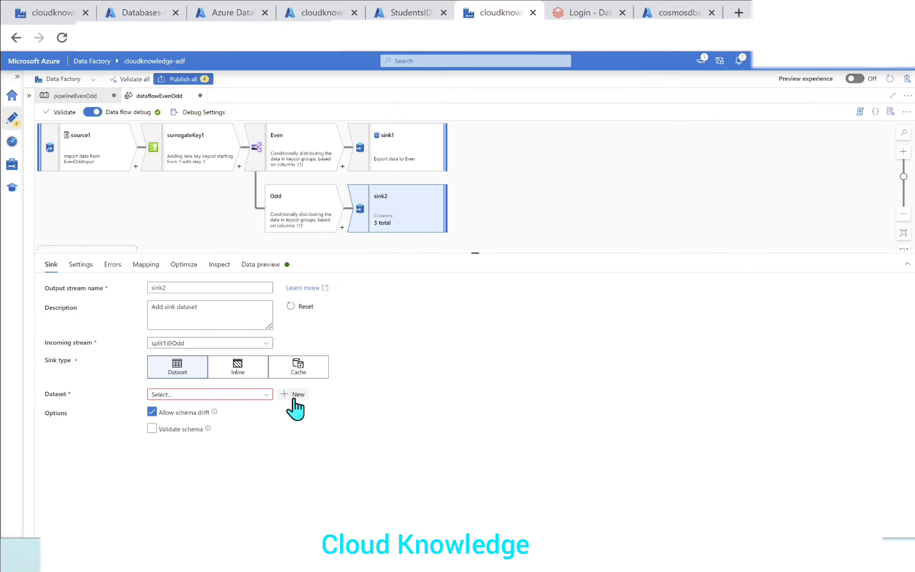
pyautogui.click(294, 394)
pyautogui.write('Odd')
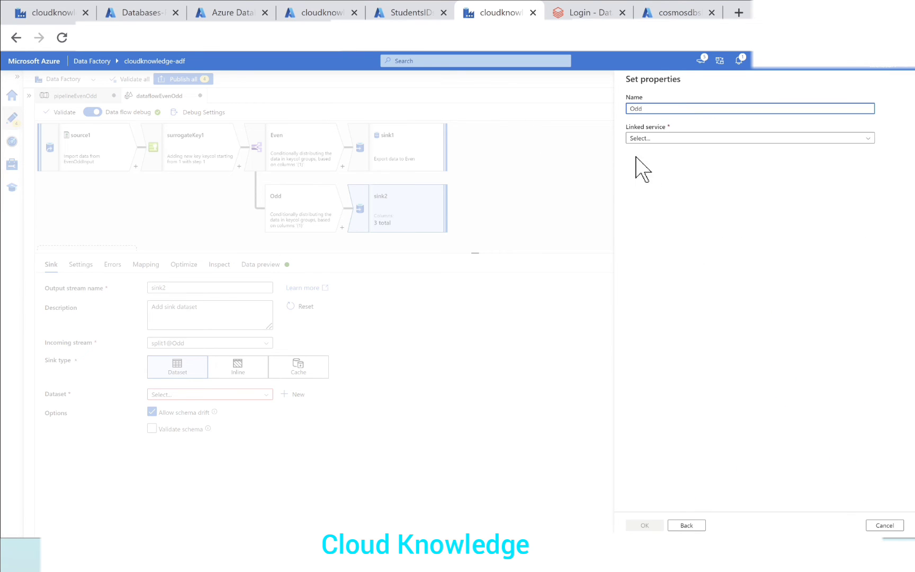
# Link the Odd dataset to AzureSqlDatabase, creating new table dbo.OddData, and confirm
pyautogui.click(749, 138)
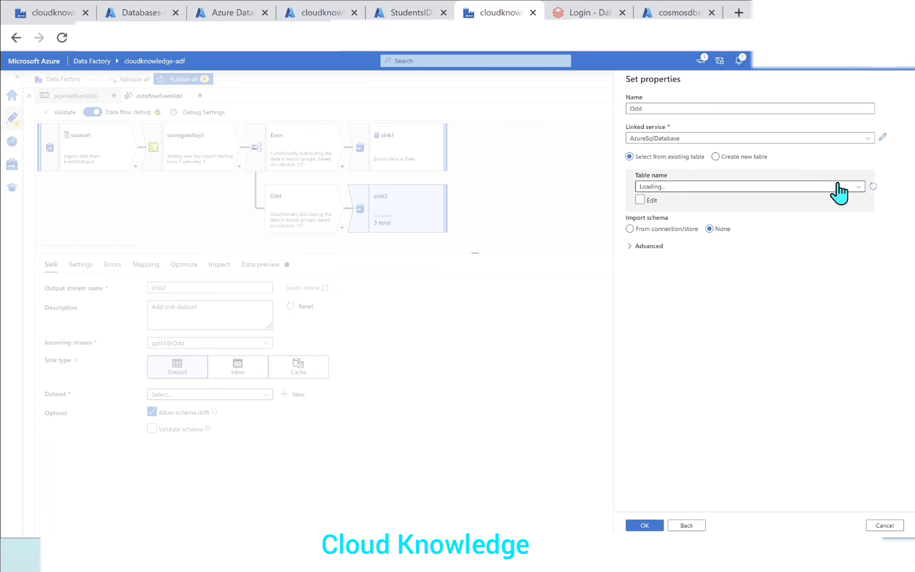
pyautogui.click(717, 157)
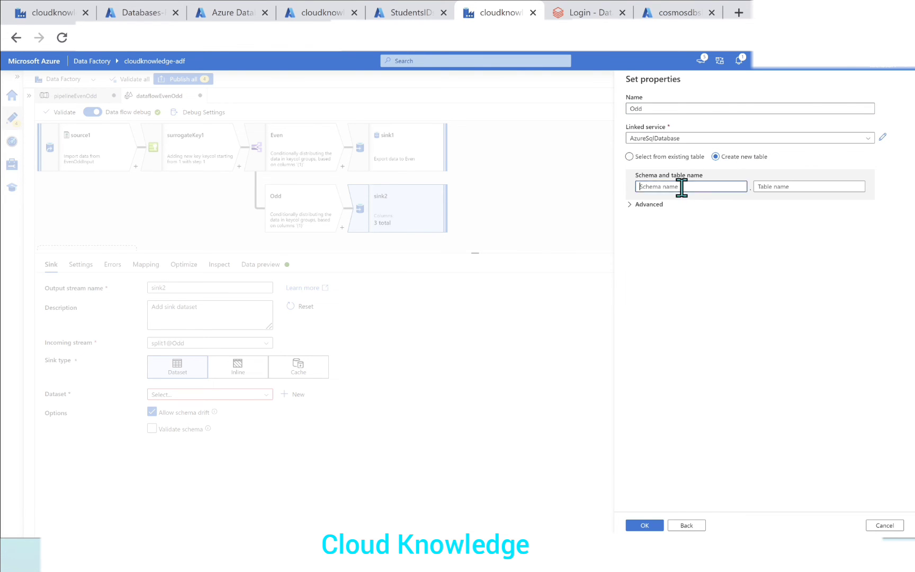
pyautogui.write('dbo')
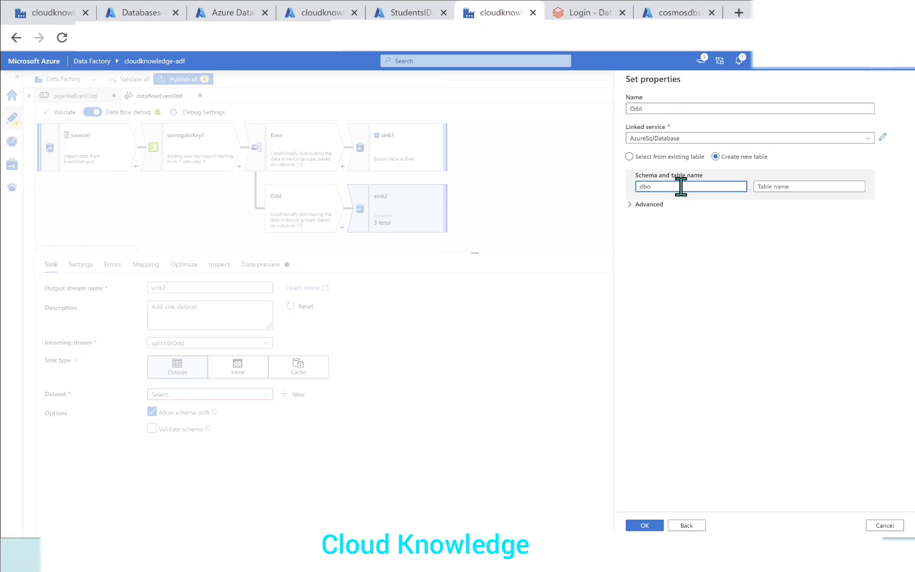
pyautogui.write('Odd')
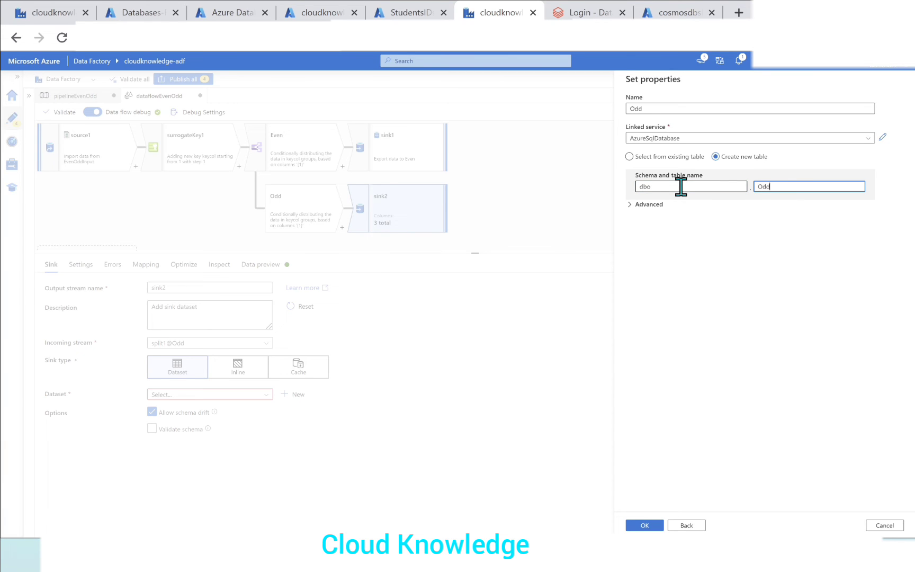
pyautogui.write('Data')
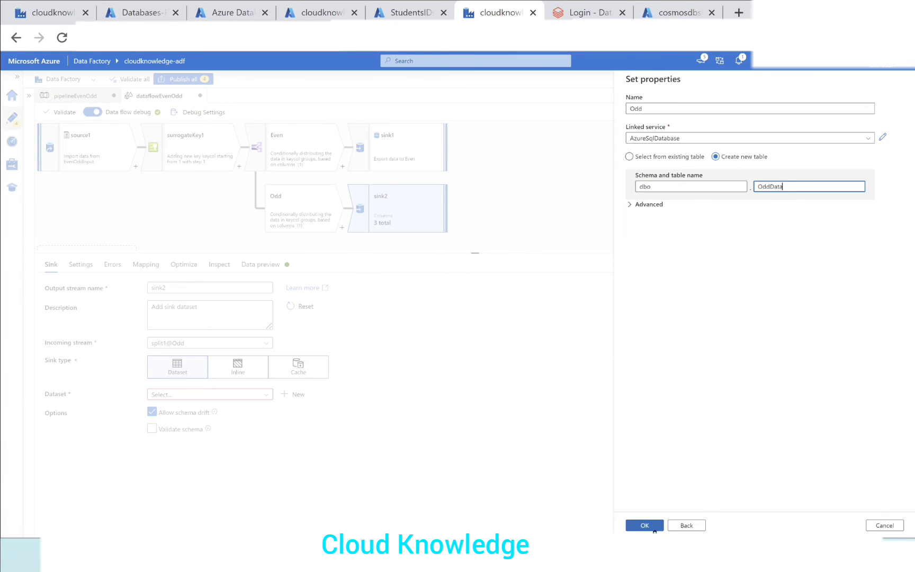
pyautogui.click(644, 524)
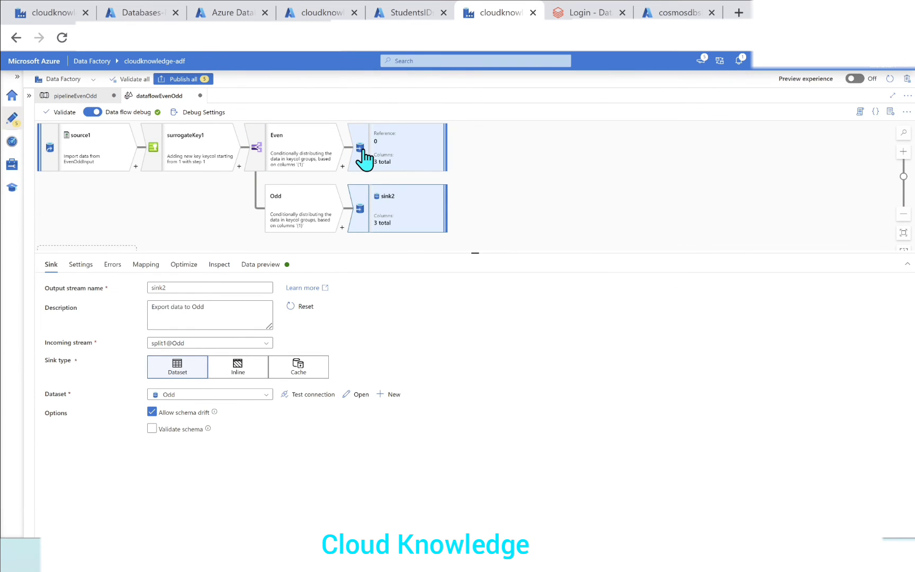
# Refresh sink1's preview of even rows, then show sink2's preview of odd rows 1–19
pyautogui.click(261, 264)
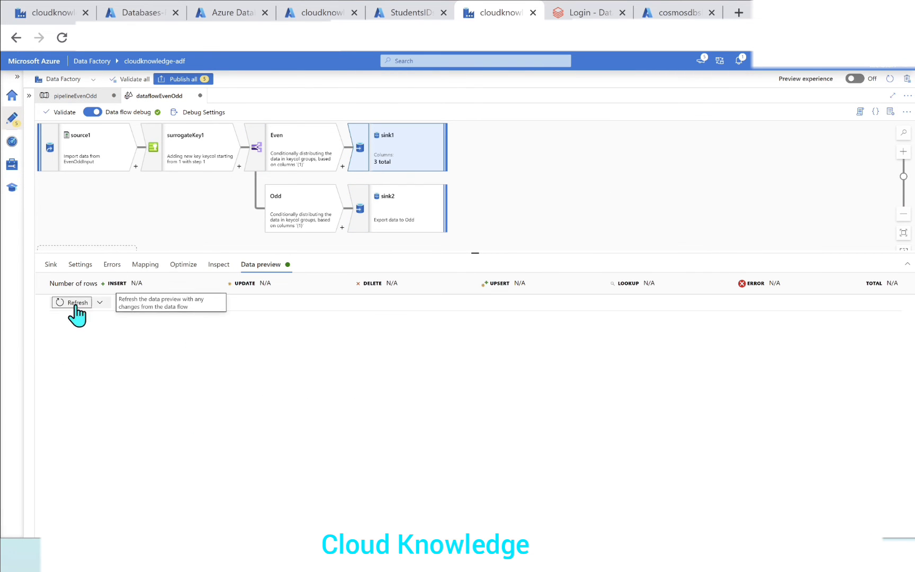
pyautogui.click(77, 302)
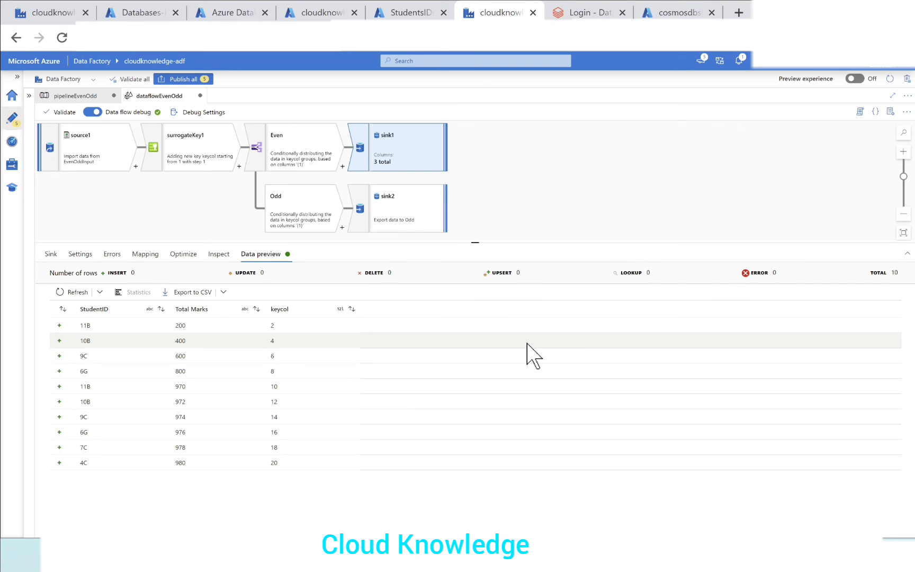
pyautogui.moveTo(266, 487)
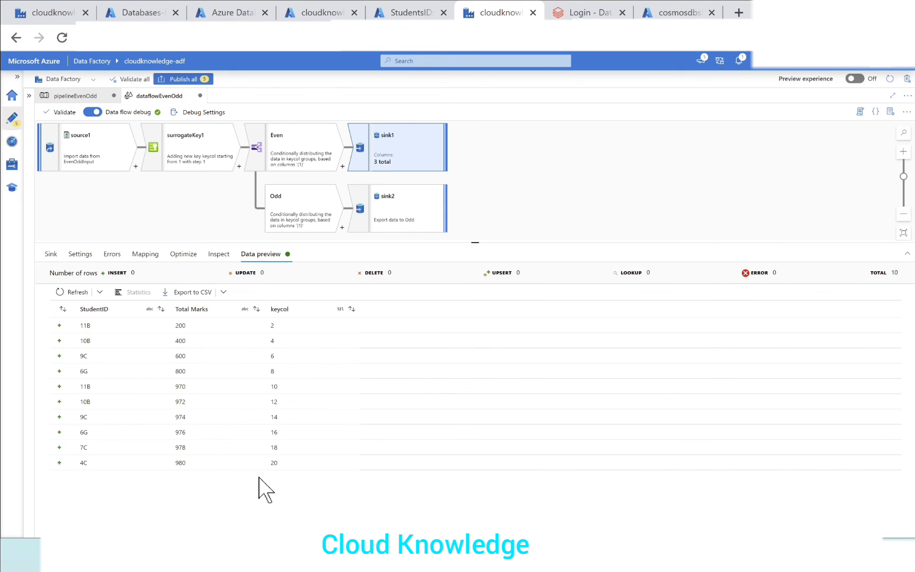
pyautogui.click(397, 208)
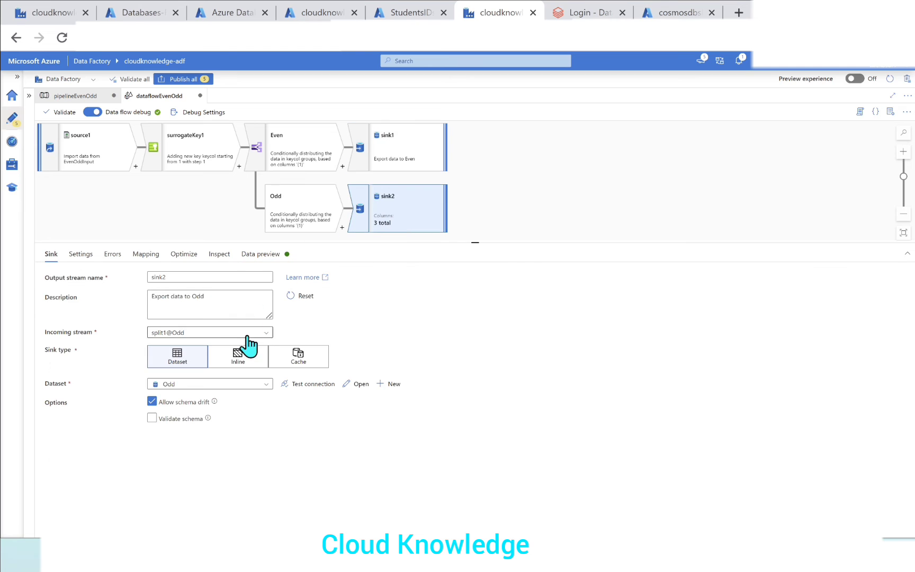
pyautogui.click(261, 254)
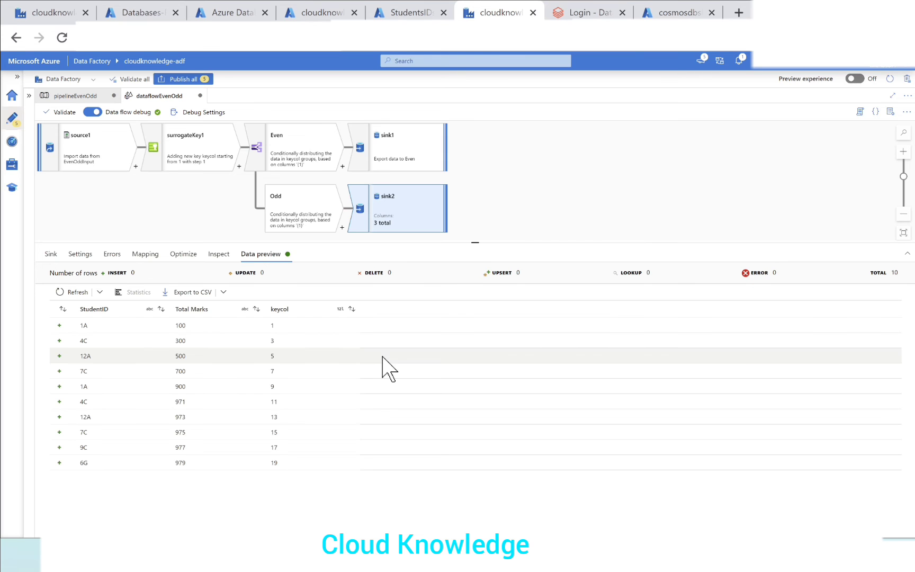
pyautogui.moveTo(291, 476)
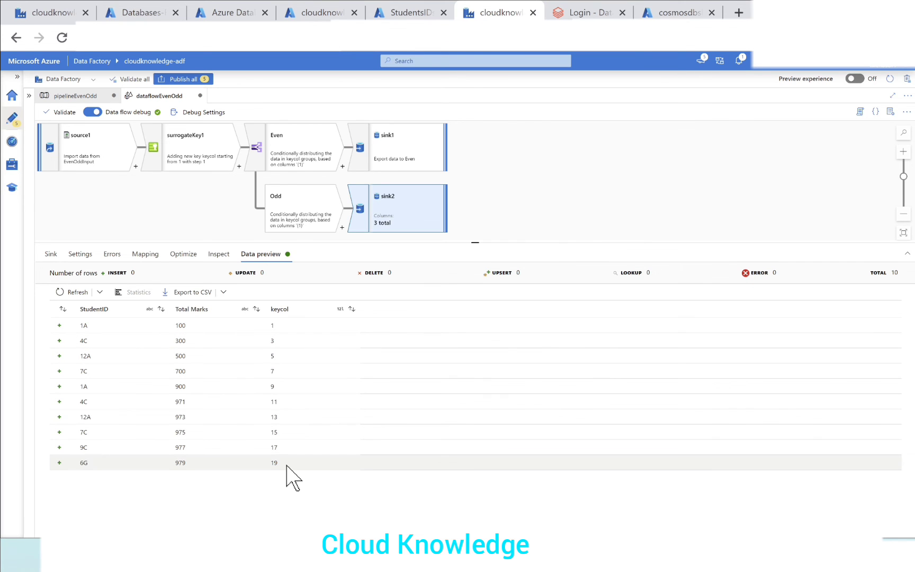
pyautogui.moveTo(293, 473)
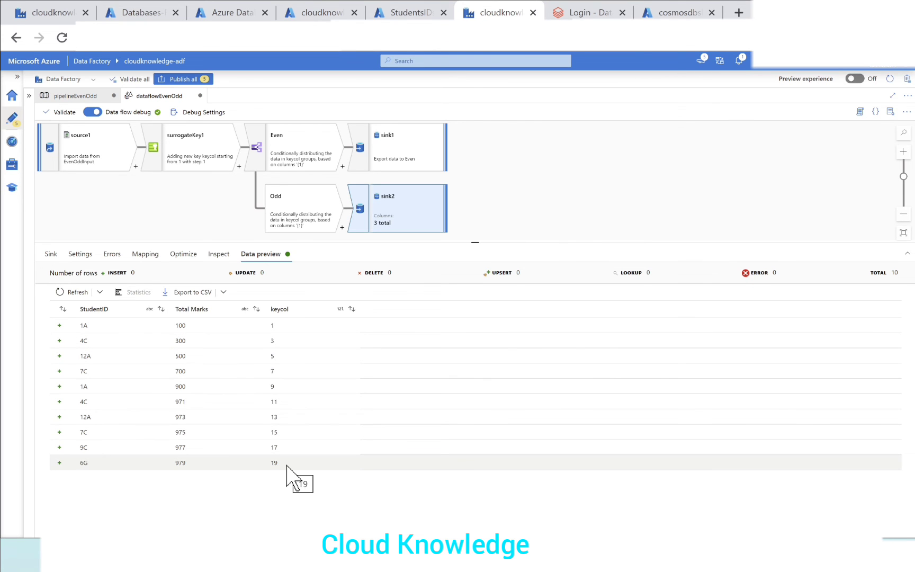
pyautogui.moveTo(292, 452)
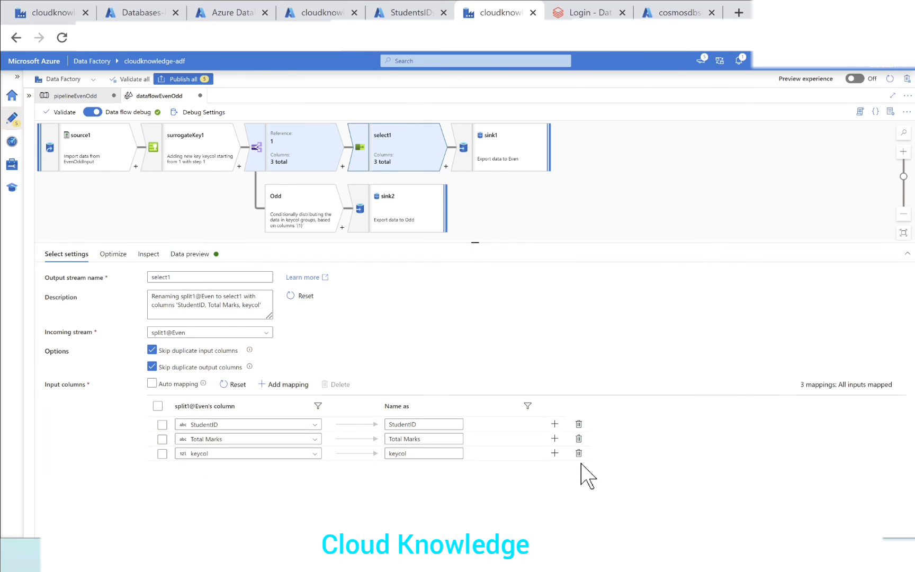
# Delete keycol in the Even Select, add a Select after Odd and delete keycol there too
pyautogui.click(578, 453)
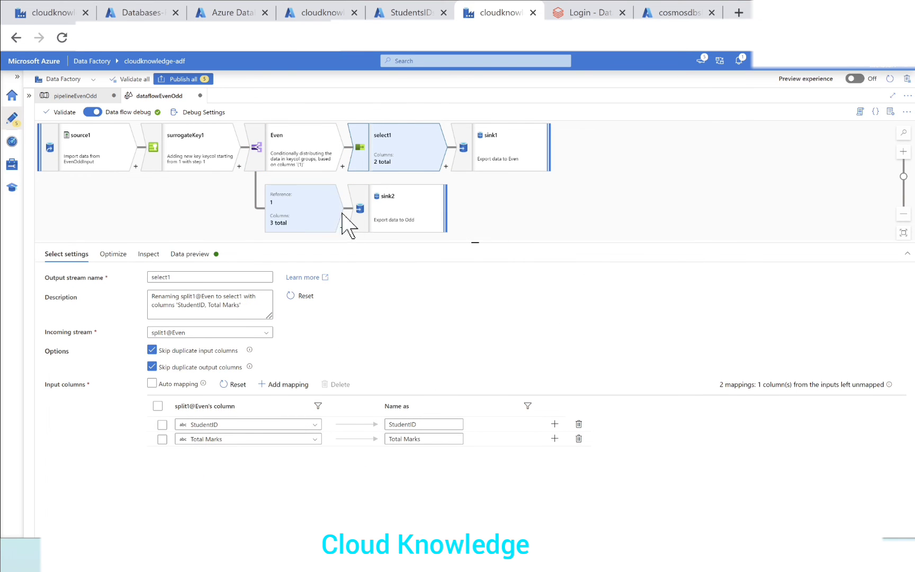
pyautogui.click(300, 208)
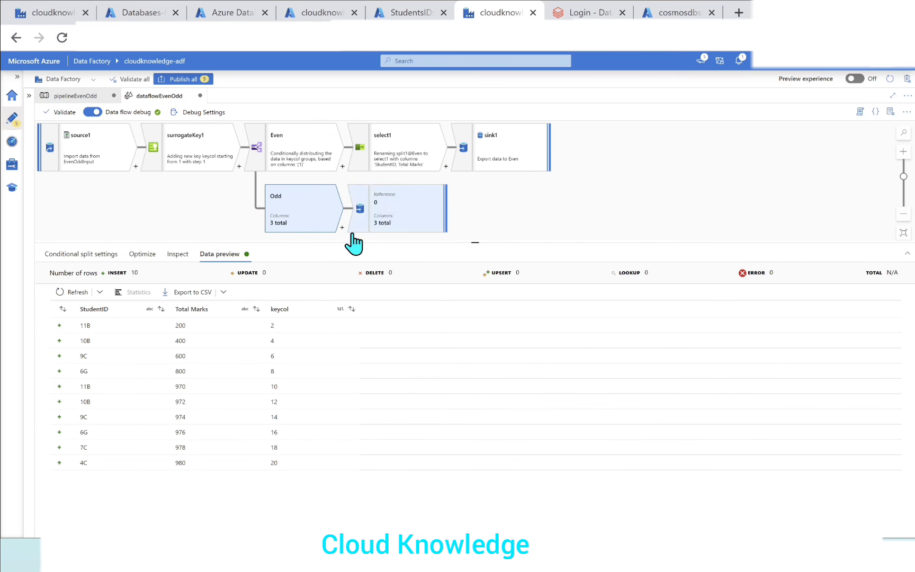
pyautogui.click(342, 227)
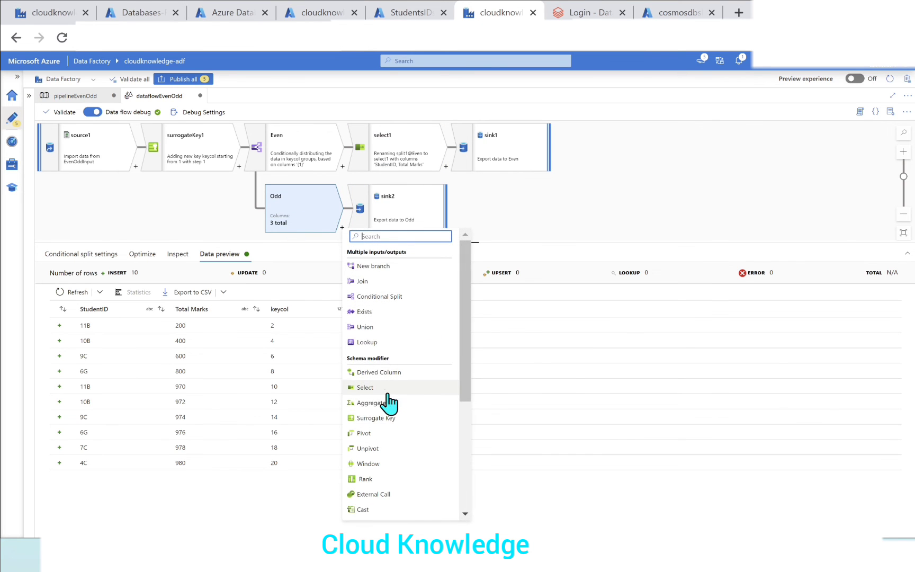
pyautogui.click(366, 387)
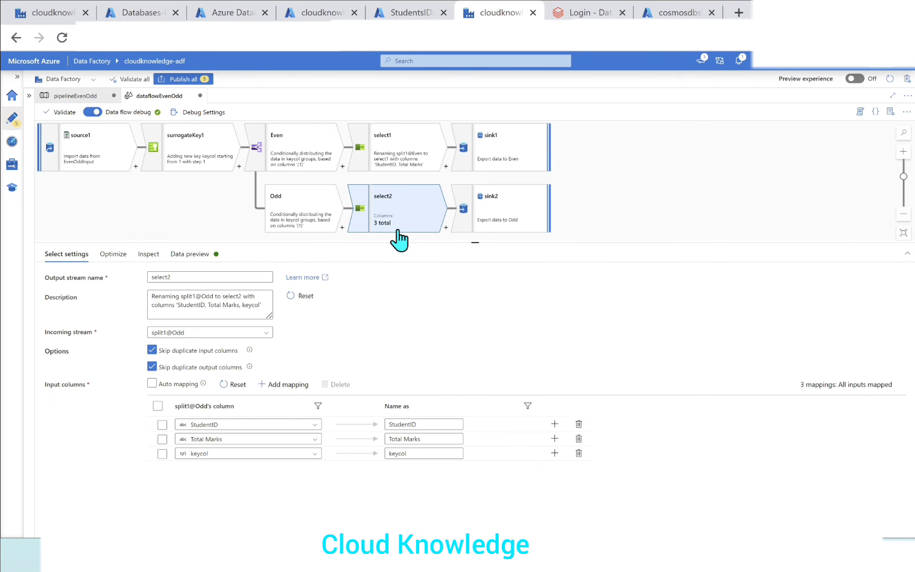
pyautogui.moveTo(579, 456)
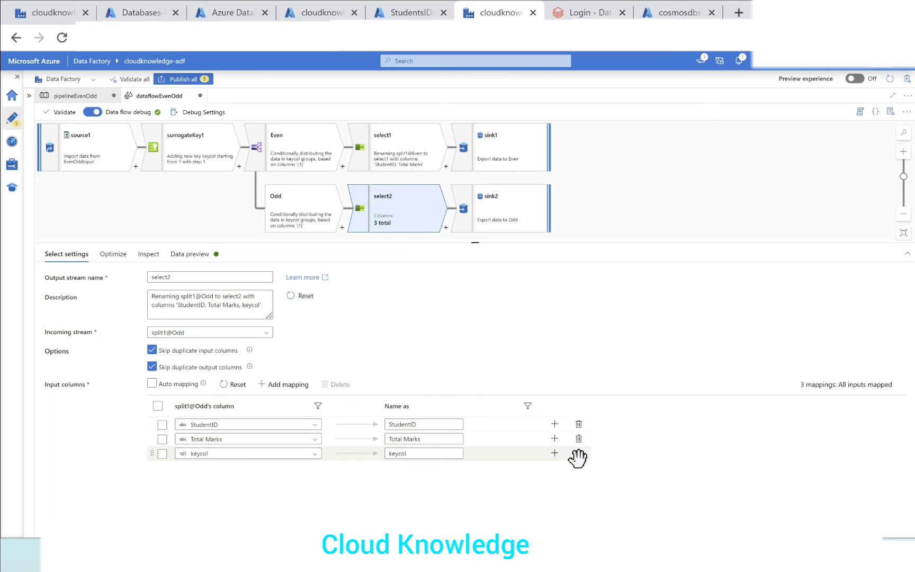
pyautogui.click(499, 207)
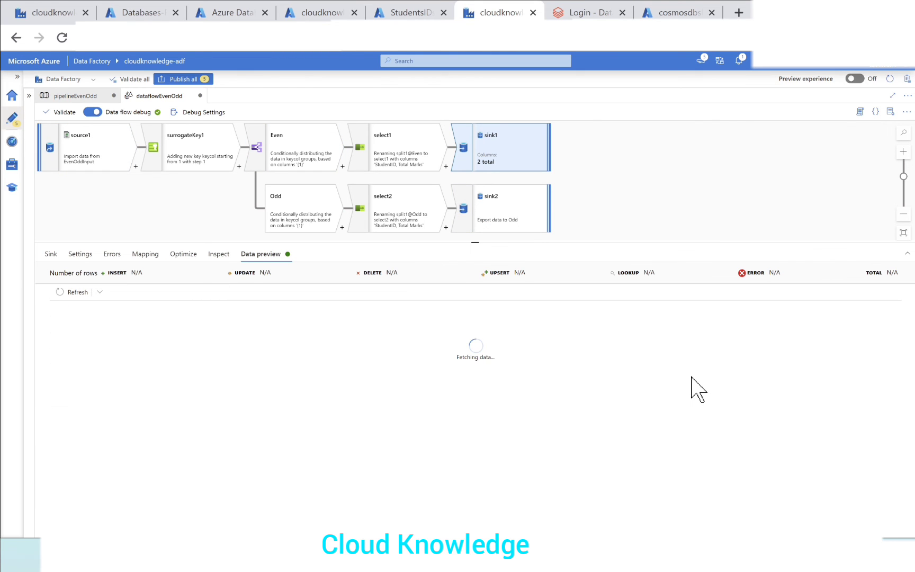
pyautogui.moveTo(682, 394)
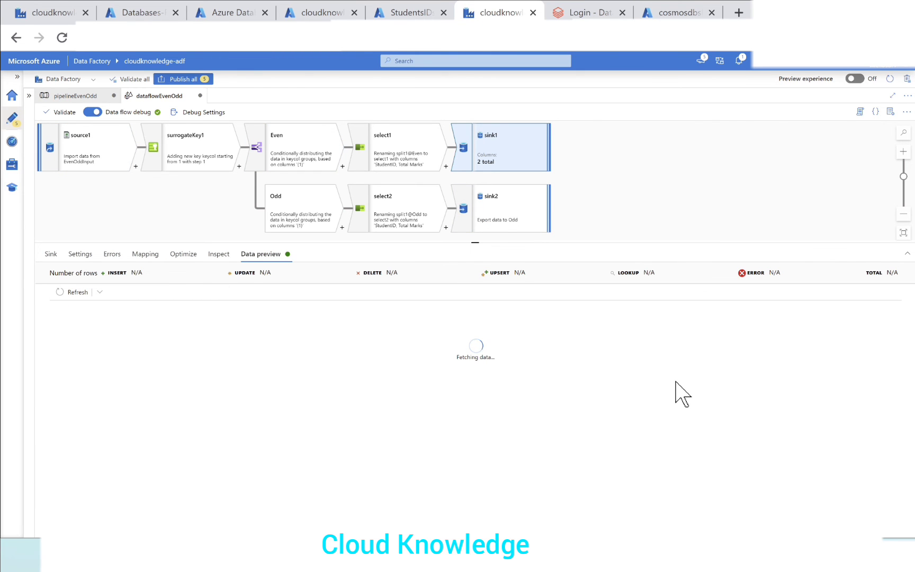
pyautogui.moveTo(696, 379)
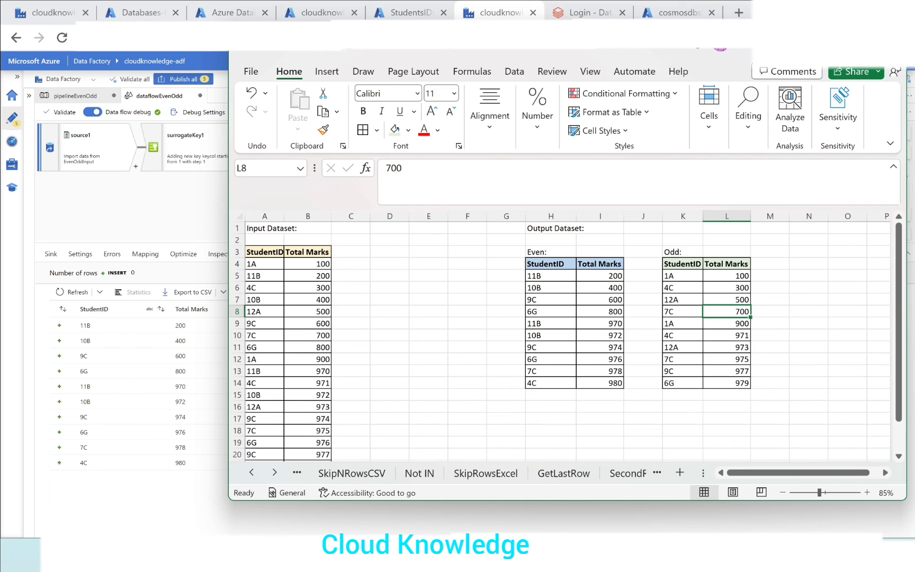
pyautogui.moveTo(877, 105)
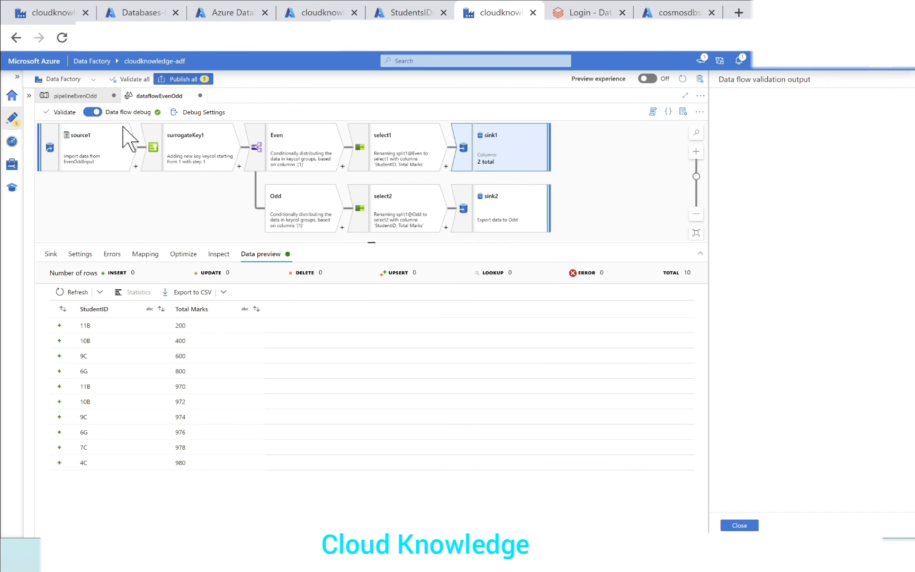
# Return to pipelineEvenOdd and publish all pending changes
pyautogui.click(740, 524)
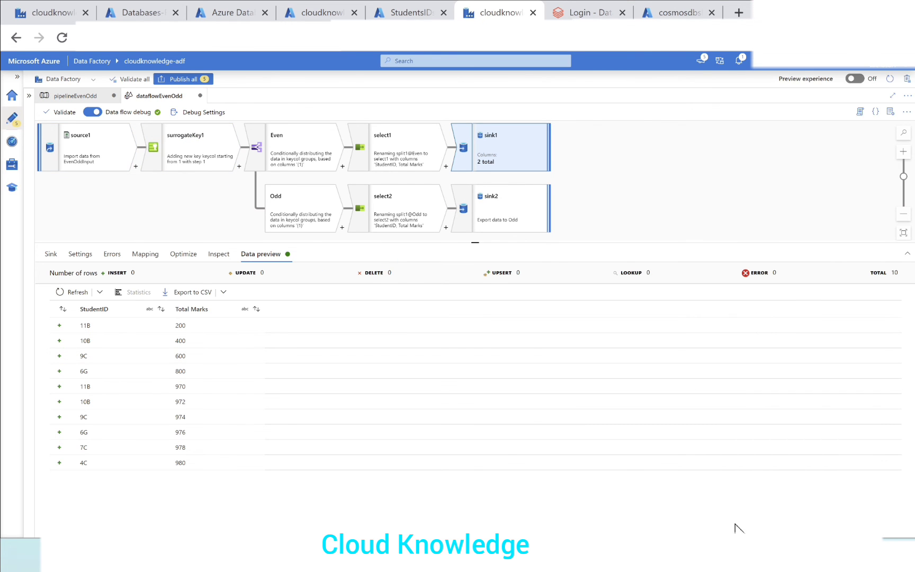
pyautogui.click(76, 96)
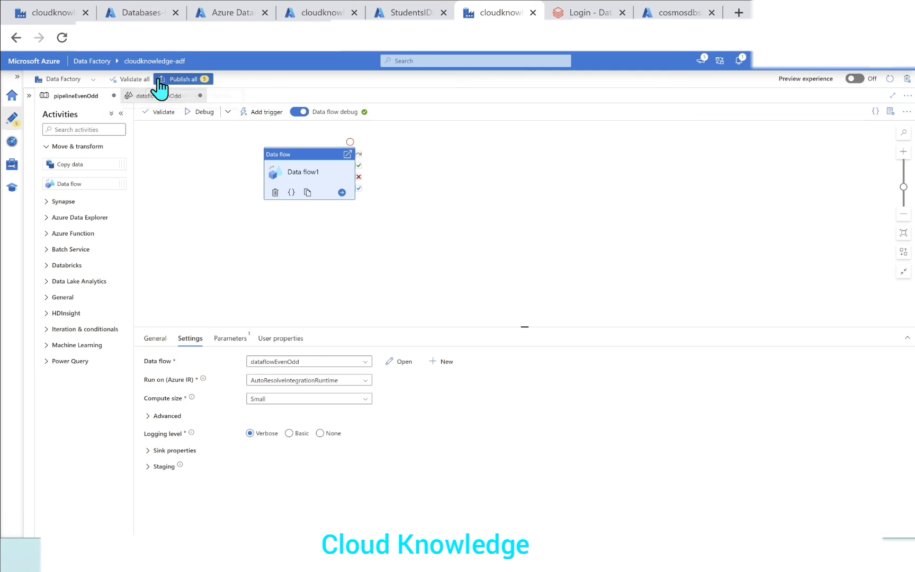
pyautogui.click(183, 79)
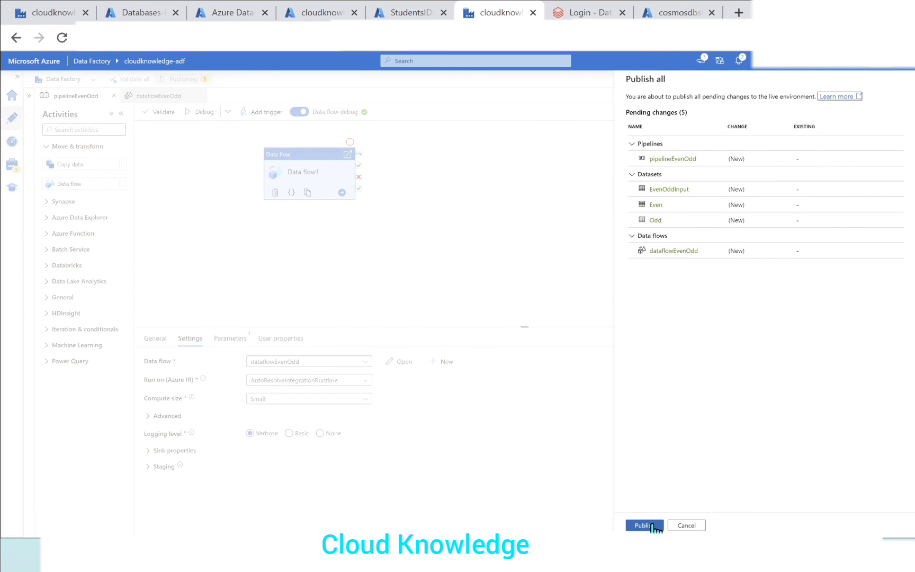
pyautogui.click(644, 526)
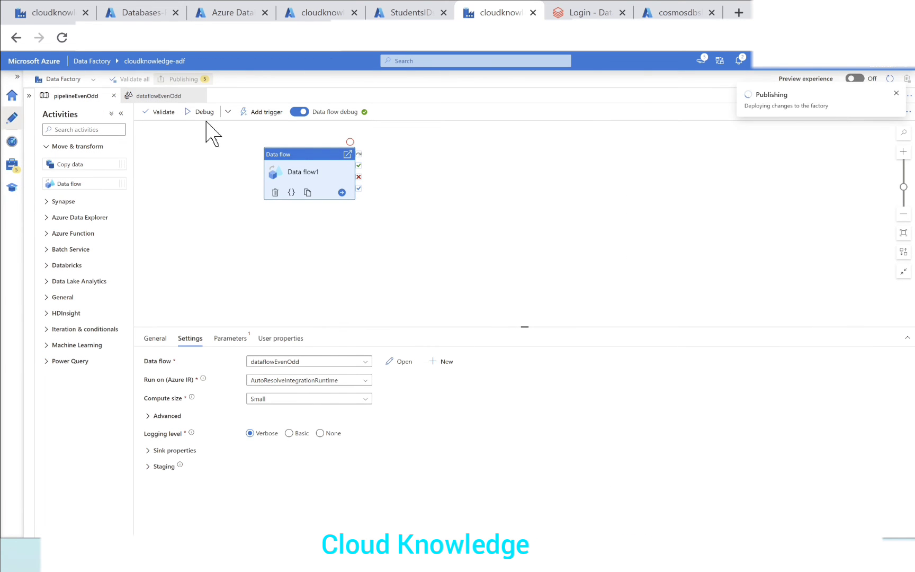
pyautogui.moveTo(199, 111)
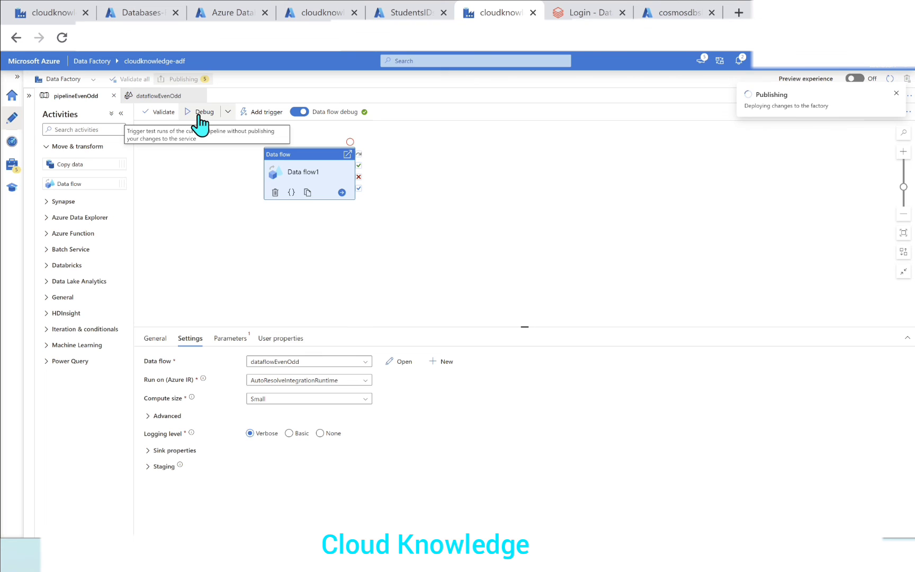
pyautogui.moveTo(201, 123)
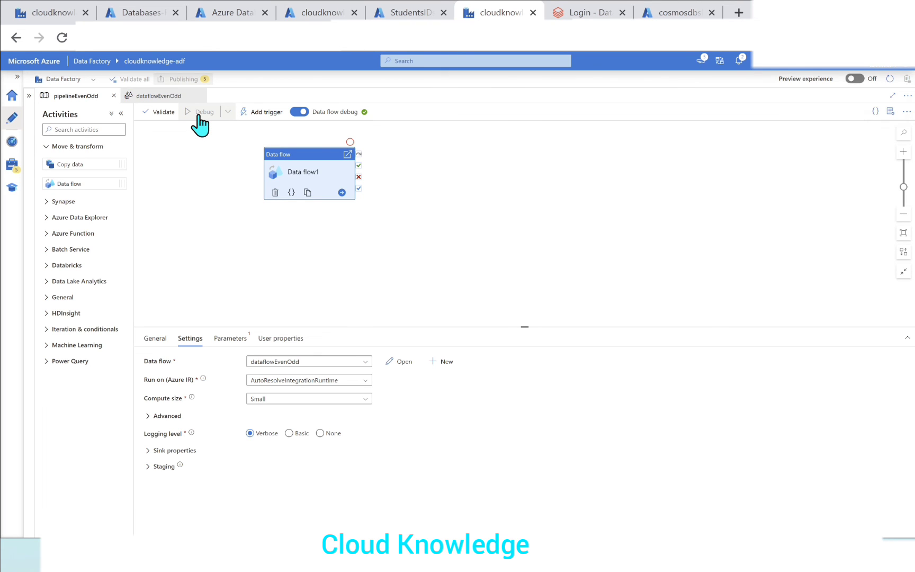
# Run the pipeline in debug and refresh the Output until Data flow1 succeeds
pyautogui.click(205, 111)
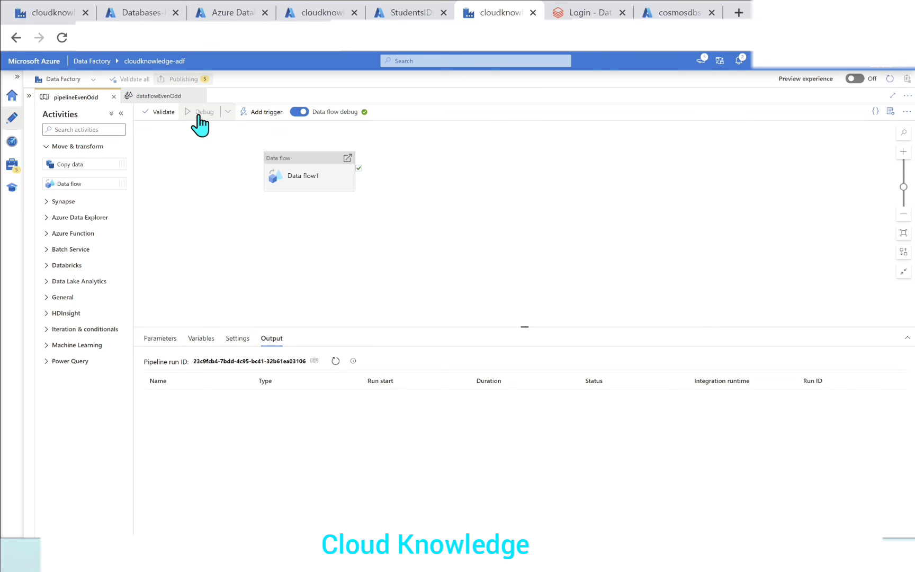
pyautogui.click(205, 111)
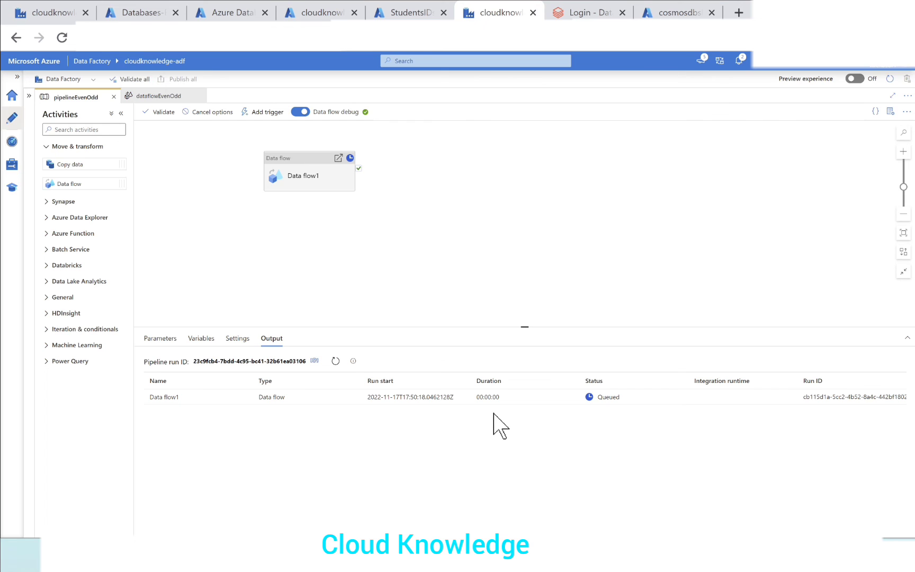
pyautogui.click(181, 78)
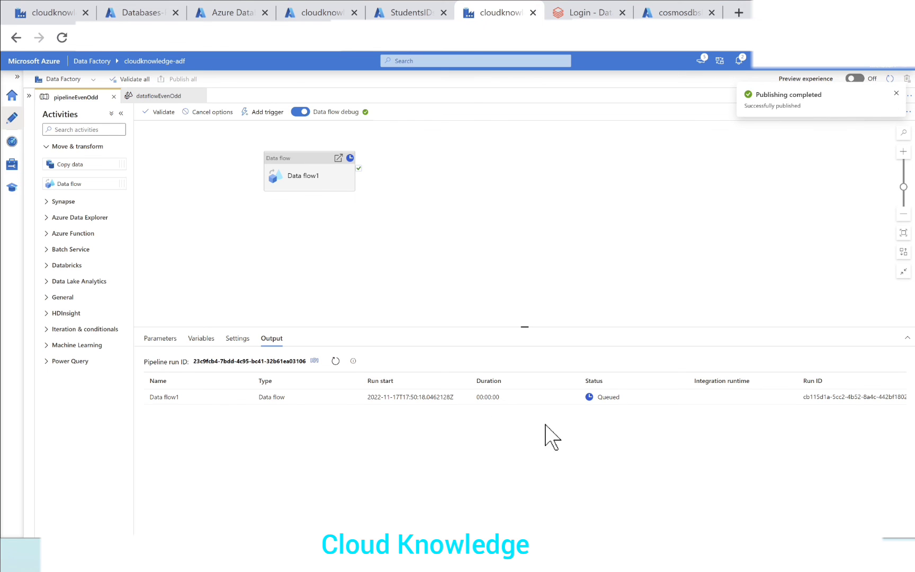
pyautogui.moveTo(332, 374)
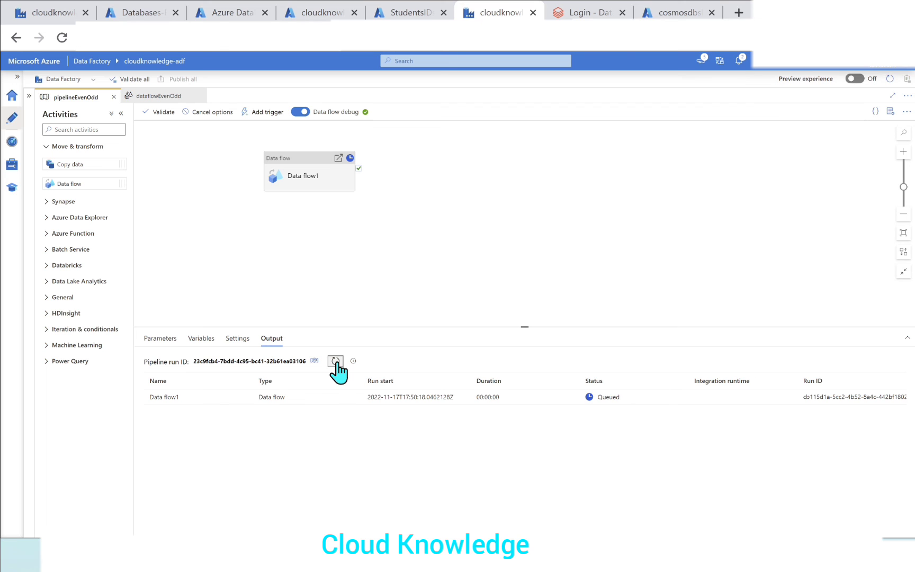
pyautogui.click(335, 361)
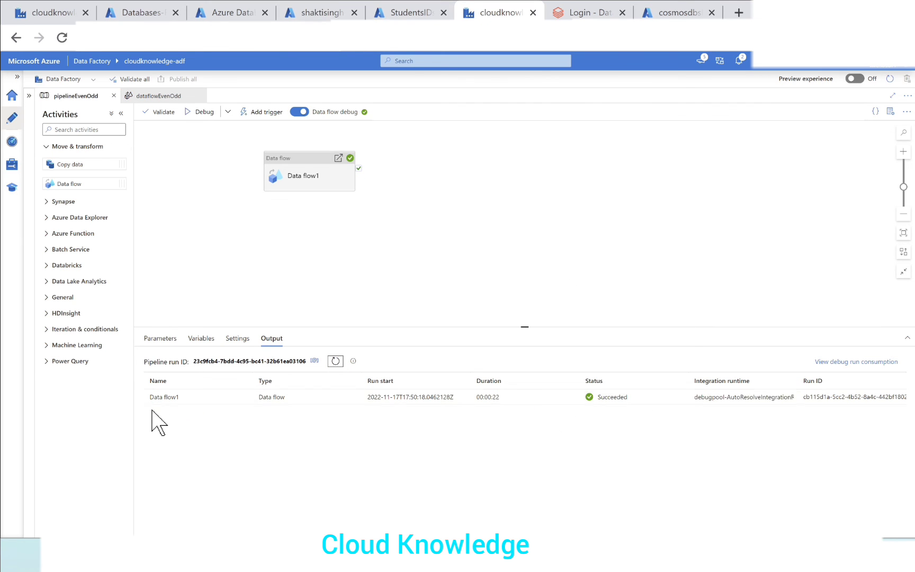
pyautogui.moveTo(318, 12)
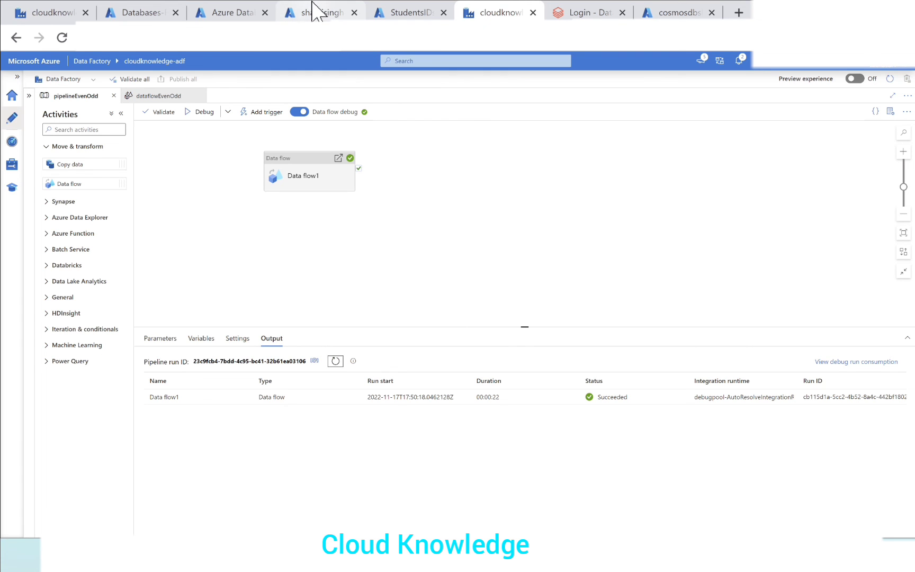
# Select Top 1000 Rows of dbo.EvenData, showing even Total Marks like 200, 400, 600
pyautogui.click(320, 11)
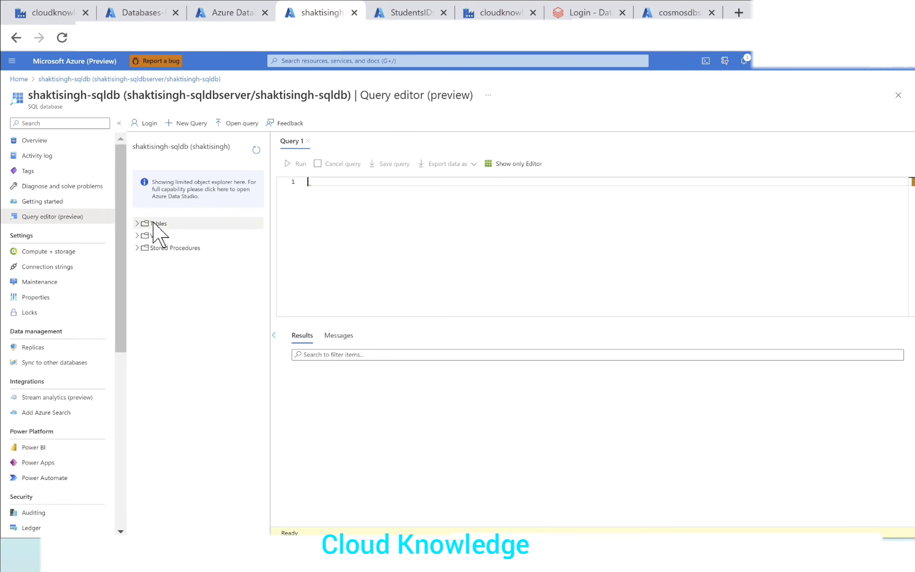
pyautogui.click(155, 223)
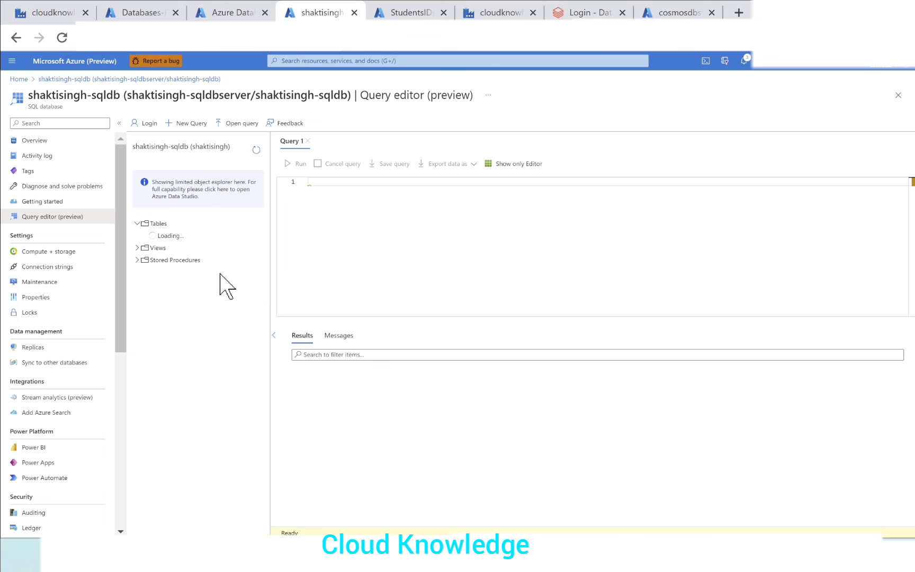
pyautogui.moveTo(299, 293)
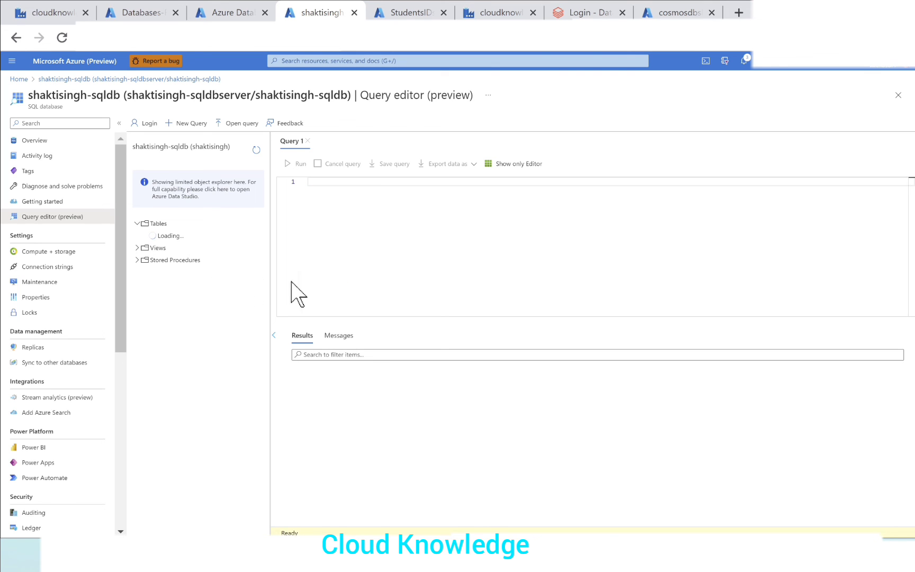
pyautogui.click(155, 222)
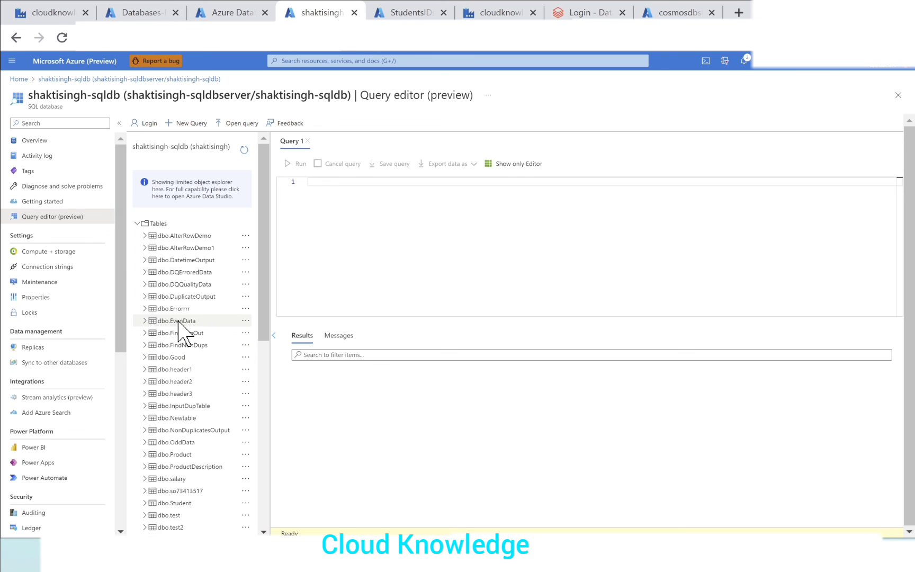
pyautogui.moveTo(228, 341)
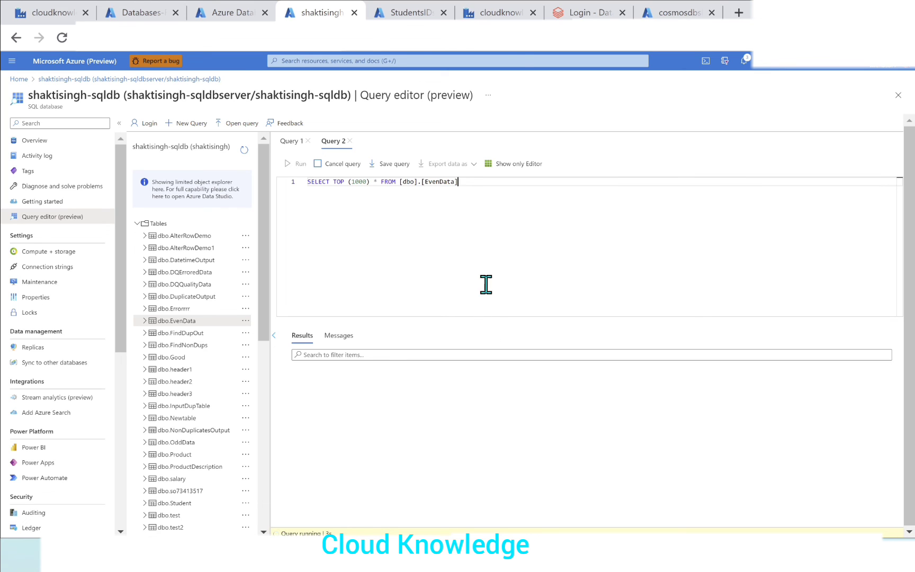
pyautogui.click(301, 163)
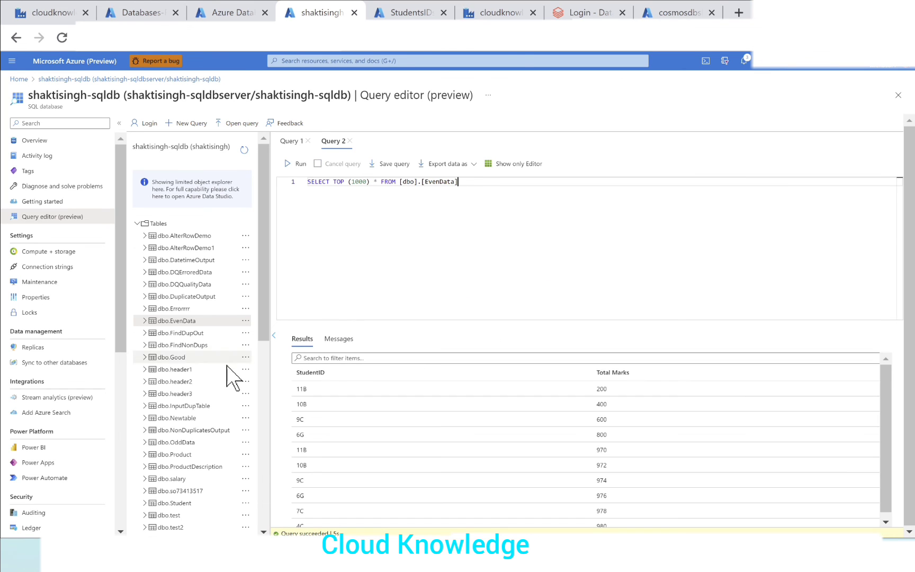
pyautogui.moveTo(623, 456)
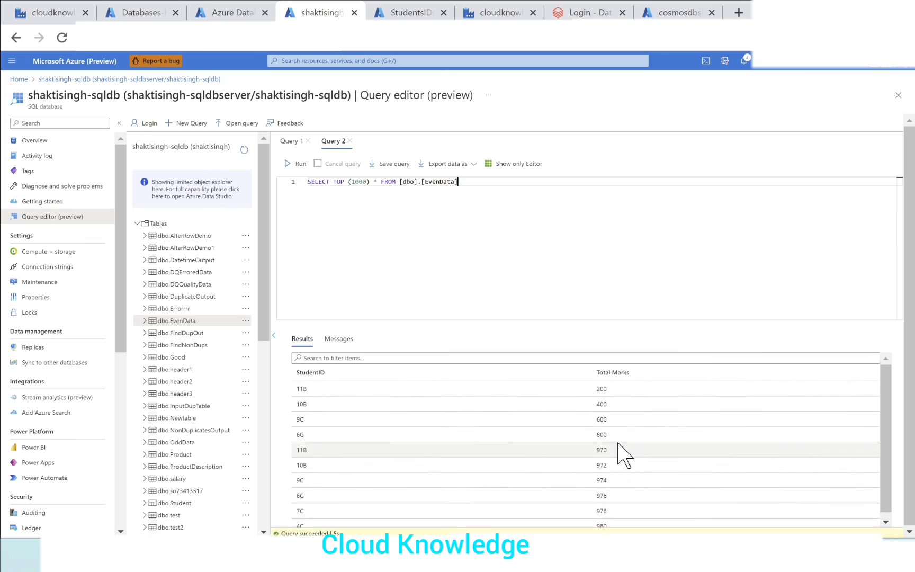
pyautogui.scroll(-3)
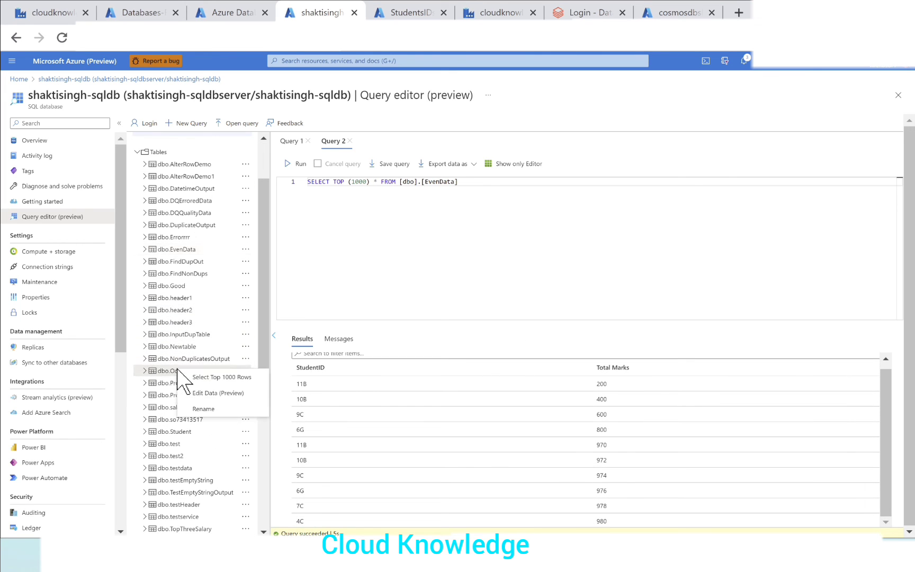
# Select Top 1000 Rows of dbo.OddData showing odd Total Marks, then return to Data Factory
pyautogui.click(221, 376)
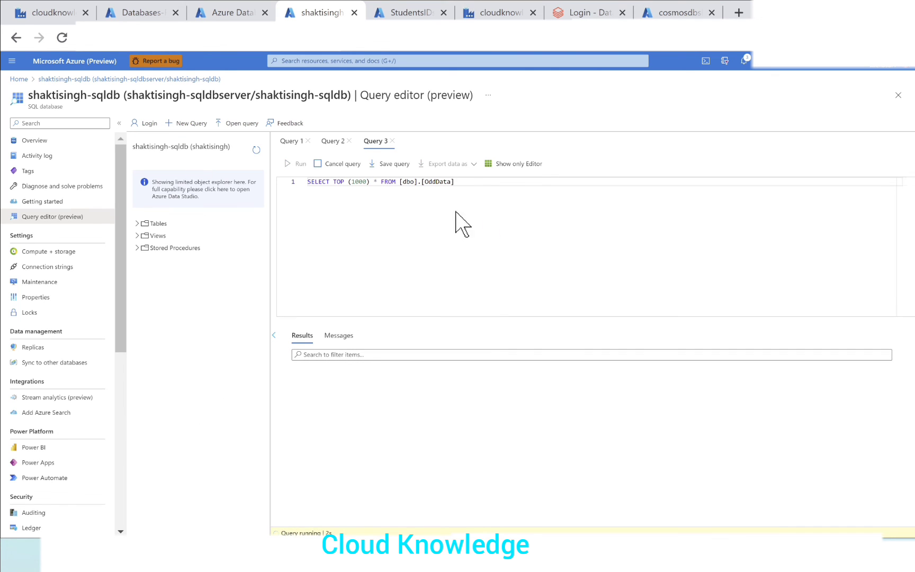
pyautogui.moveTo(402, 341)
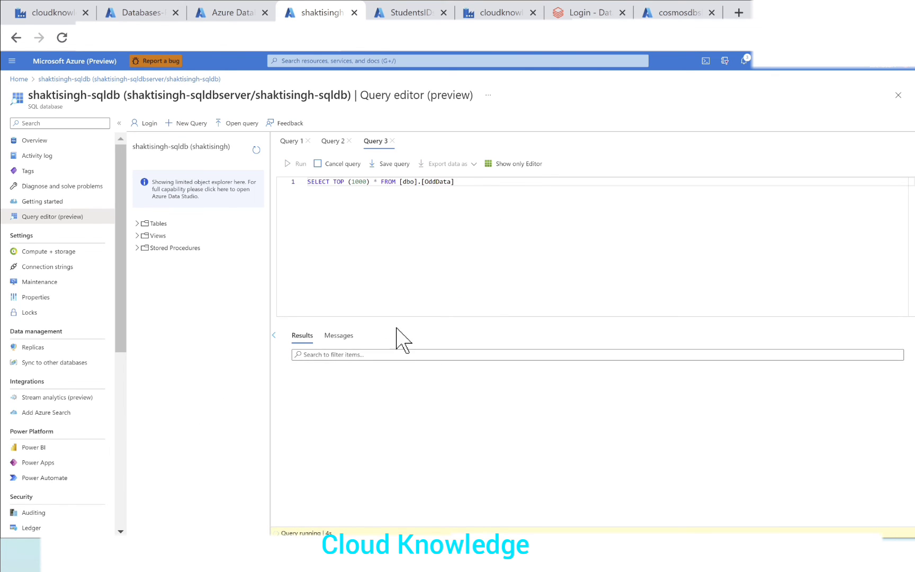
pyautogui.moveTo(449, 297)
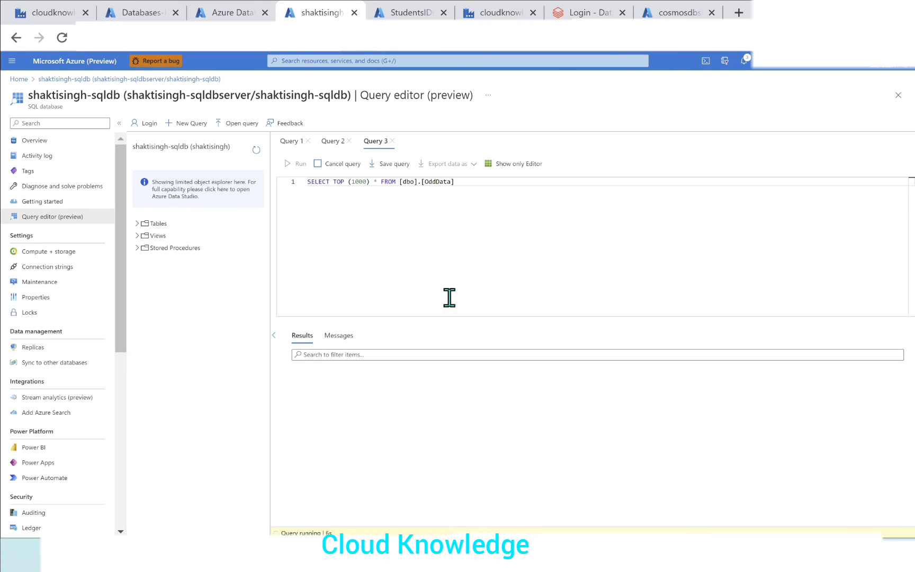
pyautogui.moveTo(521, 421)
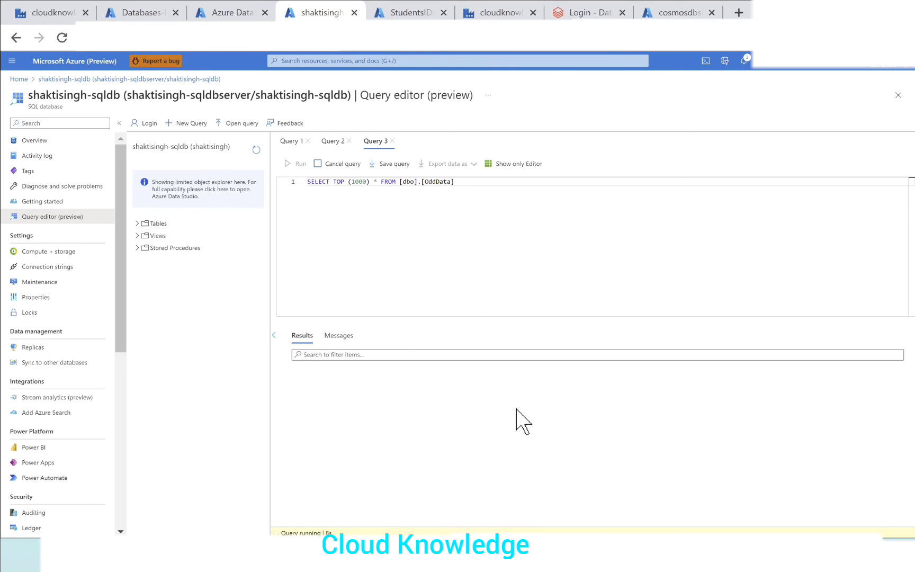
pyautogui.click(300, 164)
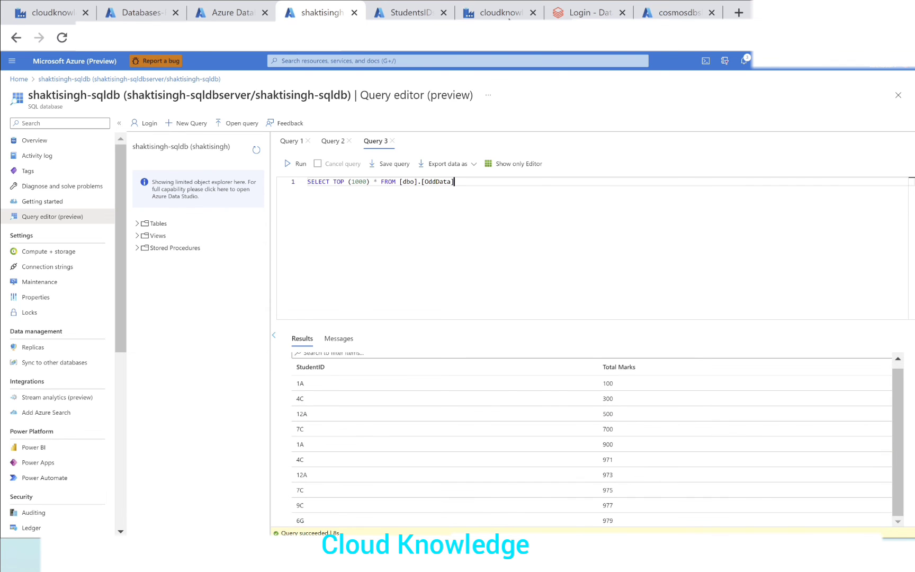
pyautogui.click(498, 13)
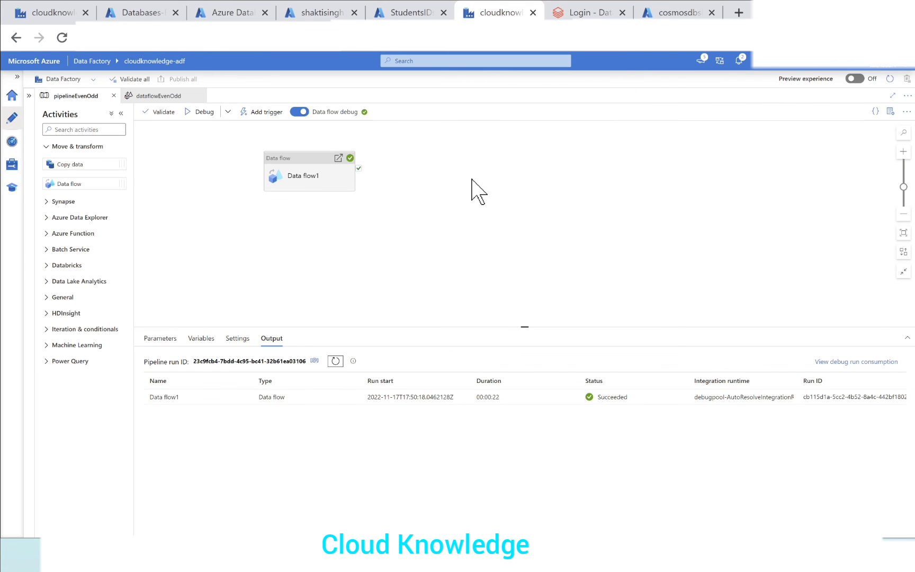